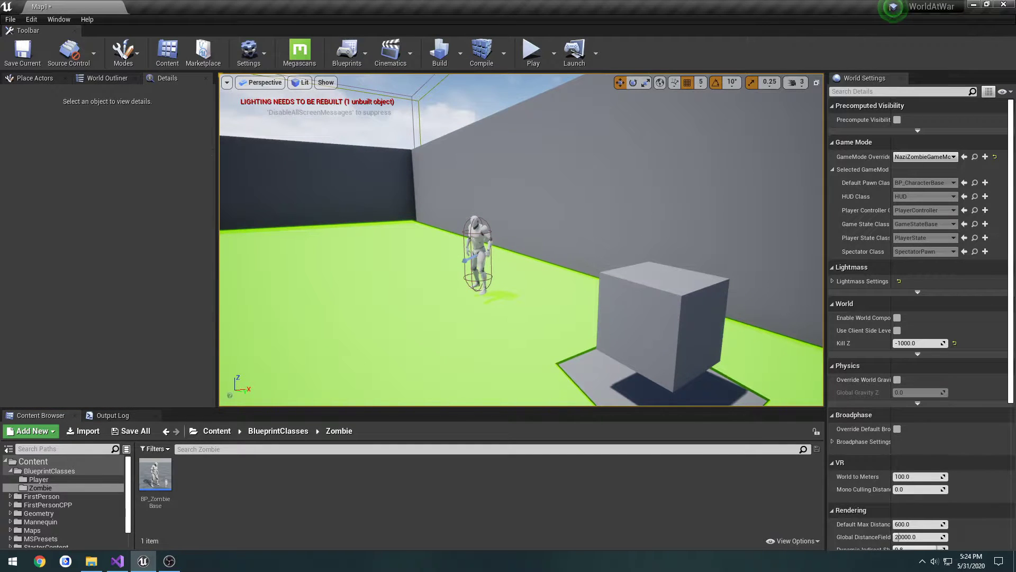
- Select the zombie in the level and inspect its BP_ZombieBase blueprint
left_click(478, 253)
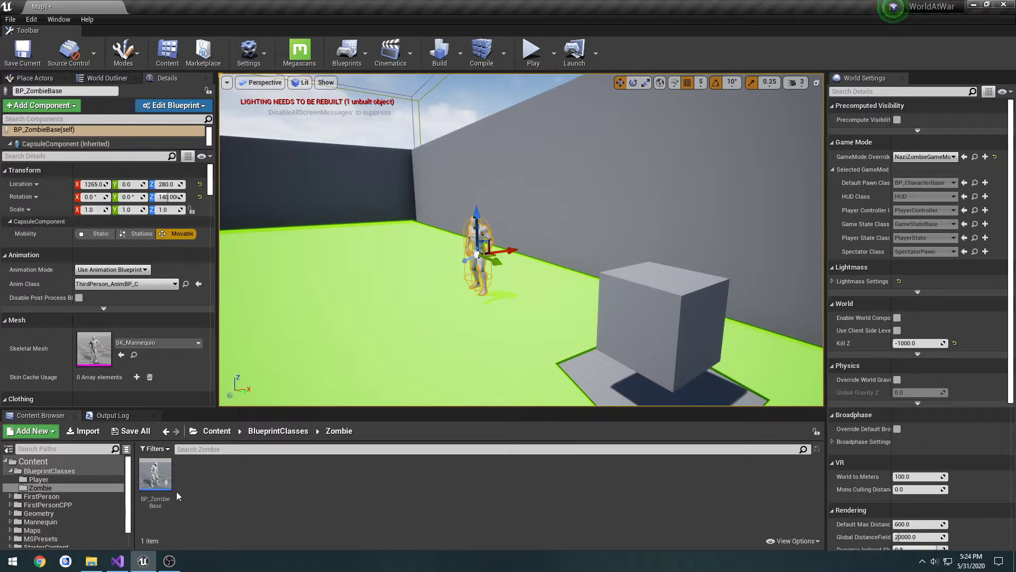
left_click(117, 560)
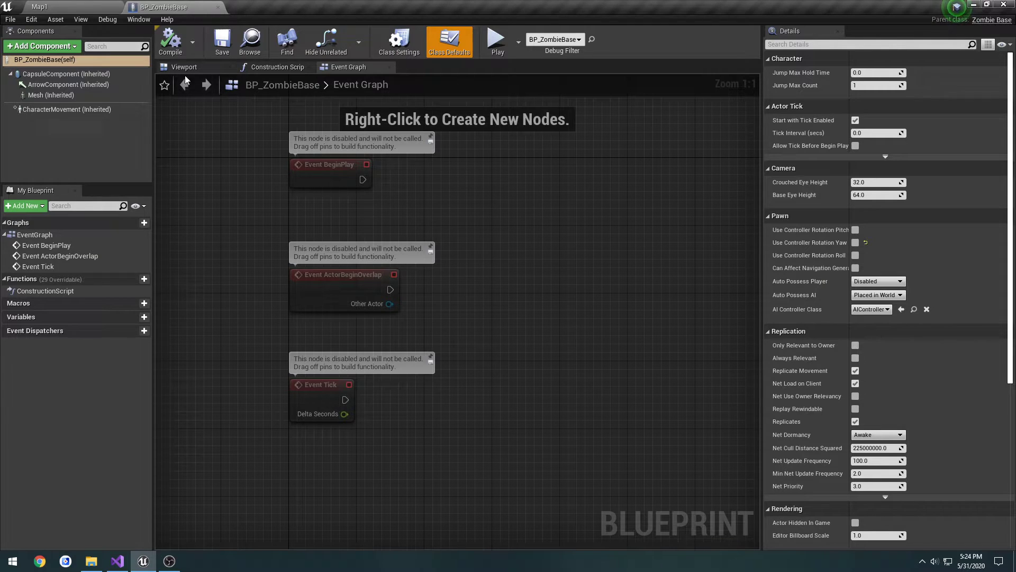
left_click(66, 109)
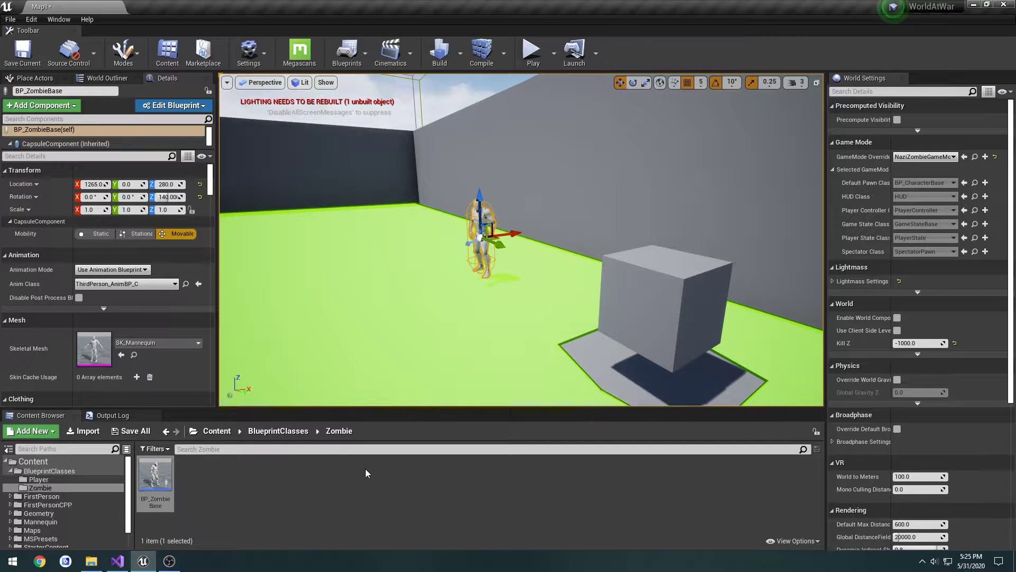
- Start a new Blueprint class in the Zombie folder, searching 'aicont' for AIController
left_click(31, 430)
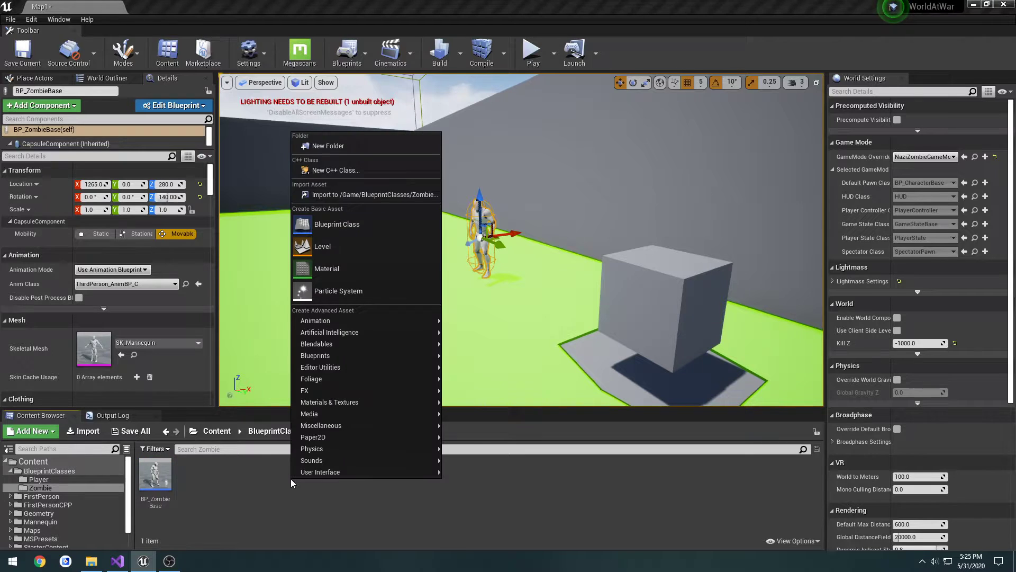
mouse_move(329, 332)
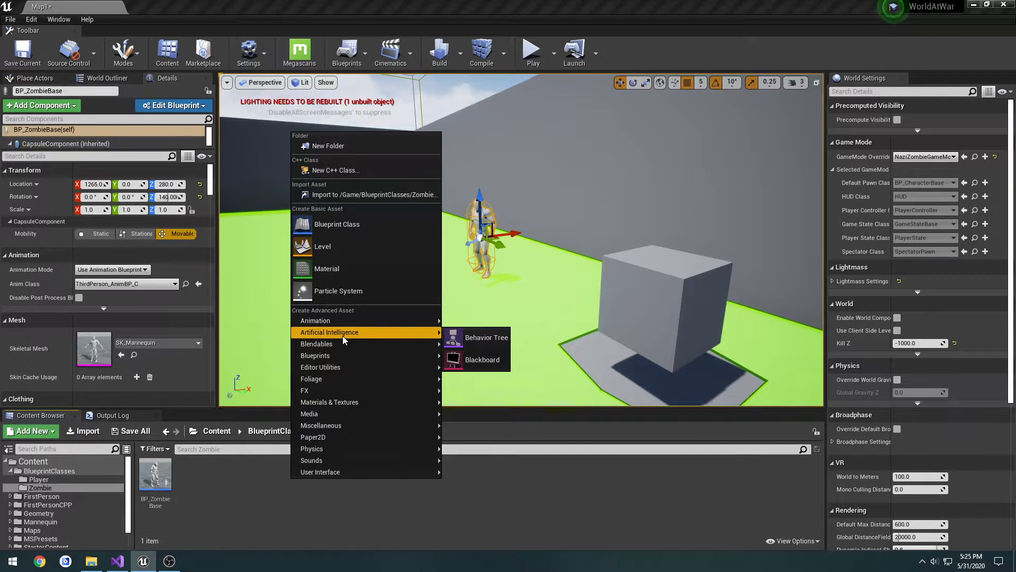
left_click(337, 223)
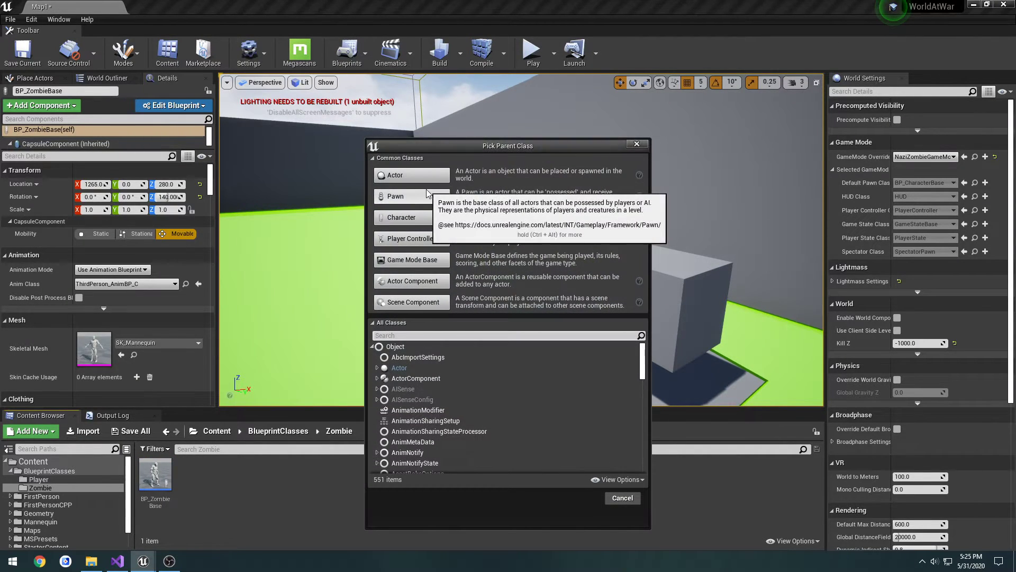
mouse_move(463, 338)
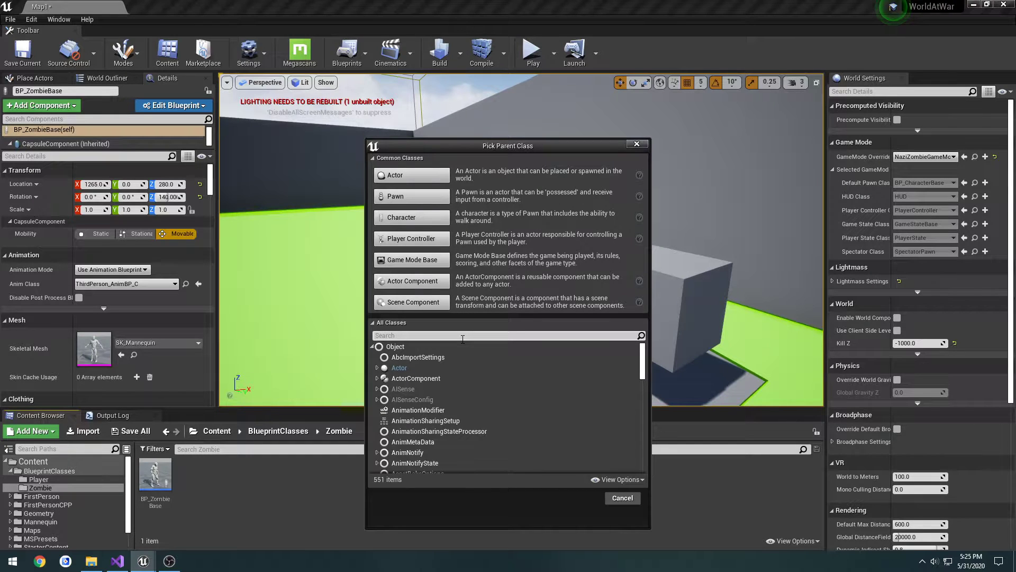
type("aicont")
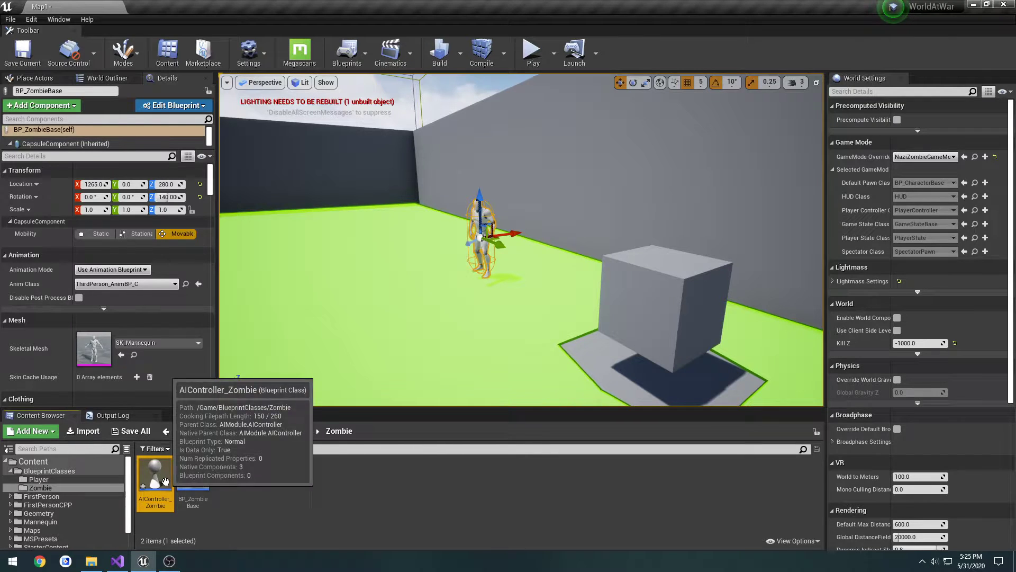
- Open AIController_Zombie and add the BT_Zombie tree and BB_Zombie blackboard assets
double_click(155, 473)
type("BT_Zombie")
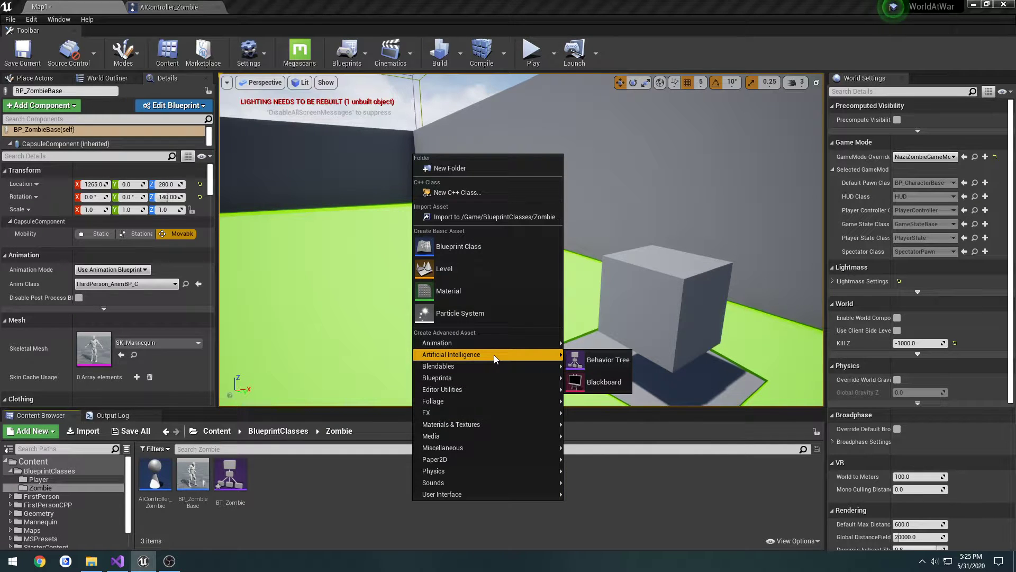
left_click(603, 382)
type("BB_Zombie")
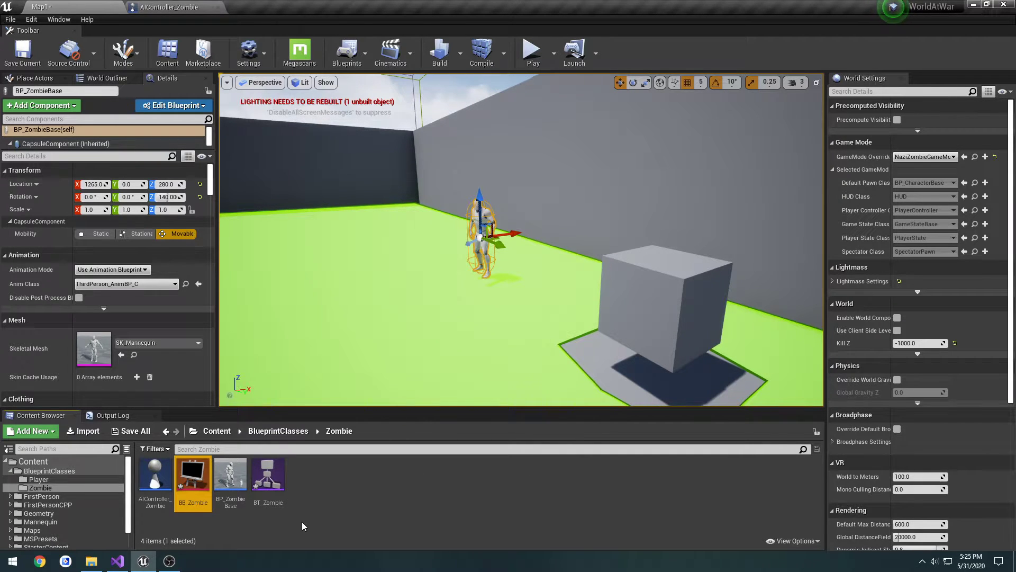
- Give BP_ZombieBase controller AIController_Zombie, Placed in World or Spawned possession, controller yaw on
double_click(230, 471)
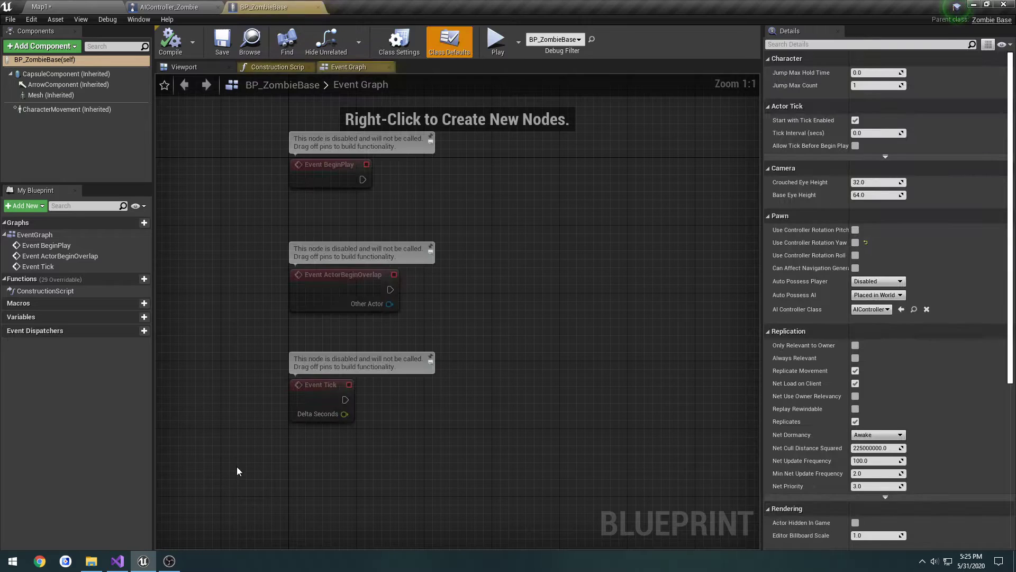
mouse_move(797, 309)
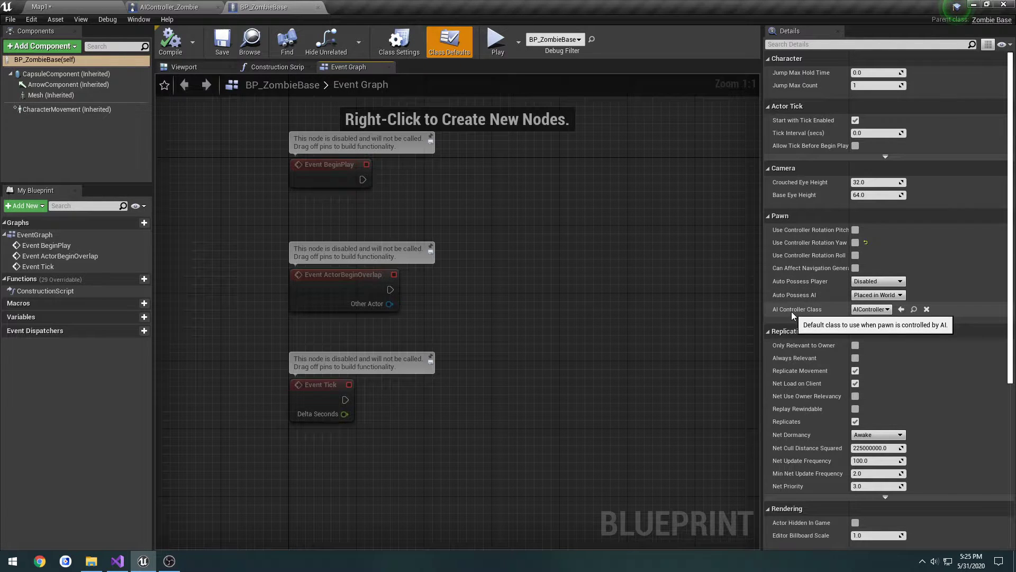
left_click(871, 309)
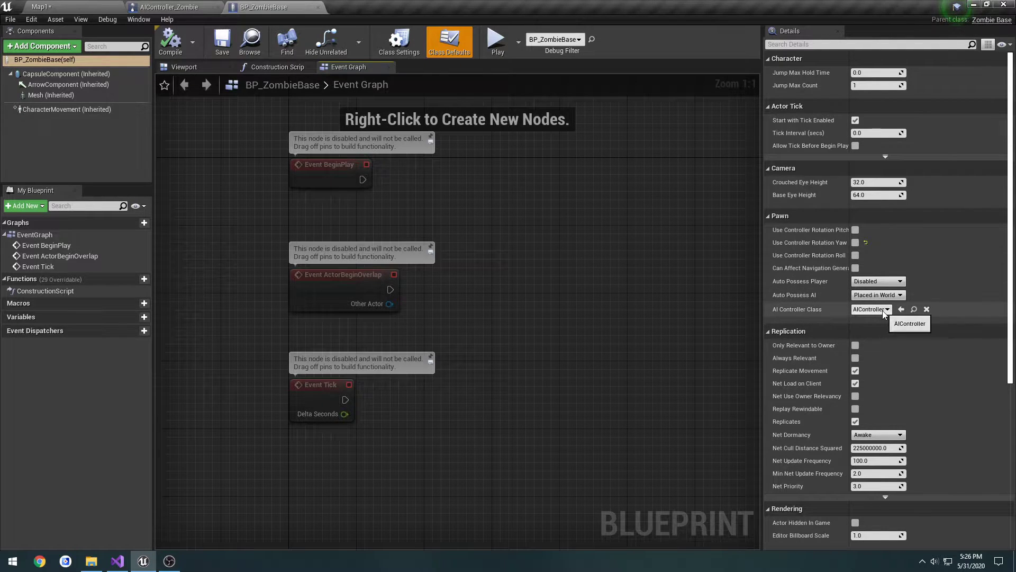
left_click(889, 309)
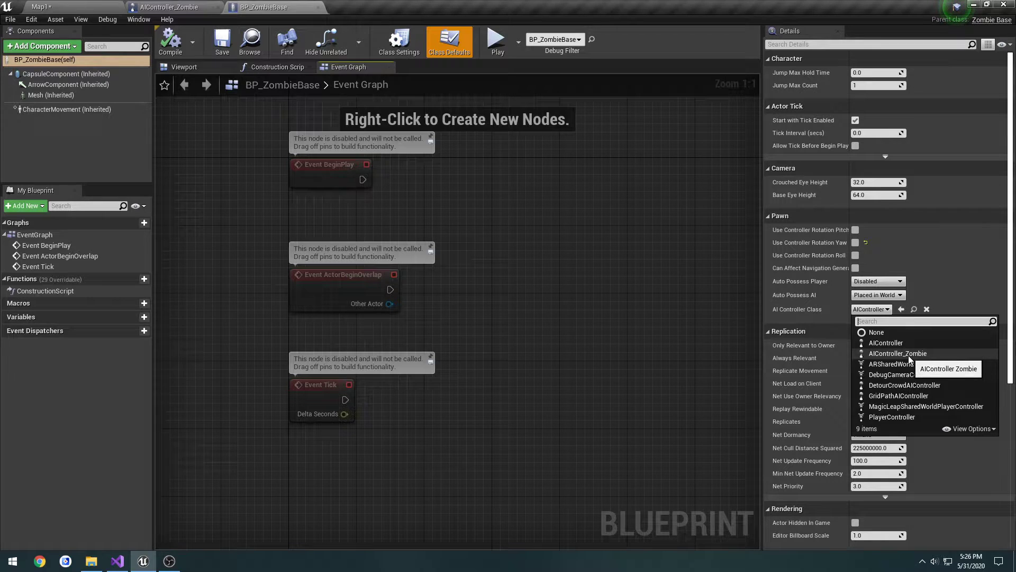
left_click(898, 353)
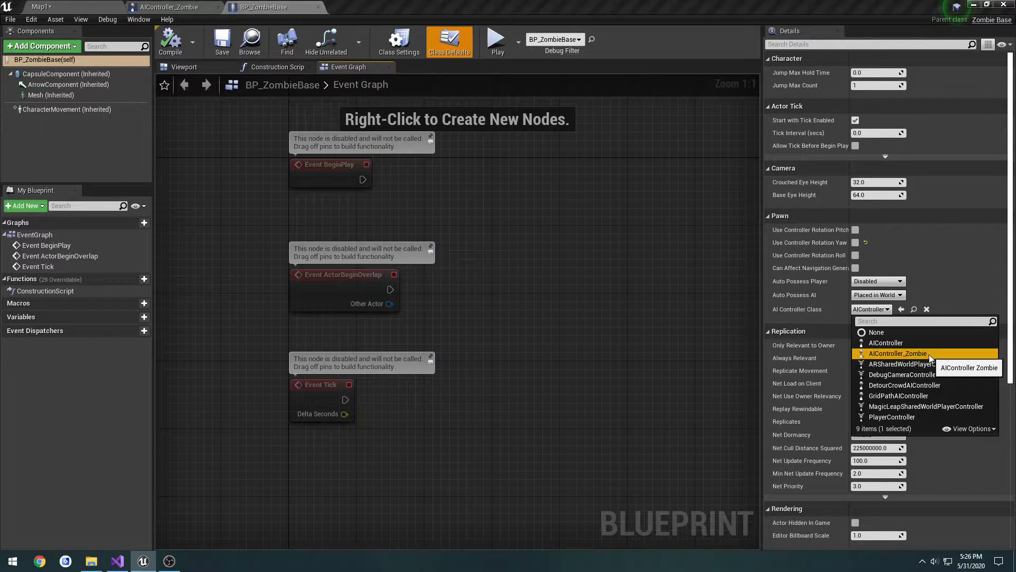
left_click(898, 353)
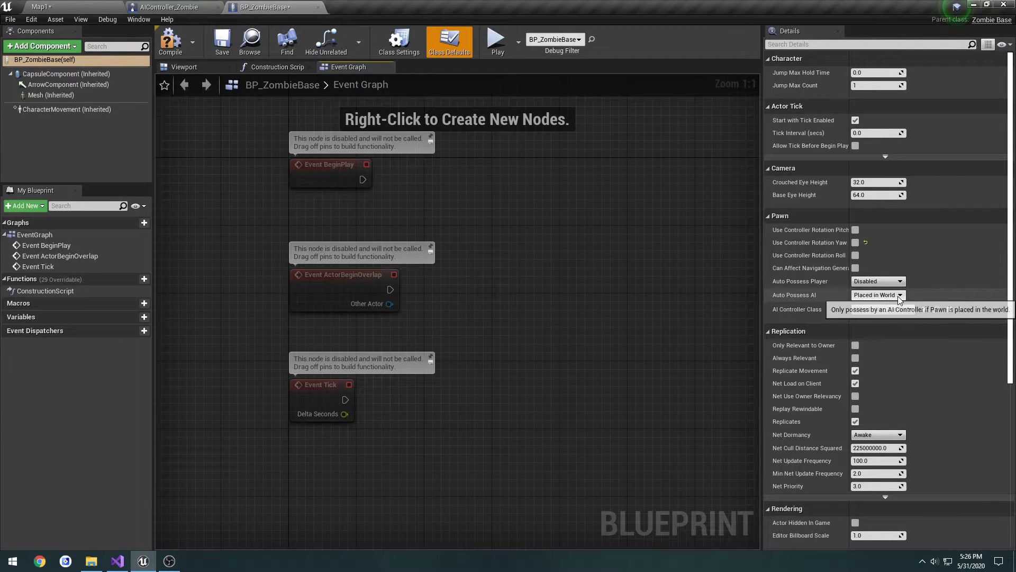
left_click(899, 295)
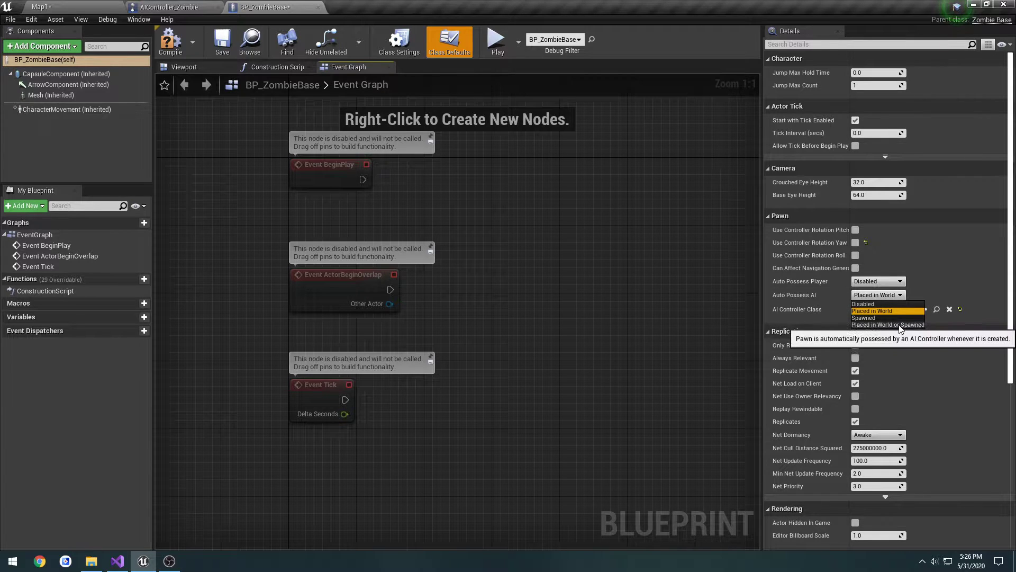
left_click(887, 324)
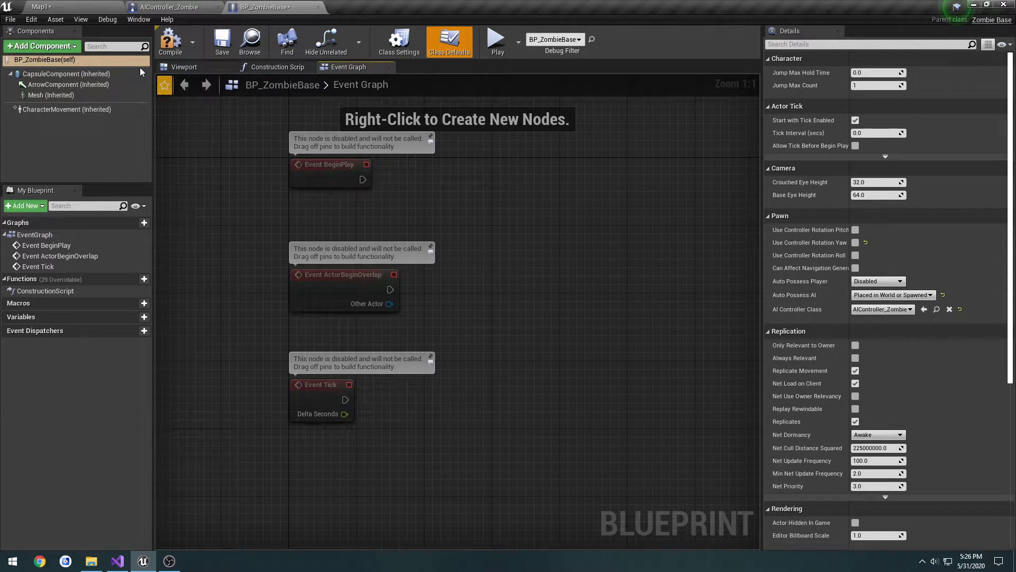
mouse_move(221, 40)
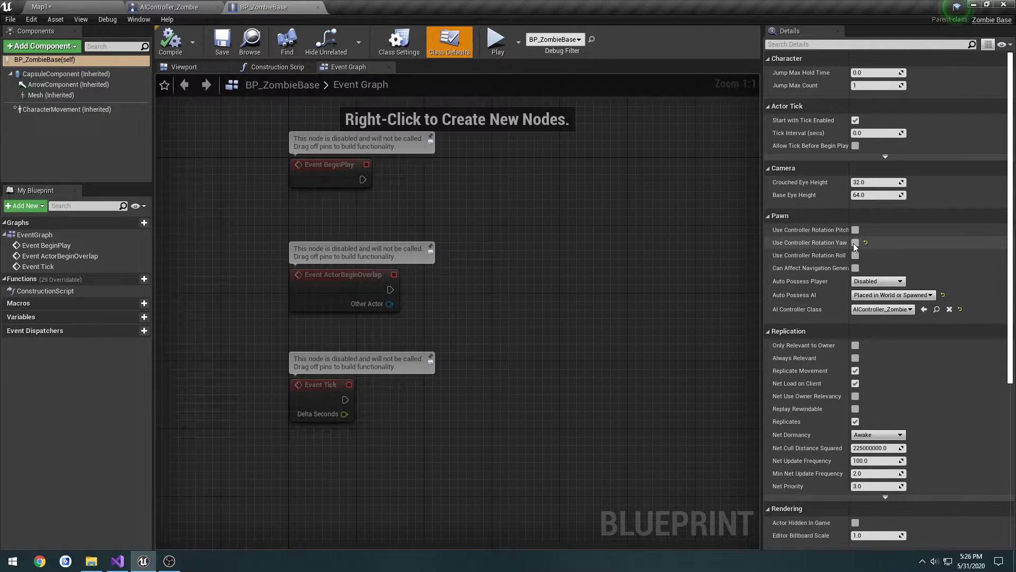
left_click(855, 242)
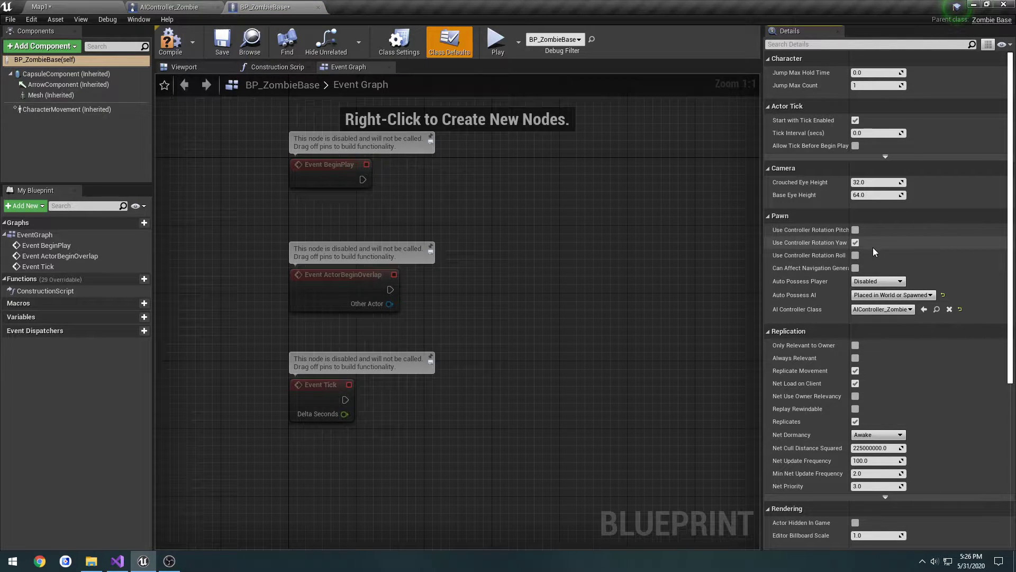
mouse_move(811, 243)
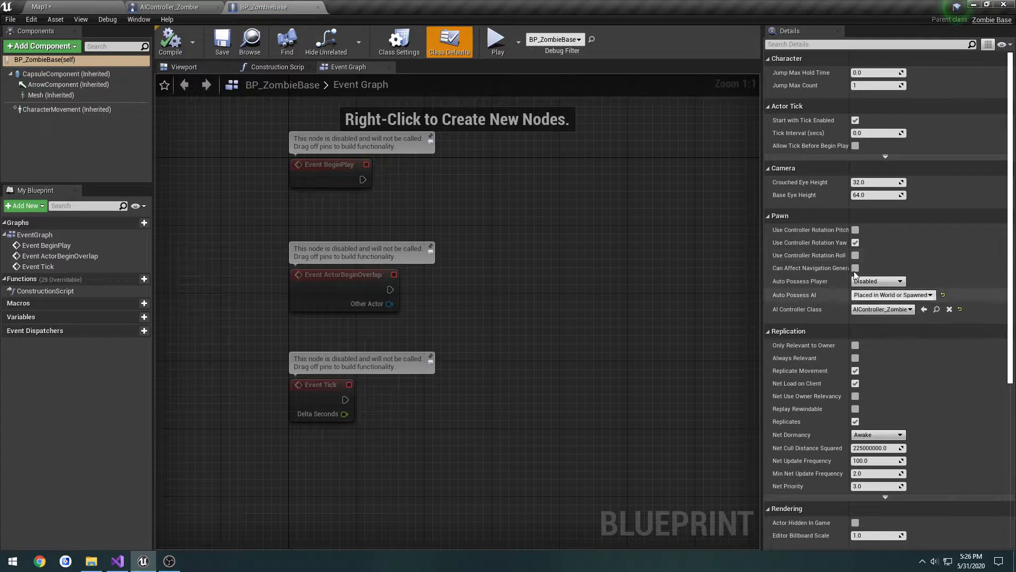
mouse_move(319, 12)
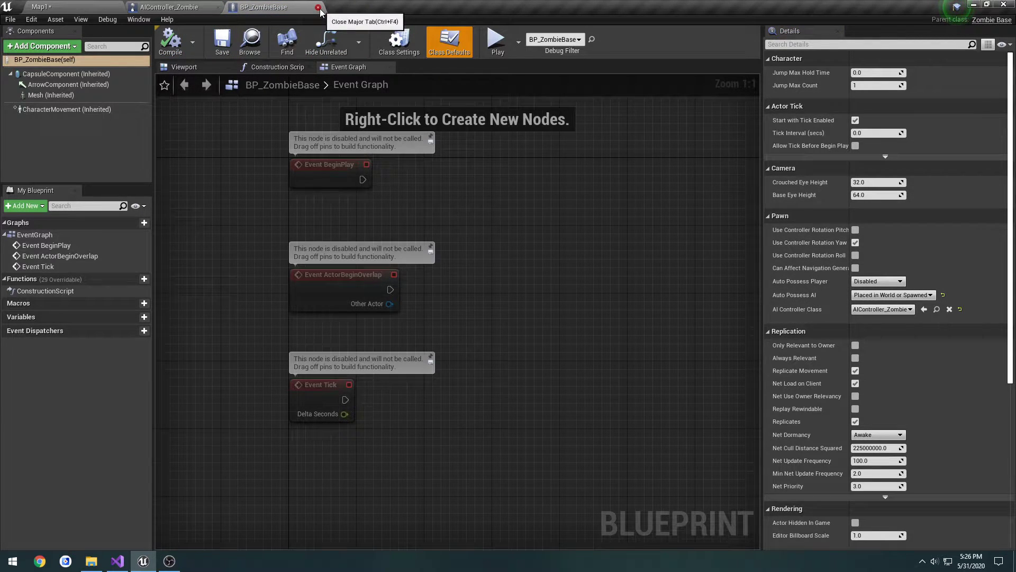
- Close BP_ZombieBase, set Run Behavior Tree's BTAsset to BT_Zombie, and compile the controller
left_click(318, 7)
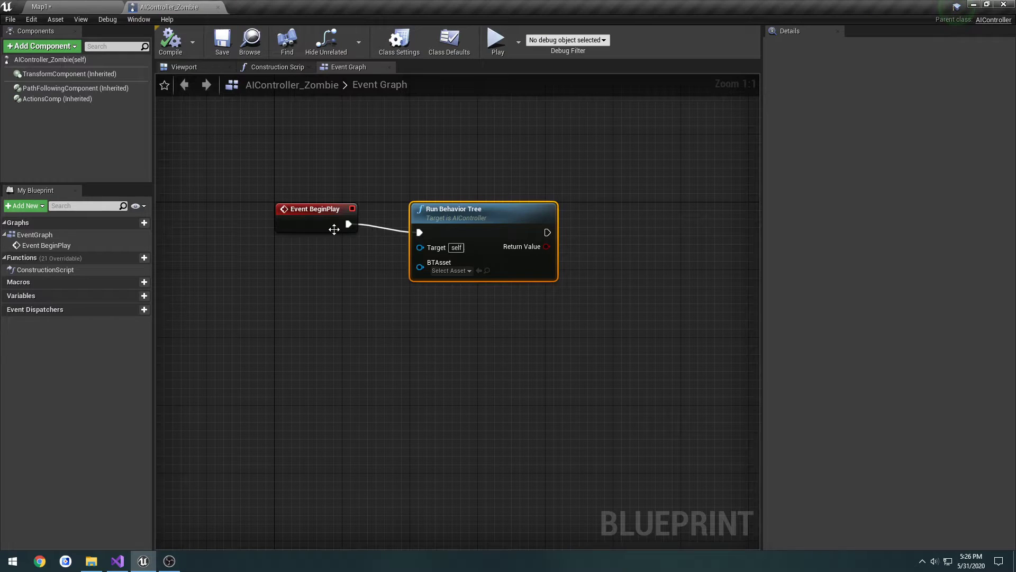
left_click(448, 271)
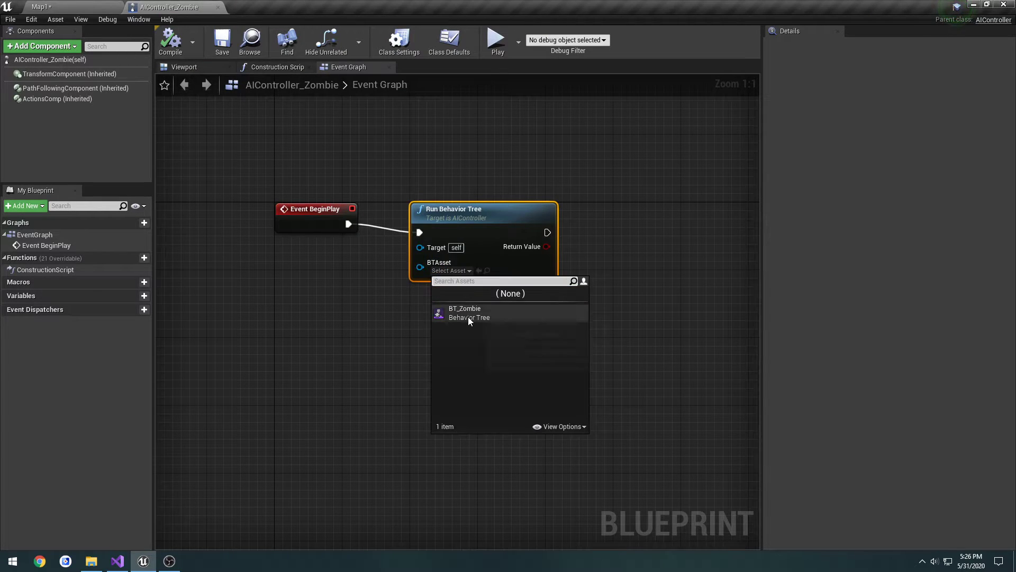
left_click(465, 312)
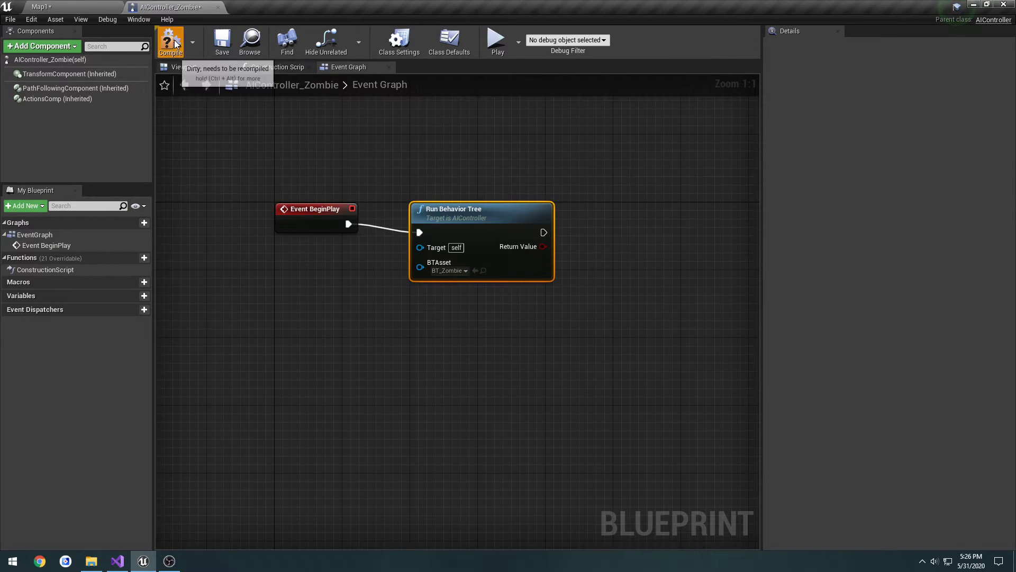
left_click(170, 41)
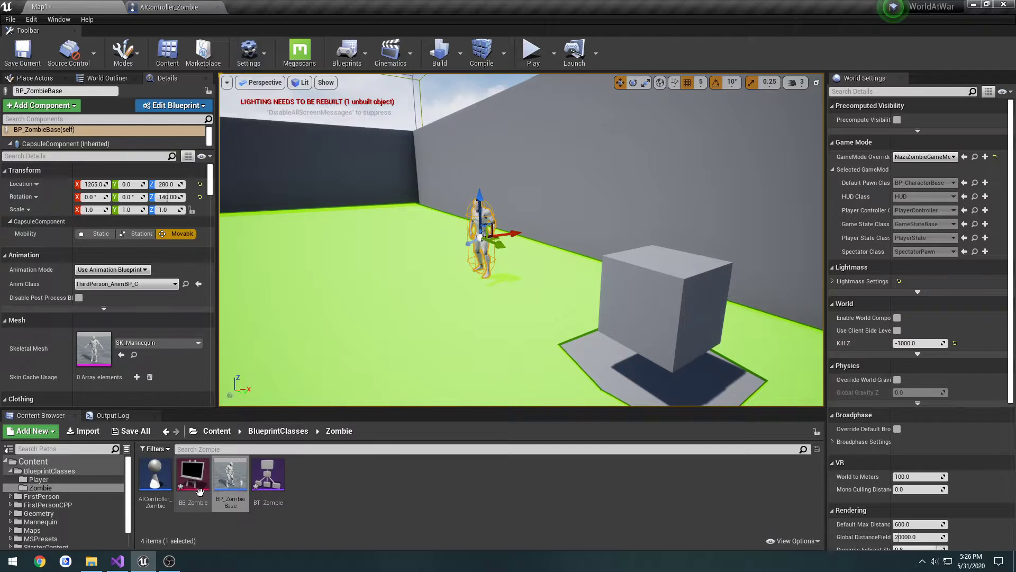
double_click(268, 470)
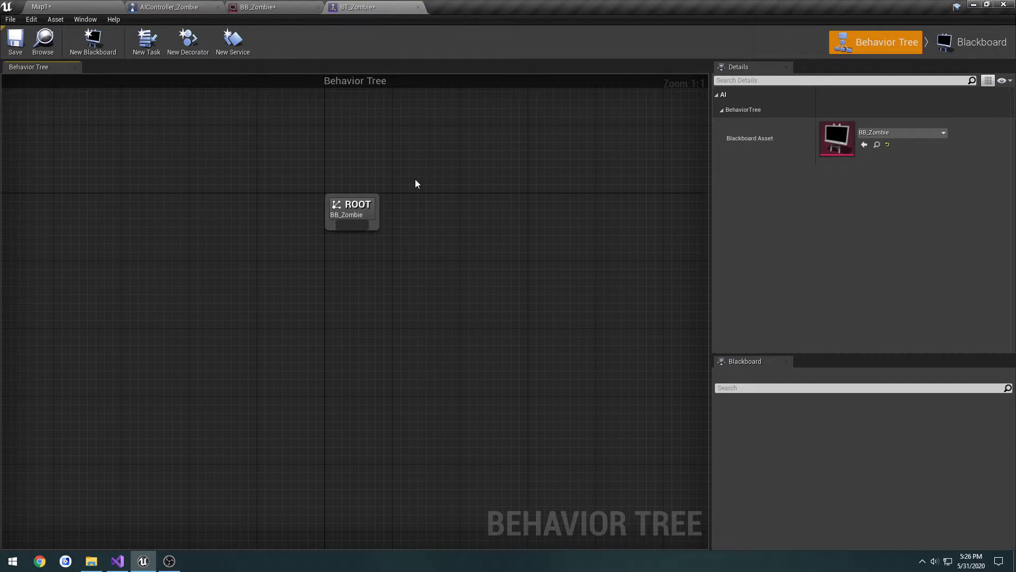
mouse_move(355, 230)
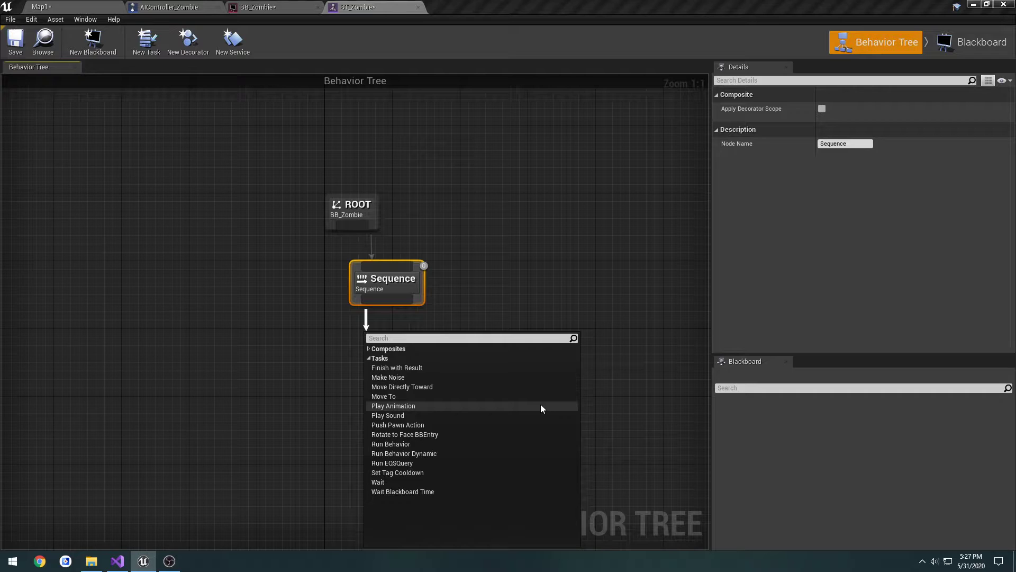
mouse_move(227, 130)
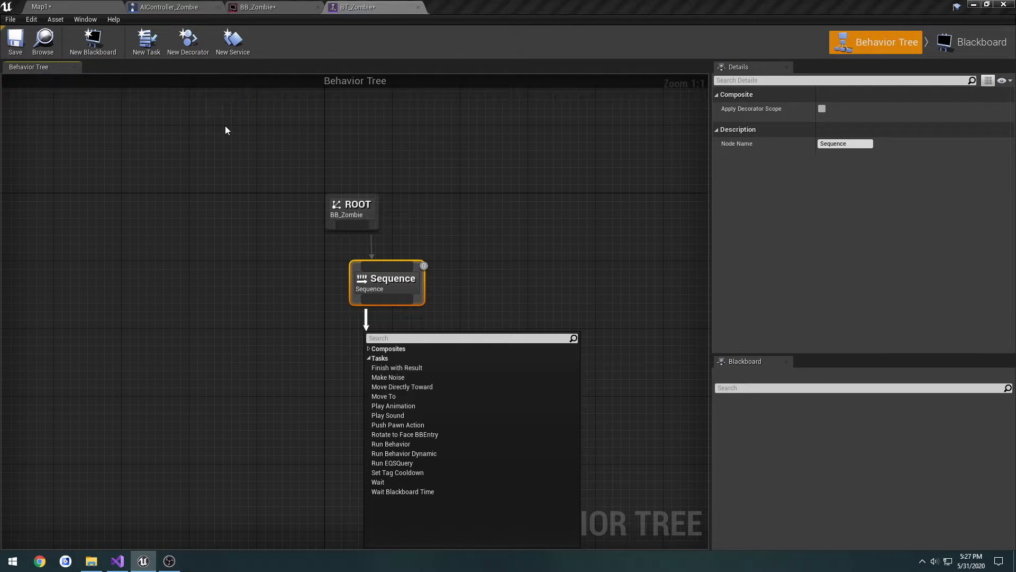
mouse_move(286, 153)
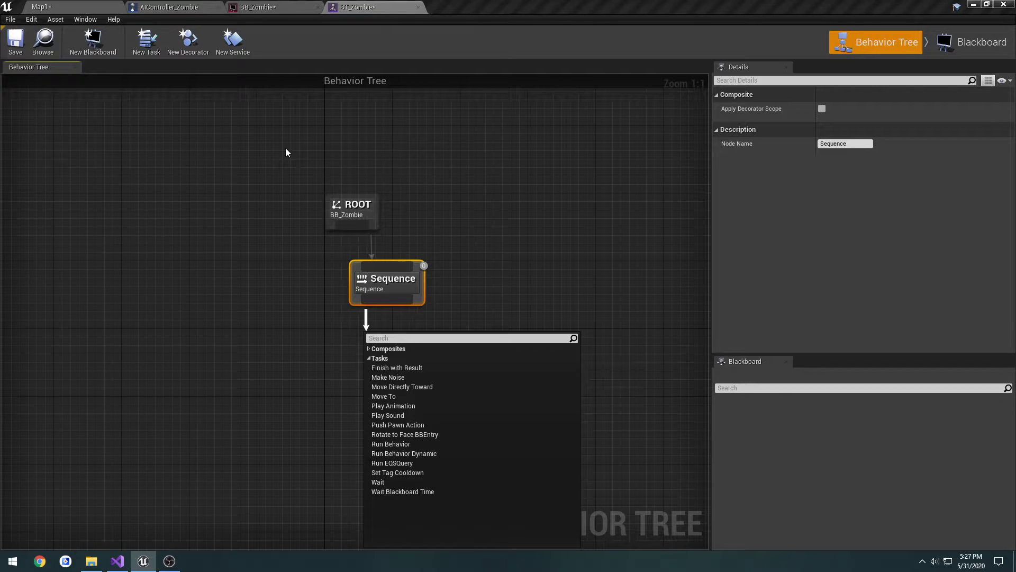
mouse_move(188, 41)
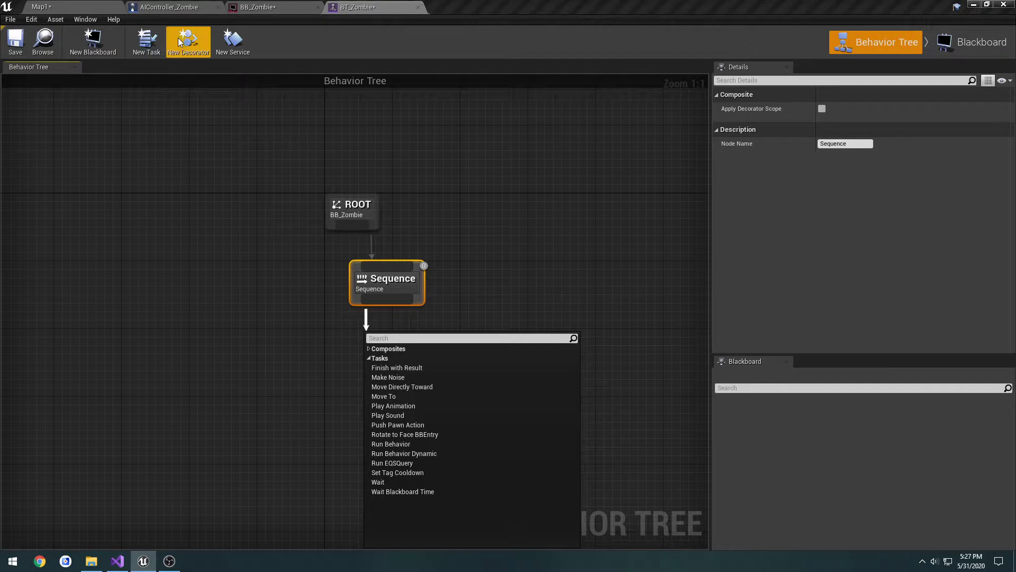
mouse_move(251, 128)
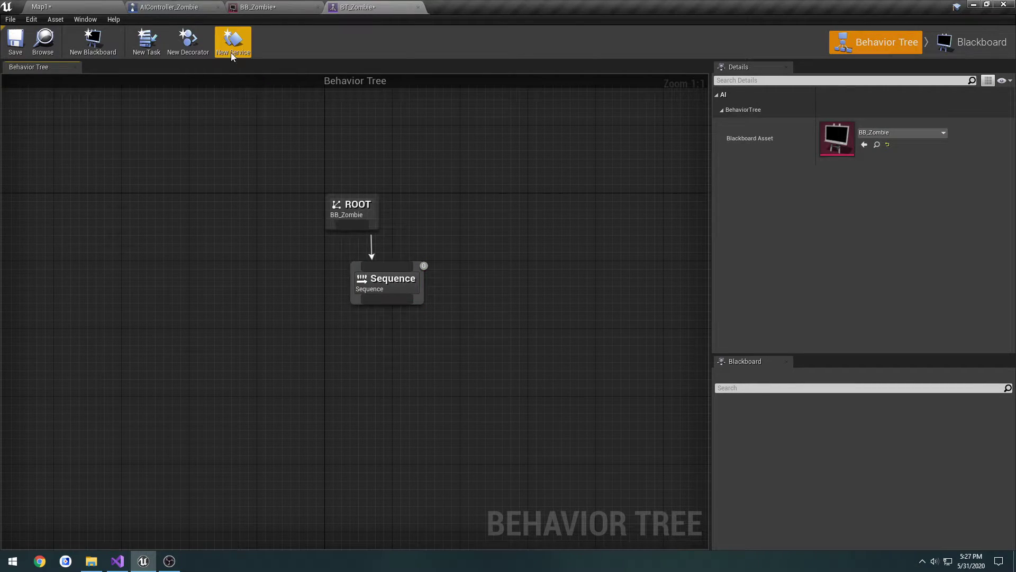
mouse_move(232, 43)
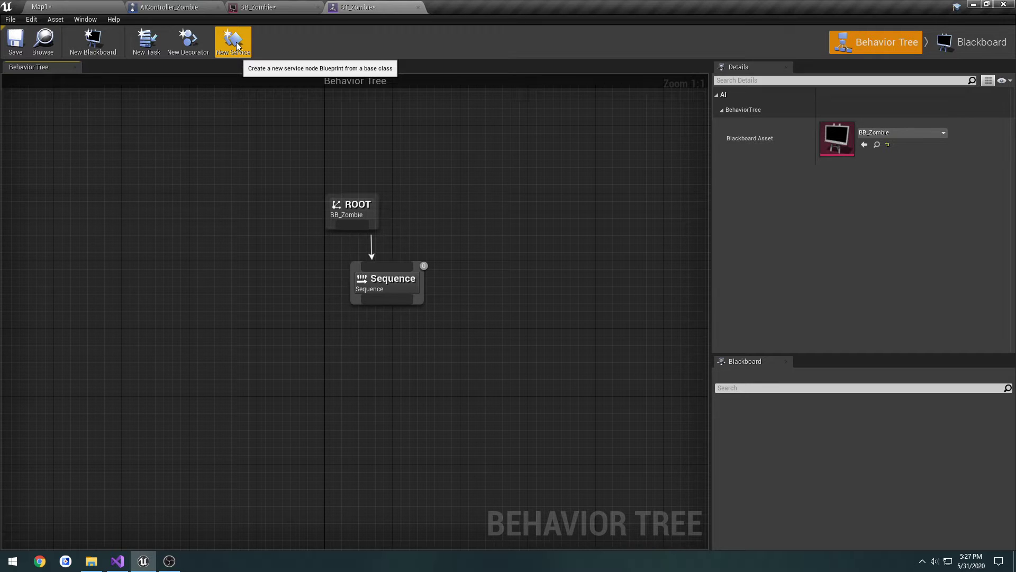
mouse_move(323, 208)
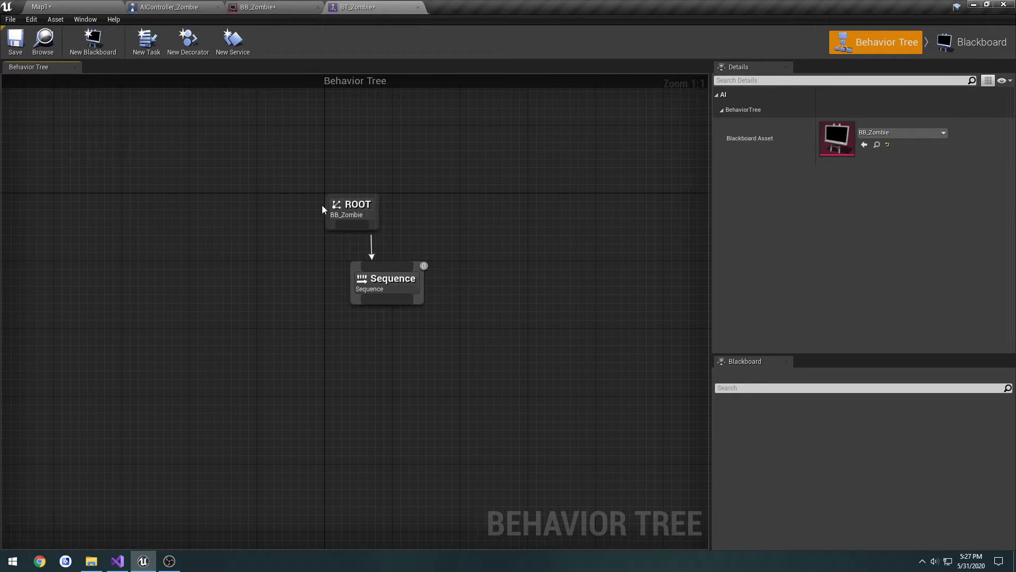
left_click(386, 279)
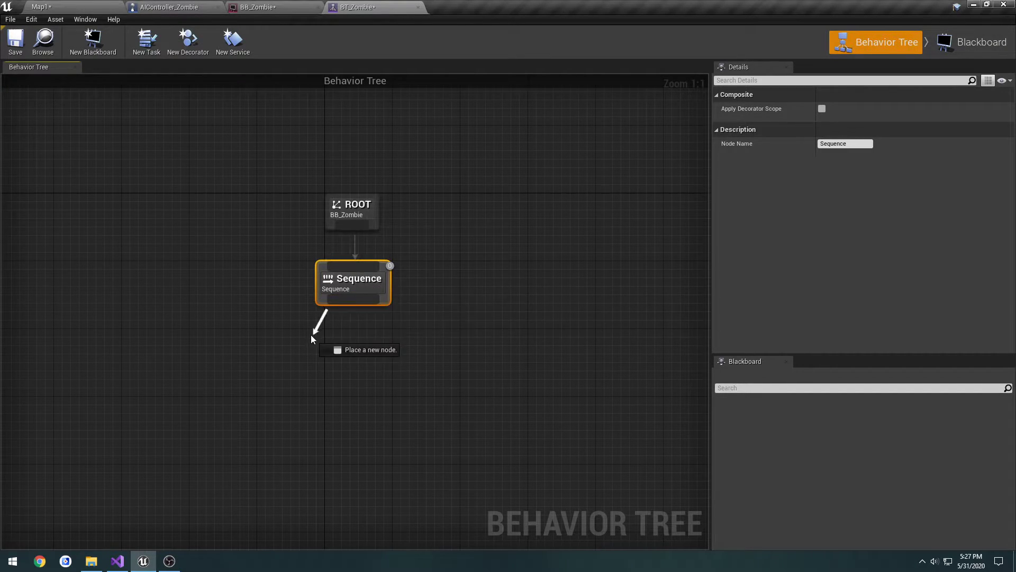
left_click(366, 350)
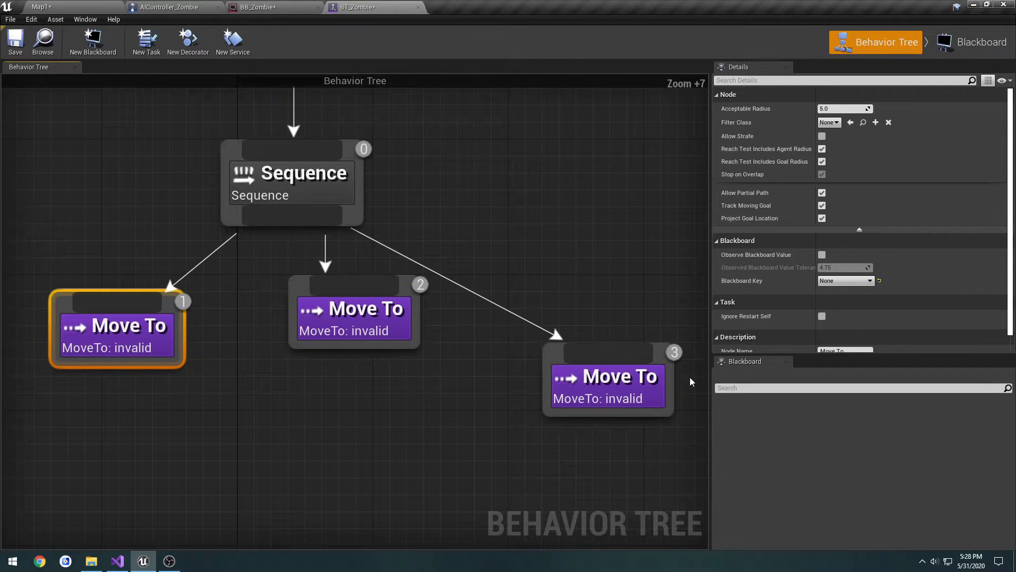
mouse_move(340, 347)
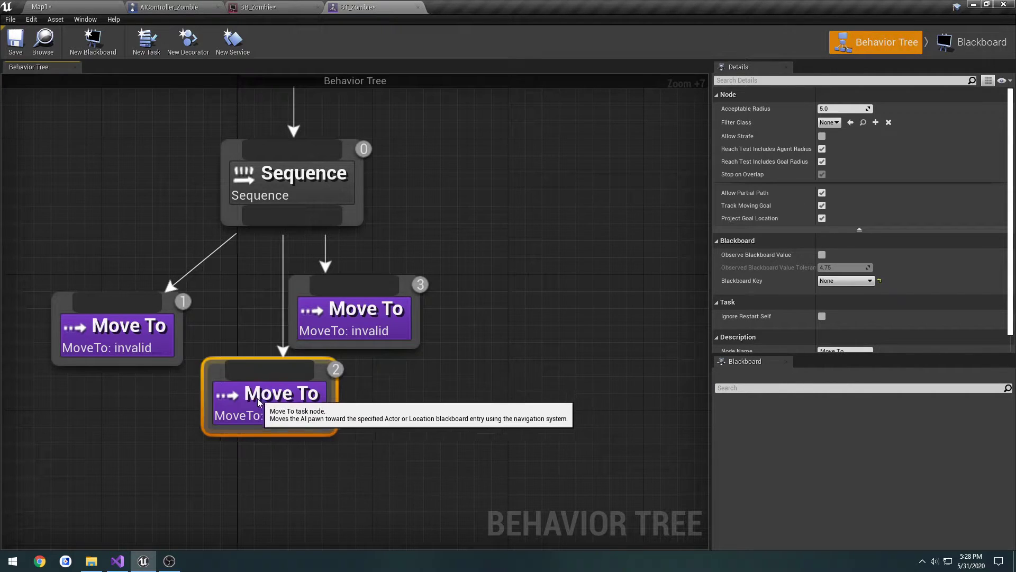
left_click(352, 308)
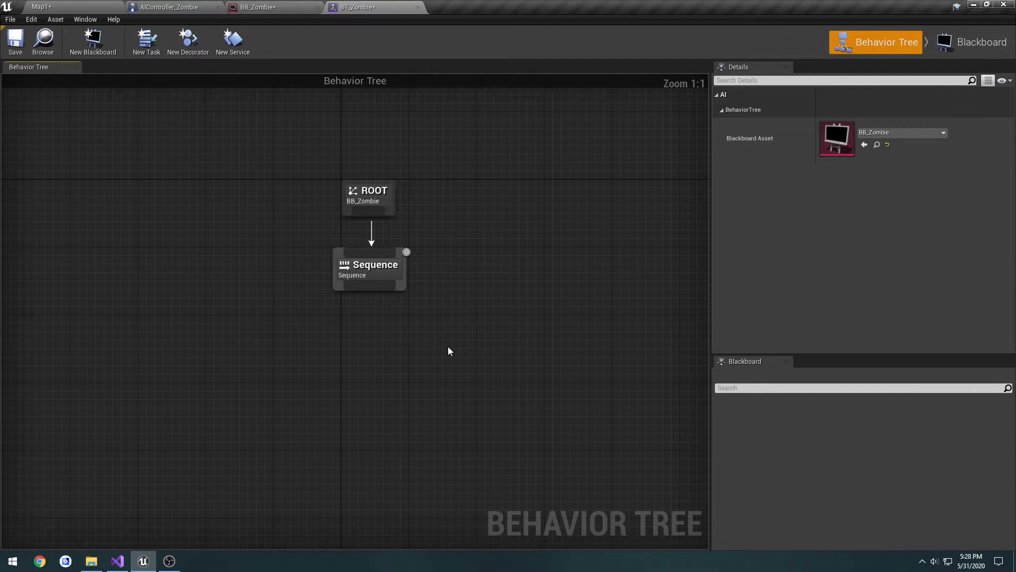
mouse_move(287, 141)
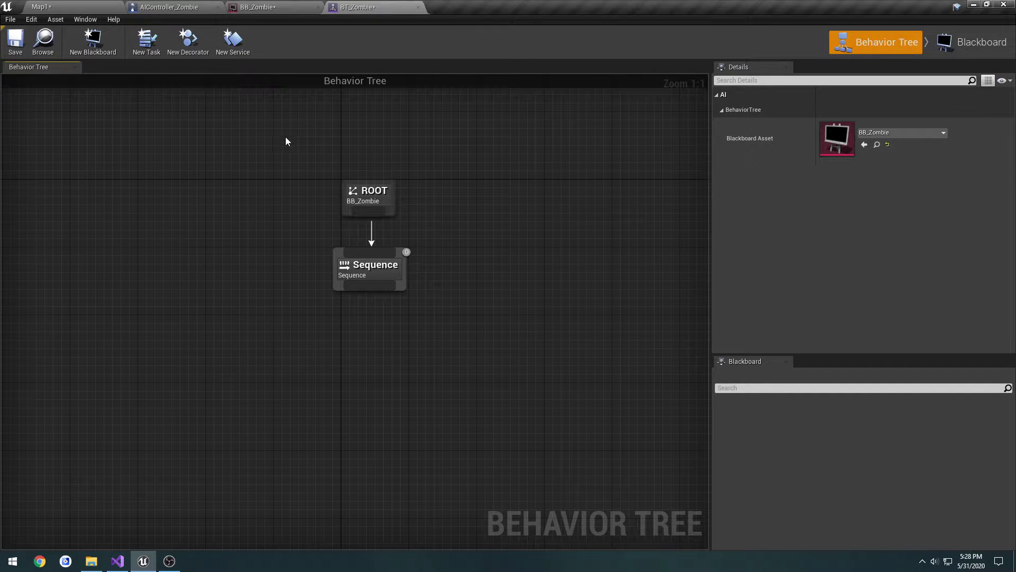
mouse_move(272, 7)
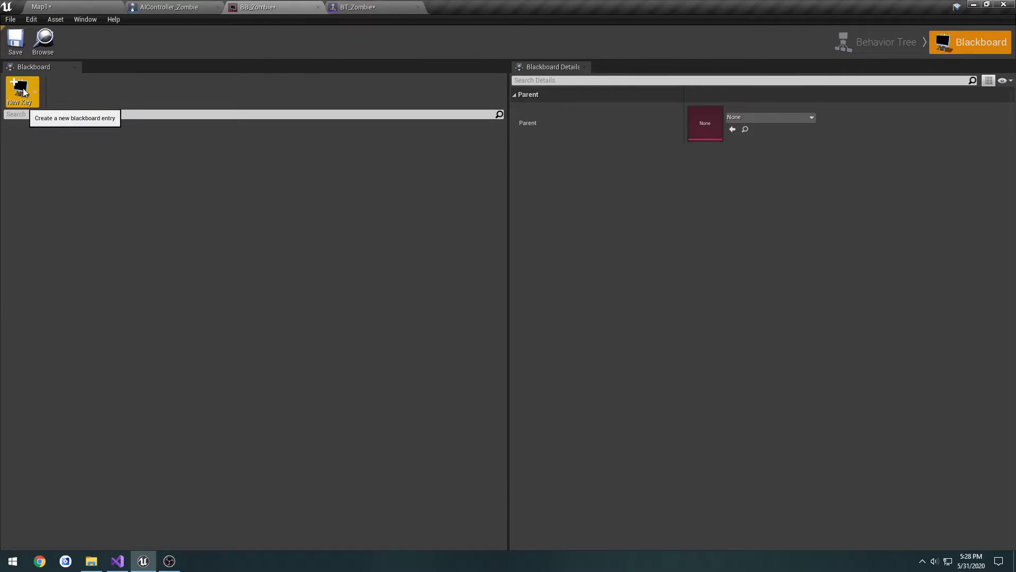
- Add an Object-type blackboard key named PlayerKey and set its Base Class
left_click(19, 90)
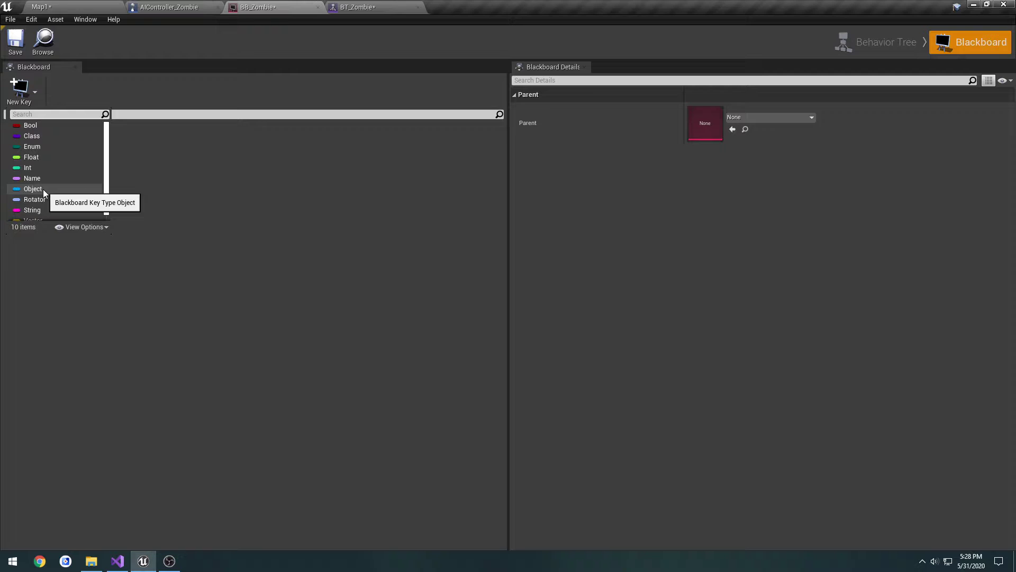
left_click(33, 189)
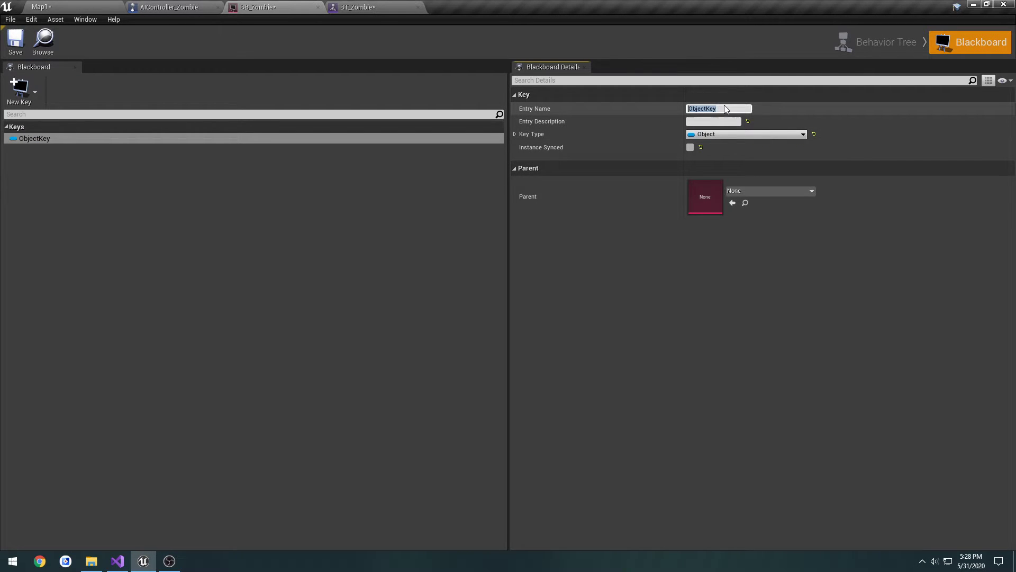
type("PlayerKey")
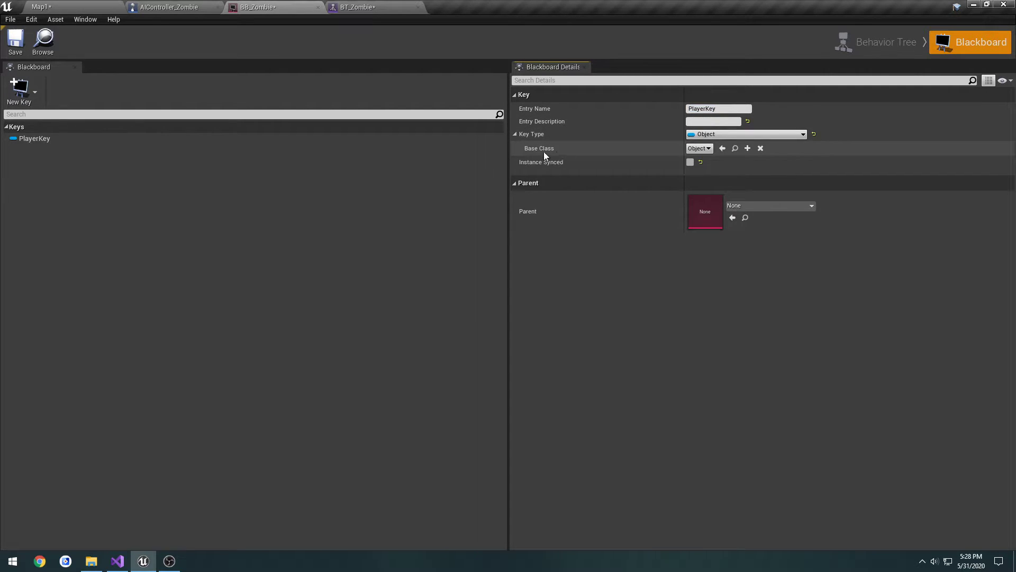
left_click(699, 148)
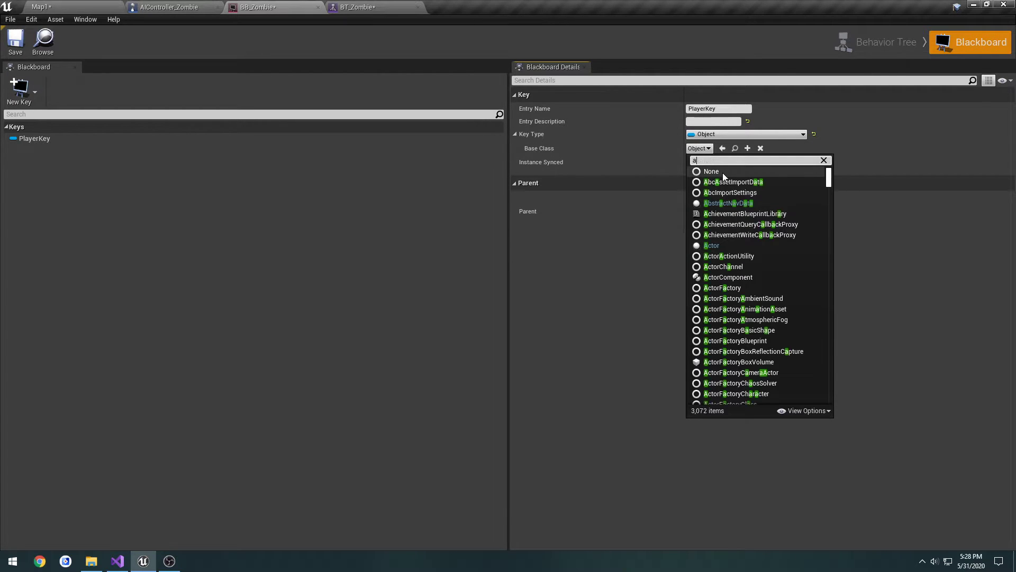
left_click(712, 245)
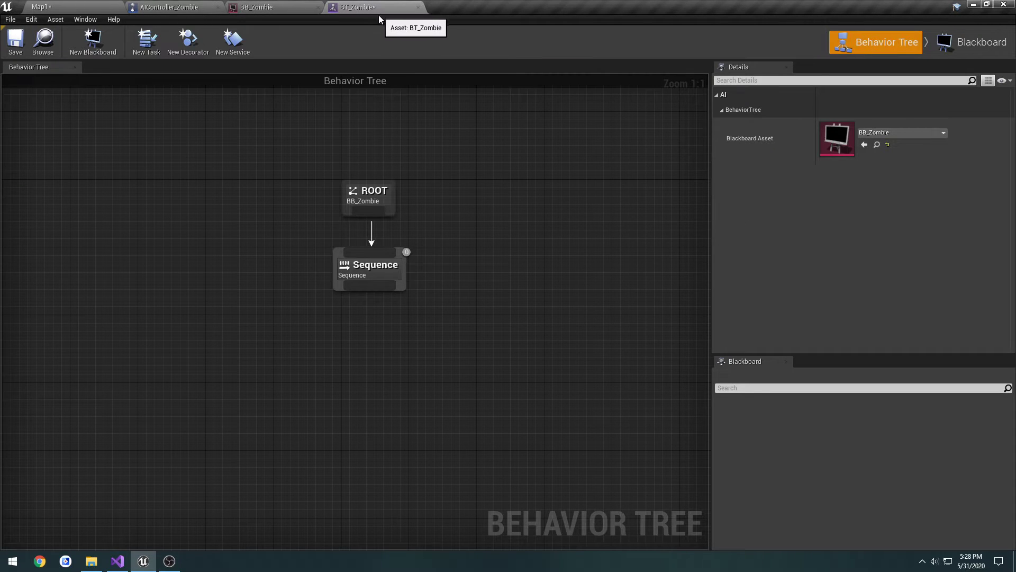
mouse_move(488, 199)
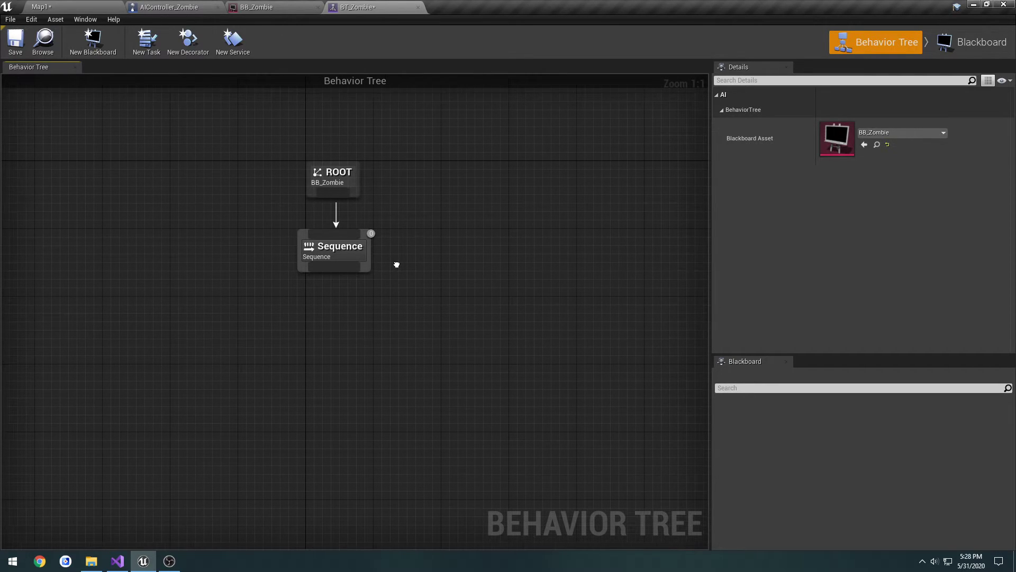
mouse_move(399, 268)
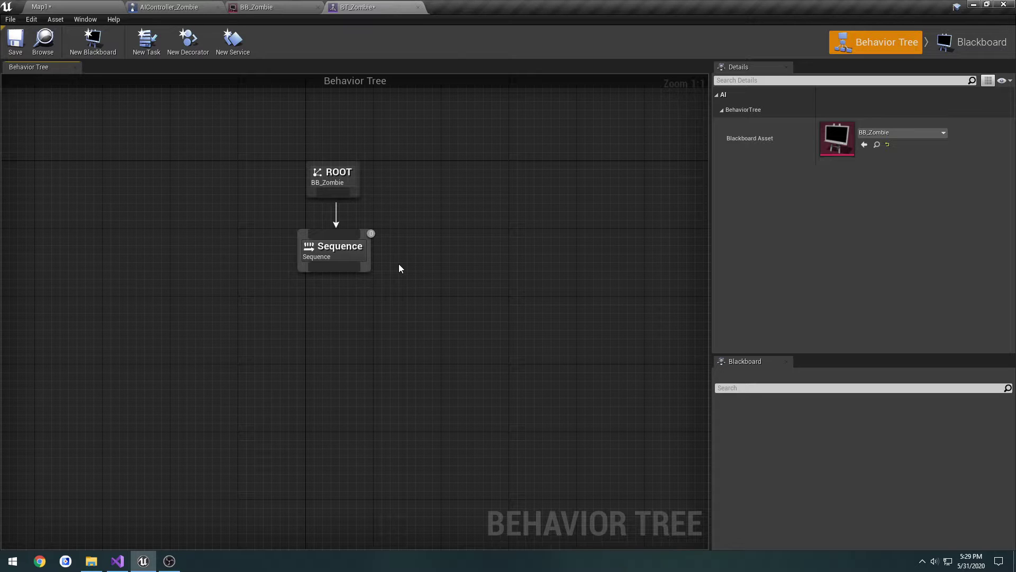
mouse_move(408, 277)
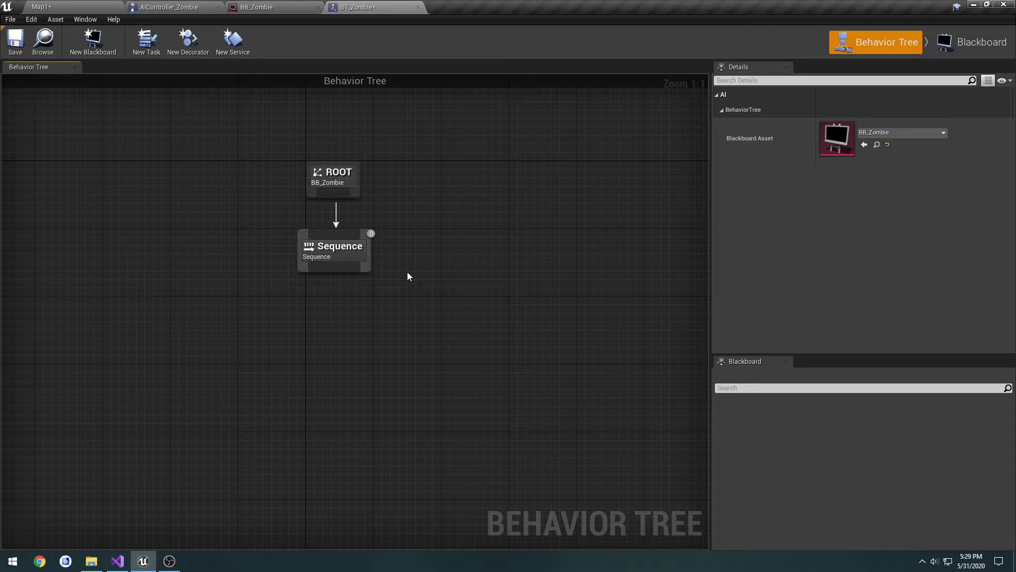
mouse_move(341, 271)
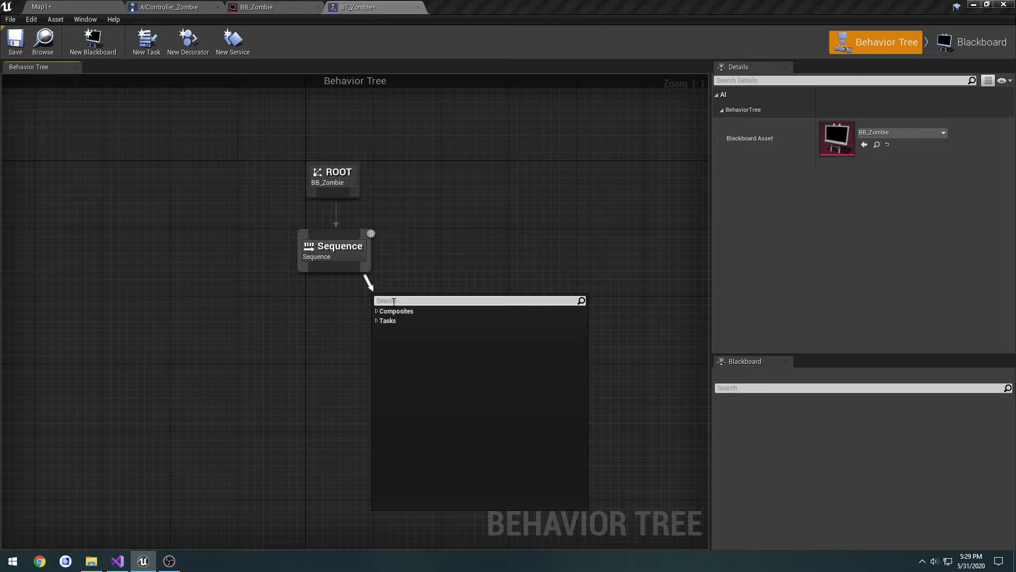
- Attach a Move To task to the Sequence with Blackboard Key PlayerKey
left_click(387, 321)
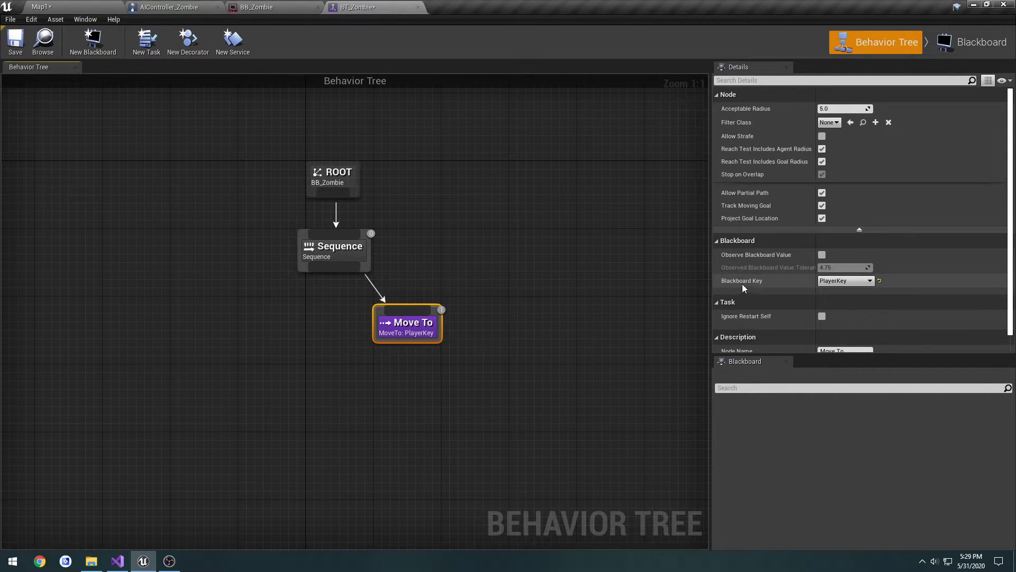
left_click(845, 280)
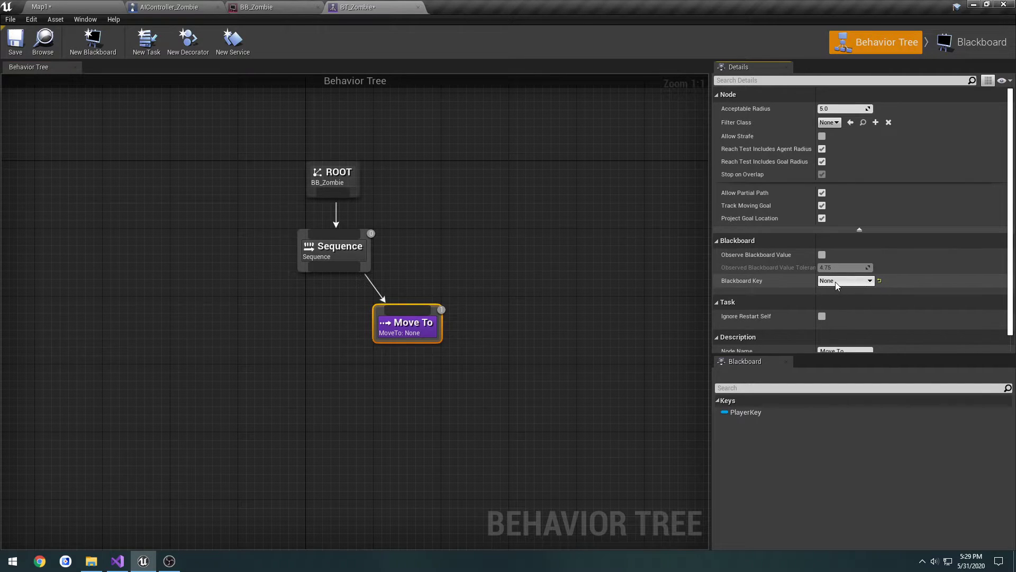
left_click(845, 280)
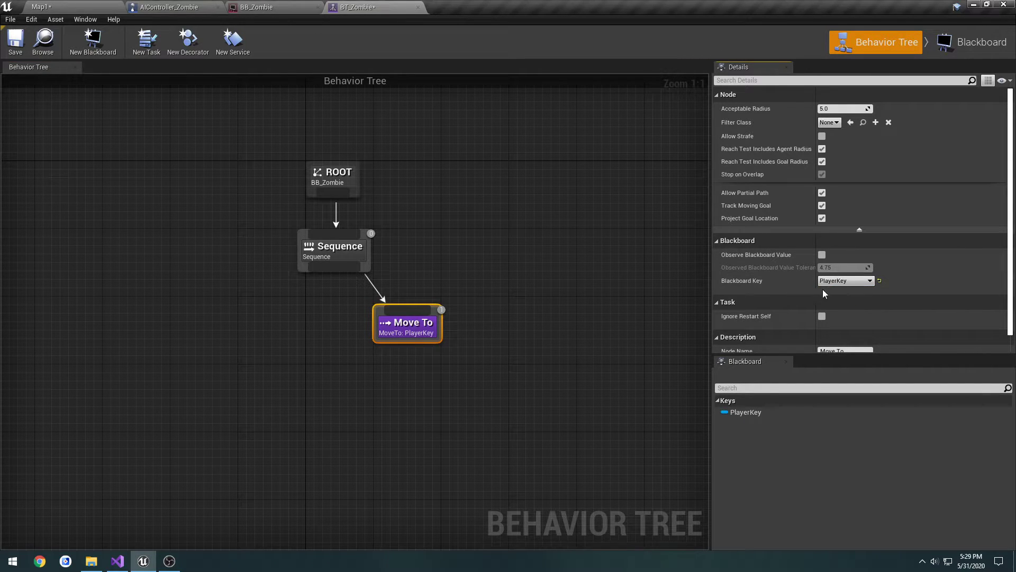
mouse_move(835, 293)
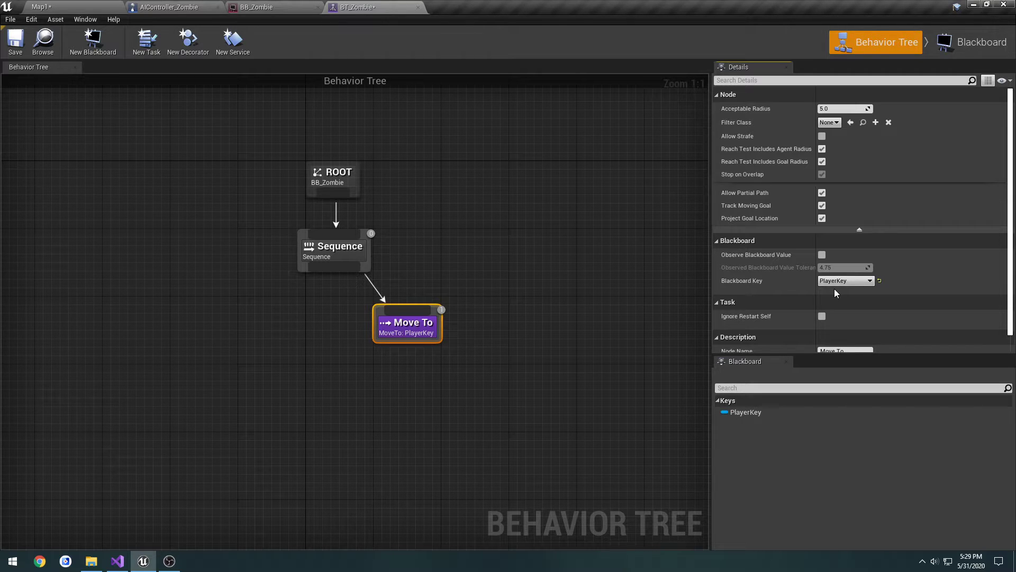
mouse_move(483, 307)
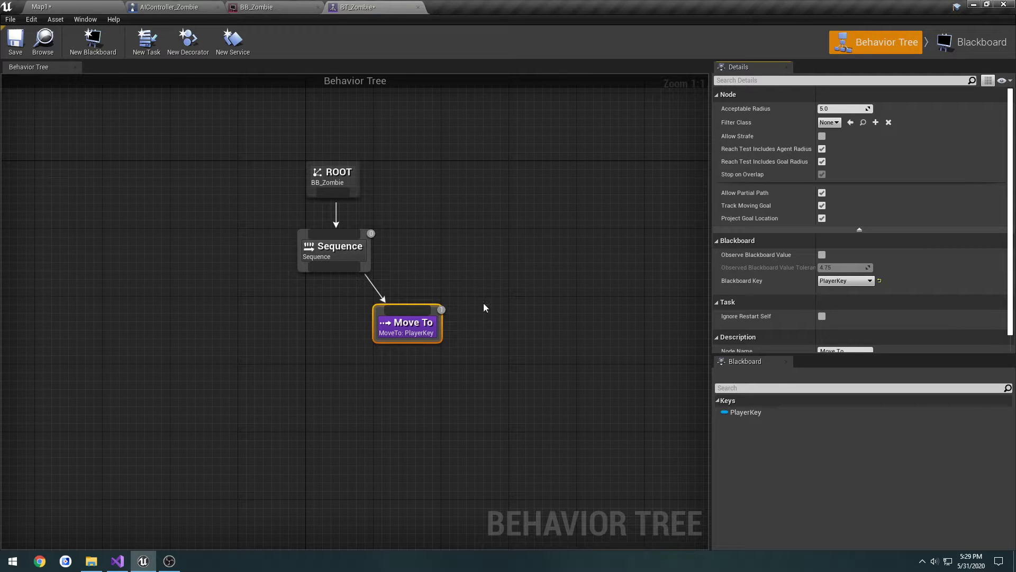
mouse_move(147, 41)
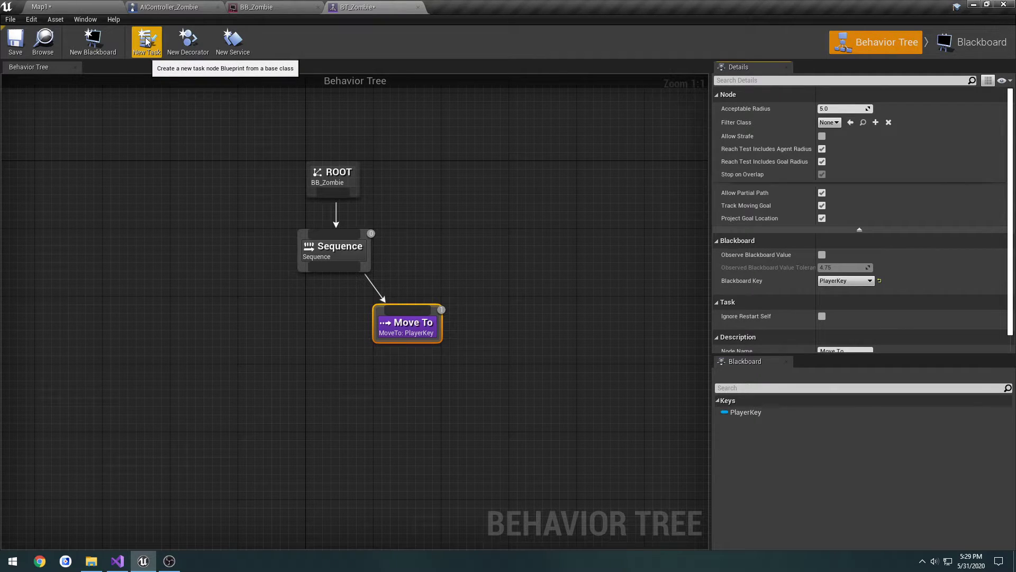
- Create the BTT_FindClosestPlayer blueprint task and locate it among the project assets
left_click(146, 39)
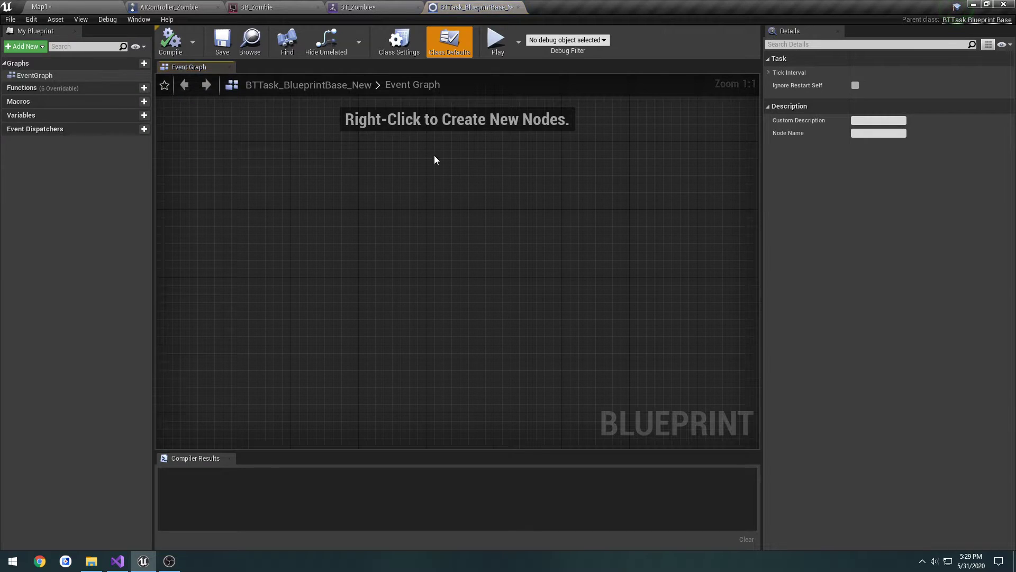
mouse_move(249, 41)
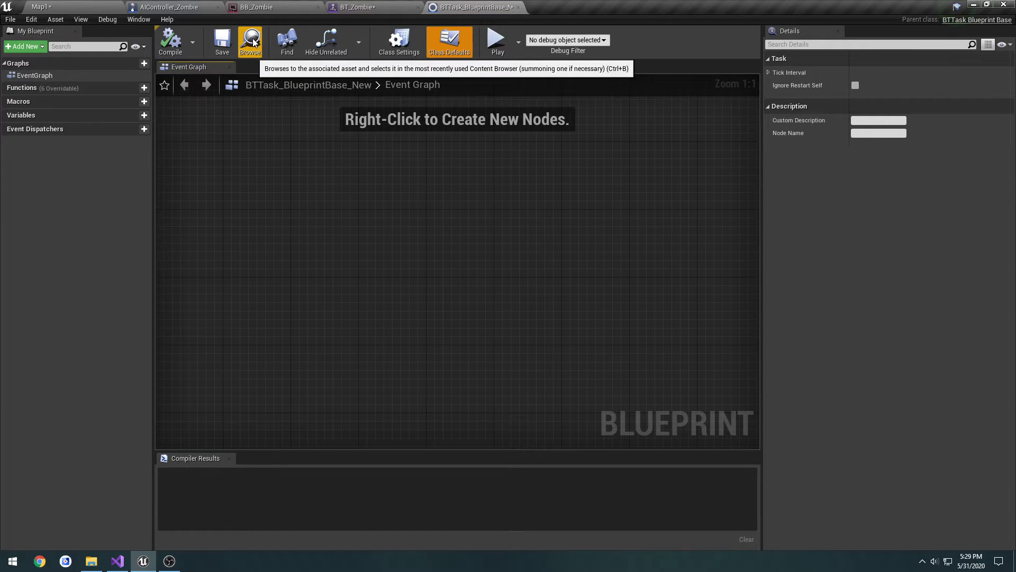
left_click(250, 41)
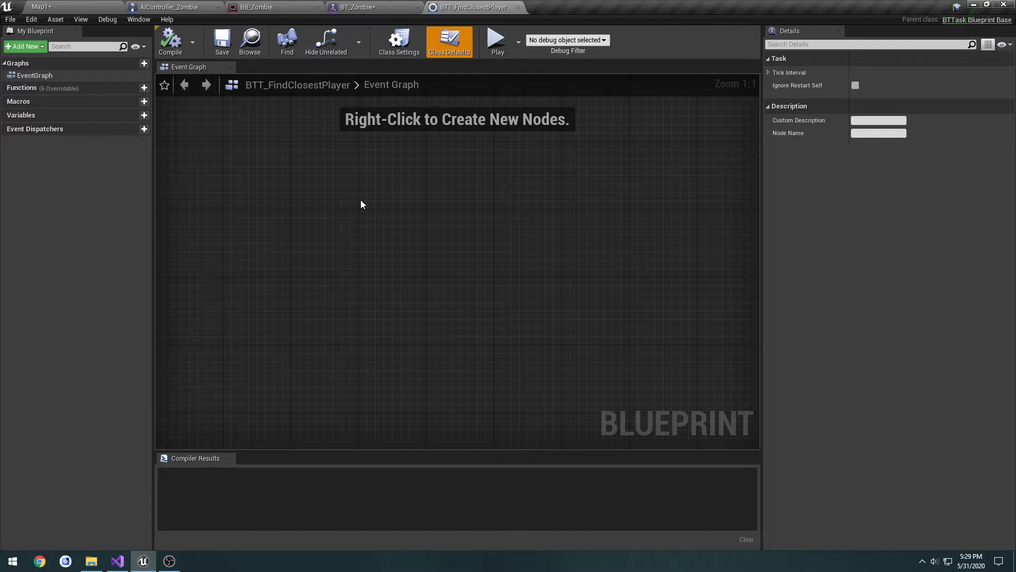
mouse_move(354, 203)
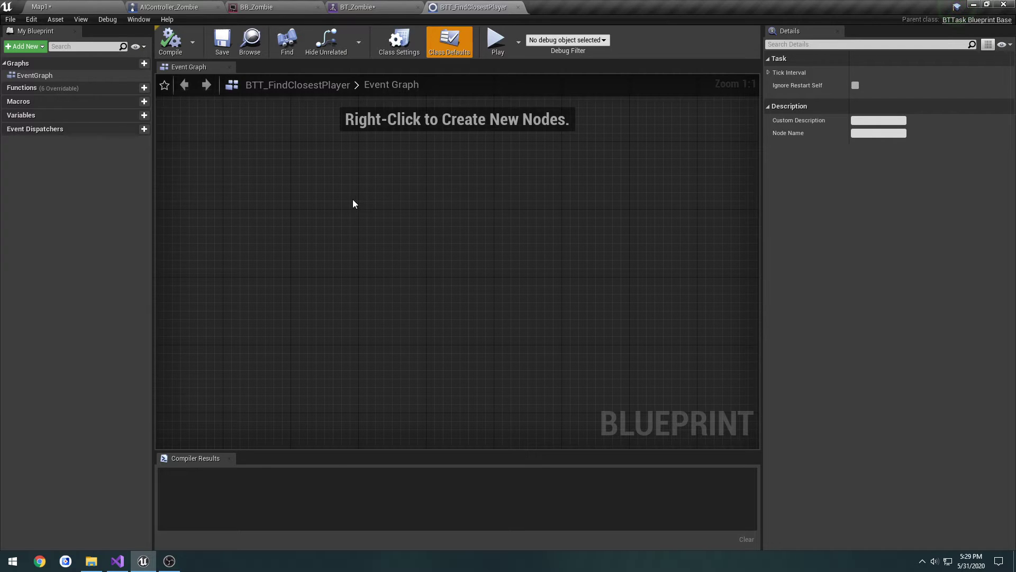
mouse_move(244, 158)
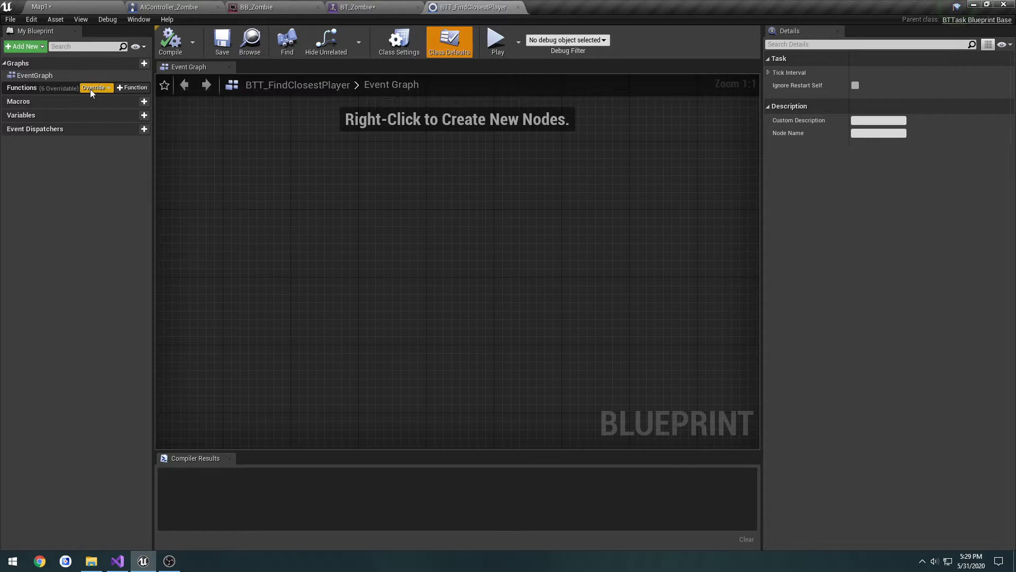
- Override Receive Execute AI and add Get All Actors Of Class for BP_CharacterBase
left_click(95, 87)
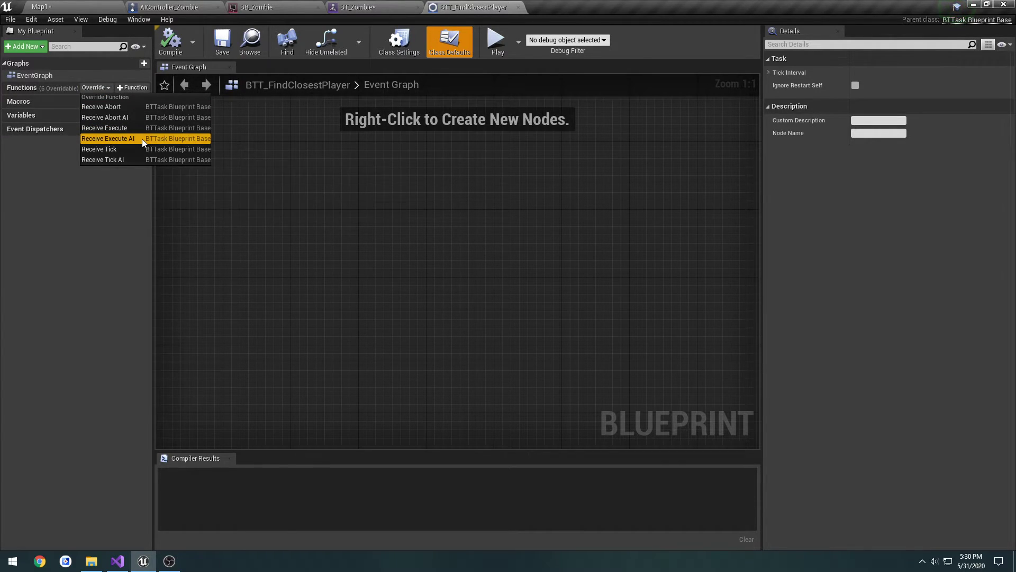
left_click(108, 138)
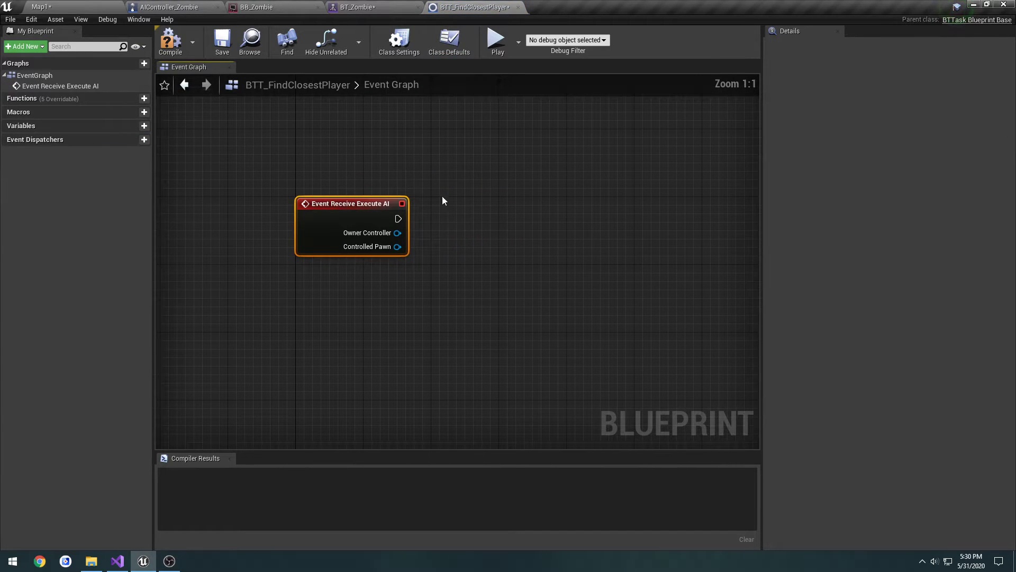
left_click_drag(350, 203, 327, 192)
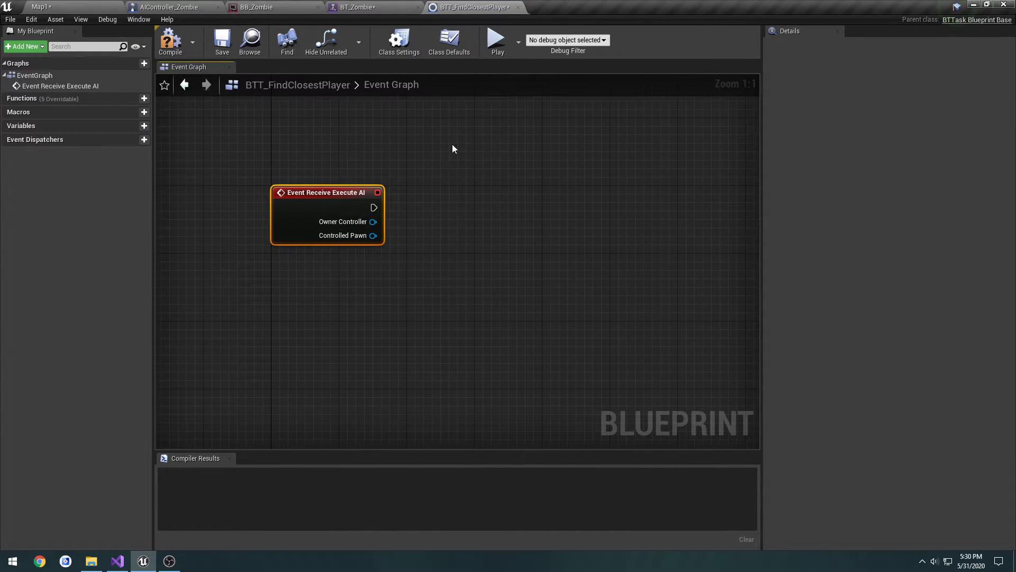
mouse_move(327, 193)
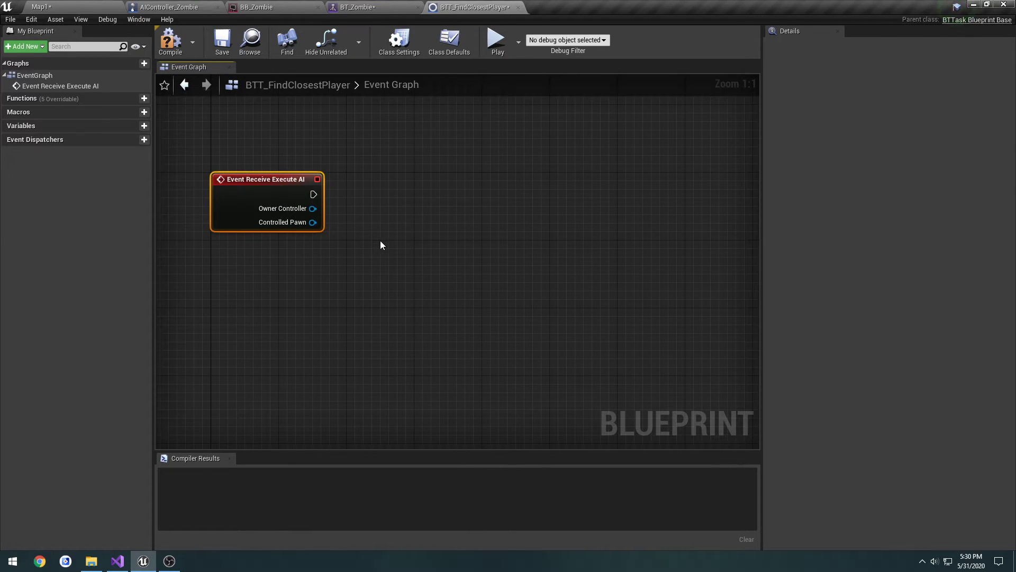
mouse_move(313, 231)
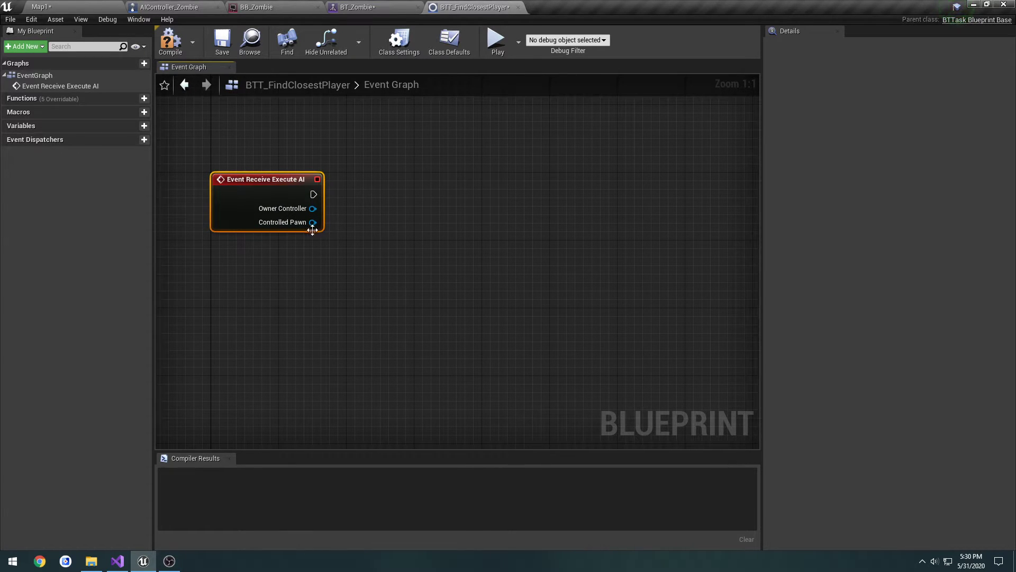
mouse_move(346, 252)
type("getallact")
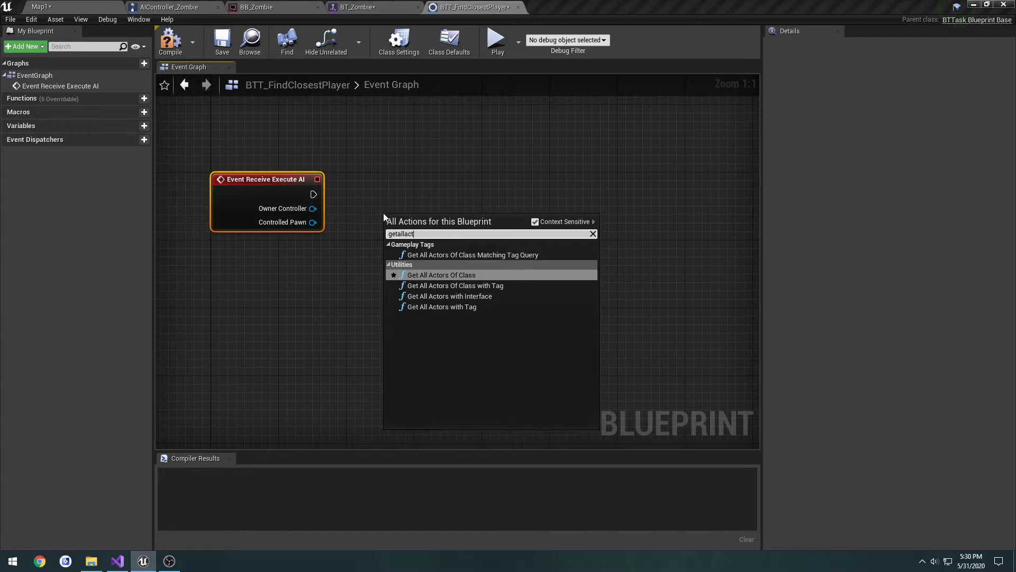
left_click(441, 274)
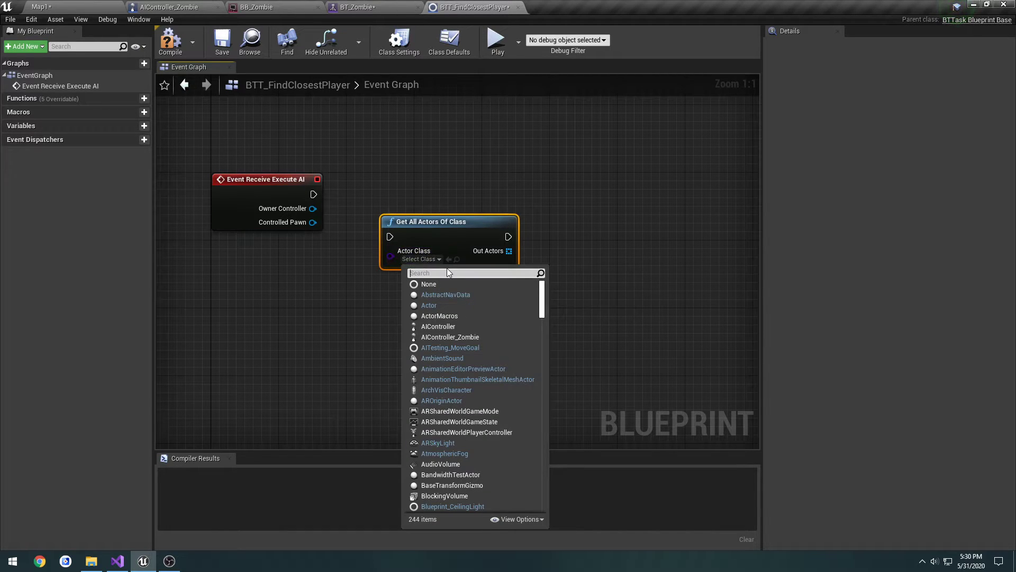
type("bp_")
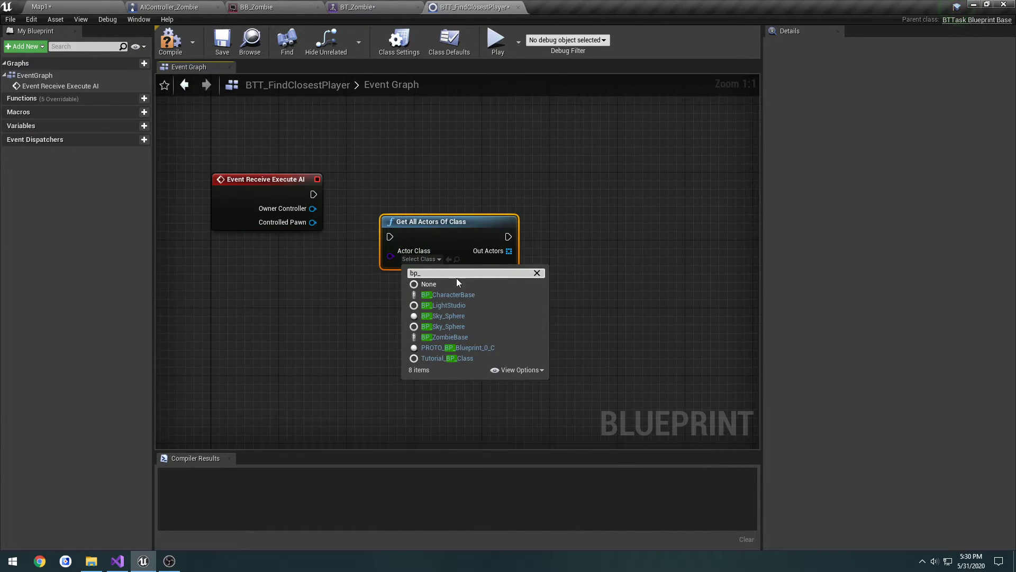
left_click(447, 294)
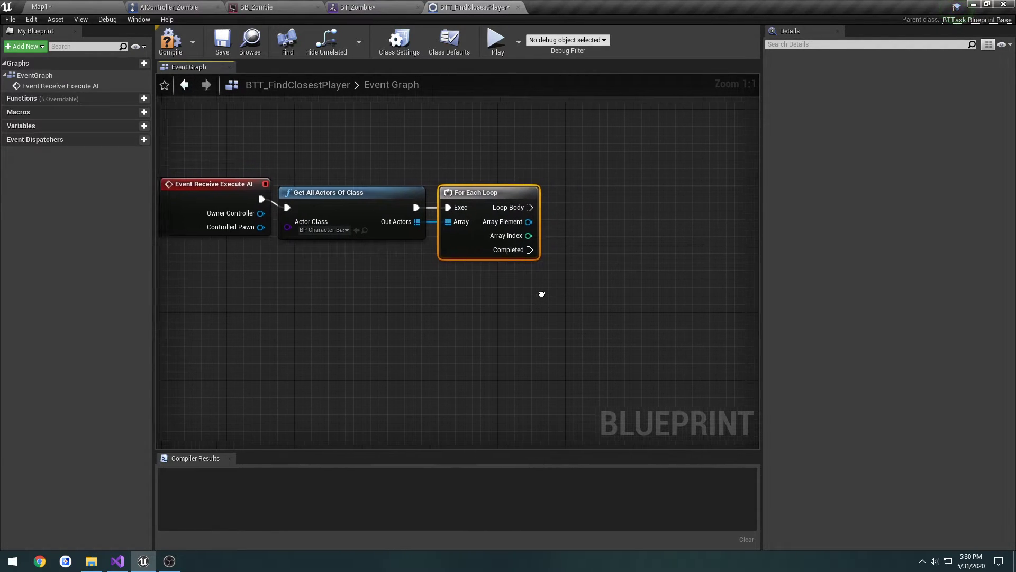
- Add a float ClosestDistance variable and a BP Character Base ClosestPlayer variable
left_click(144, 126)
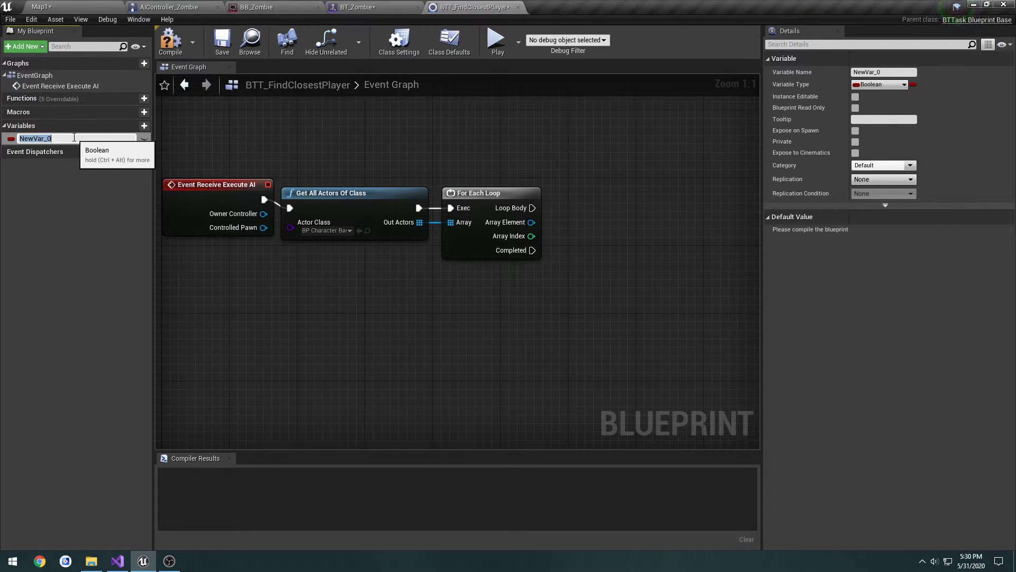
type("ClosestDistance")
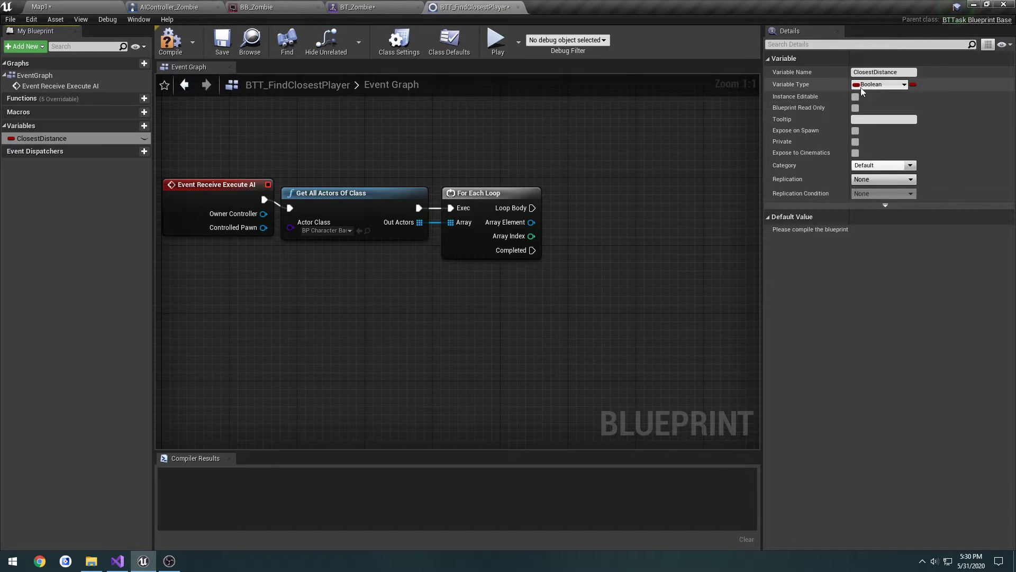
left_click(882, 83)
type("ClosestPlayer")
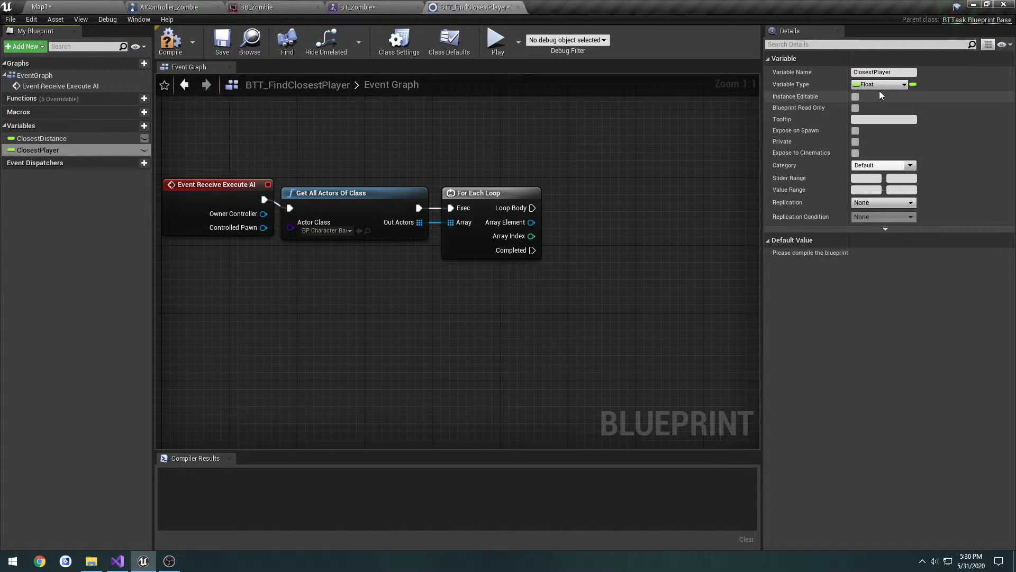
left_click(881, 84)
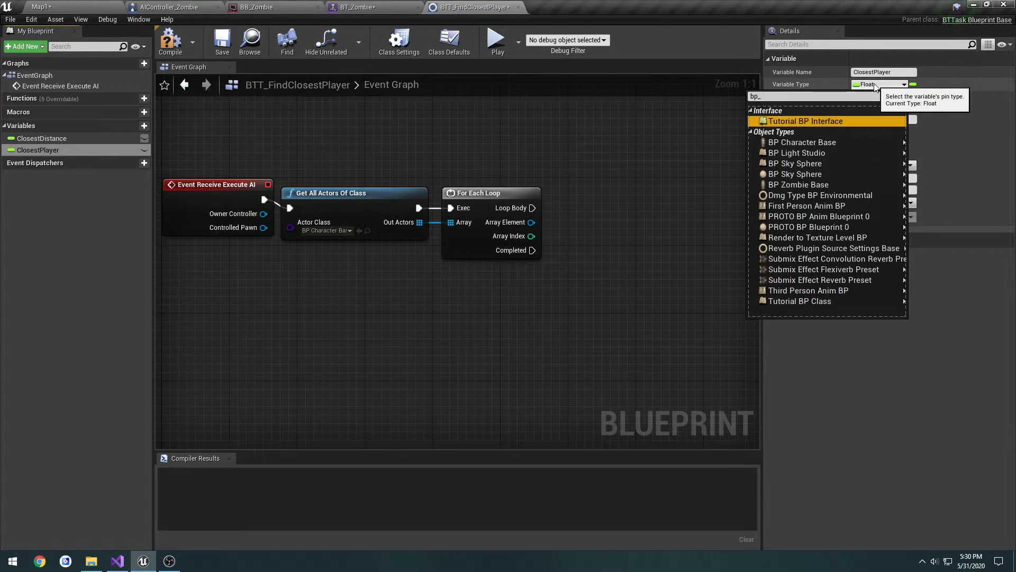
left_click(803, 142)
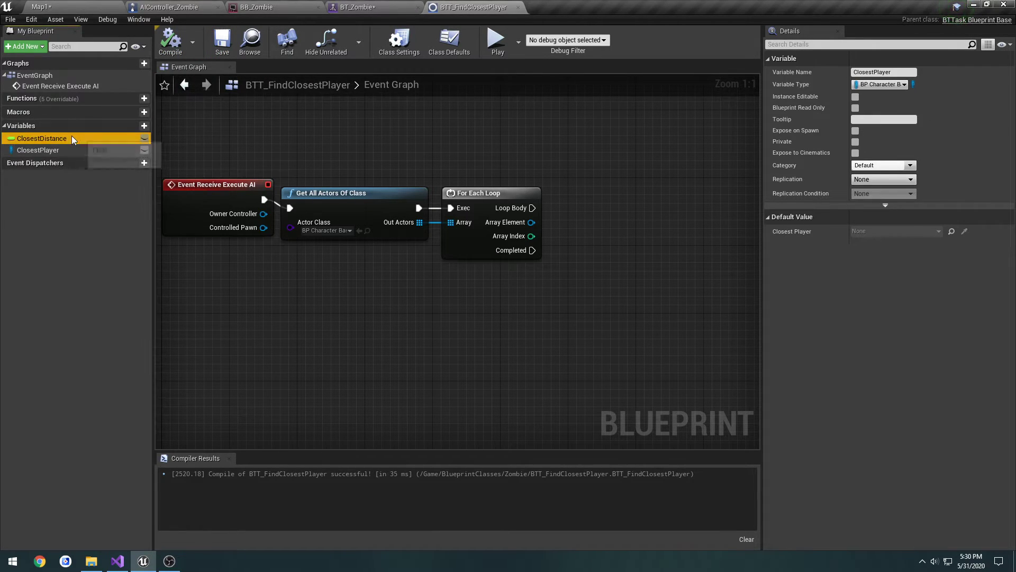
left_click(41, 139)
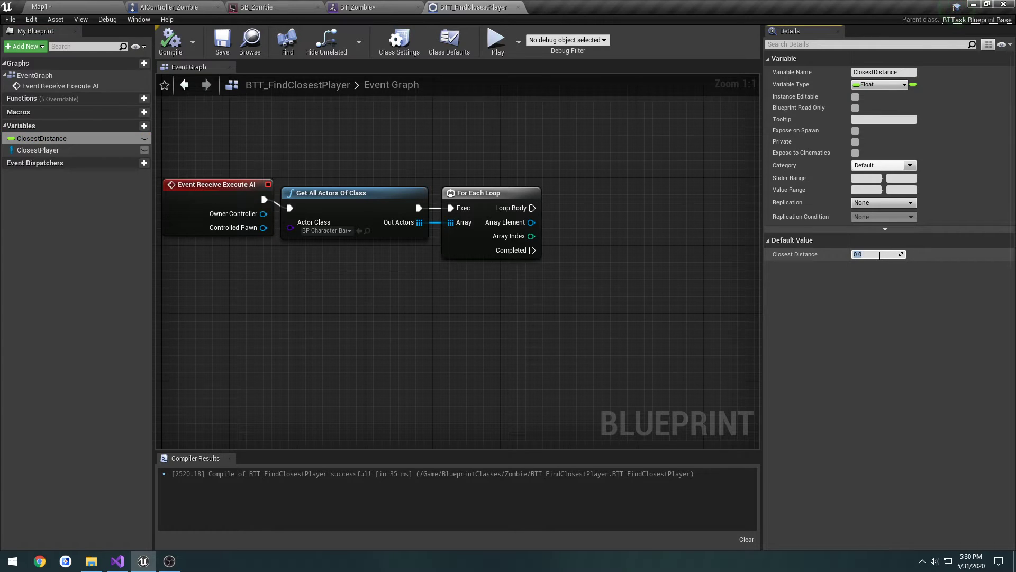
type("9999999")
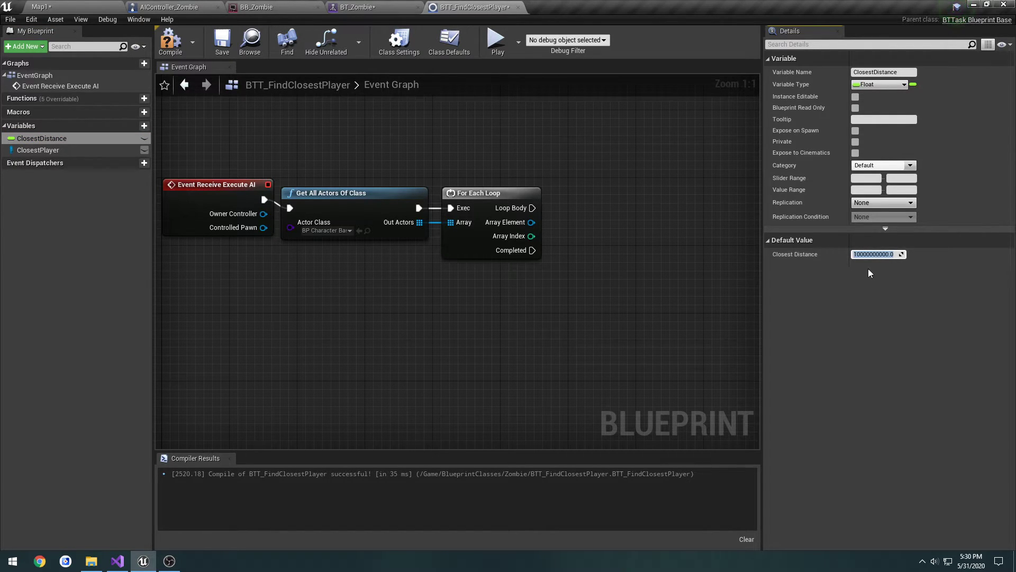
left_click(222, 40)
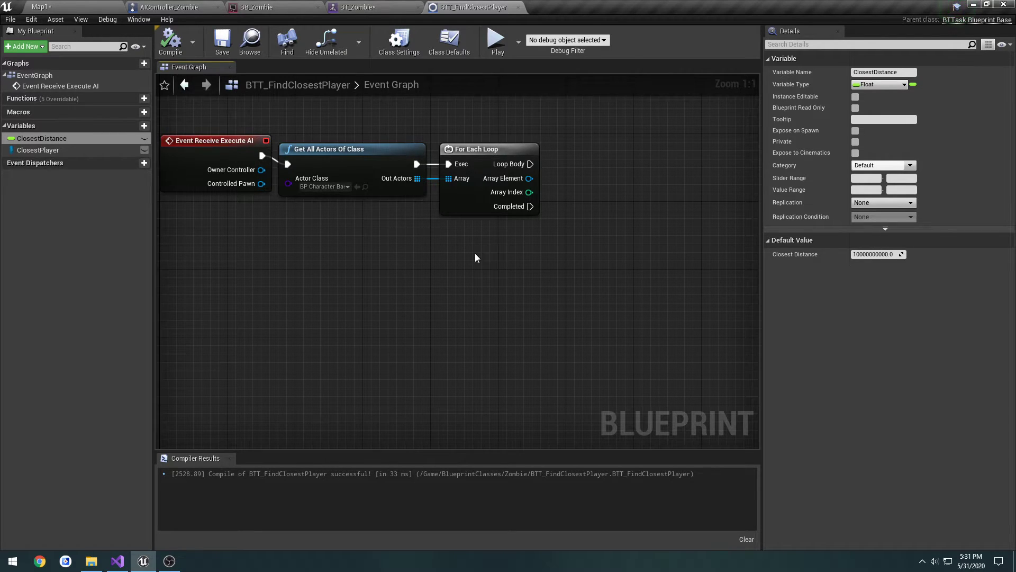
mouse_move(532, 179)
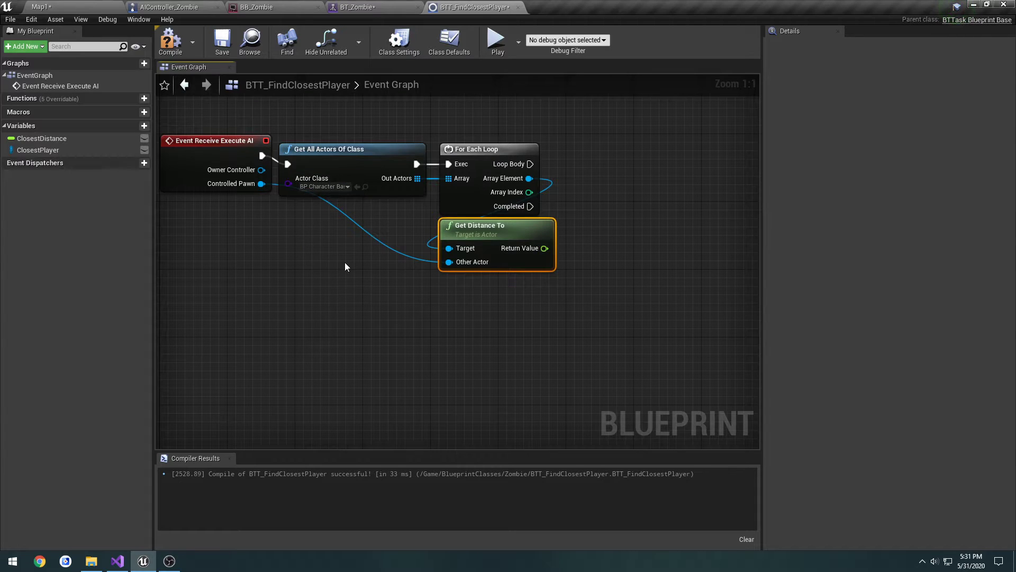
mouse_move(545, 248)
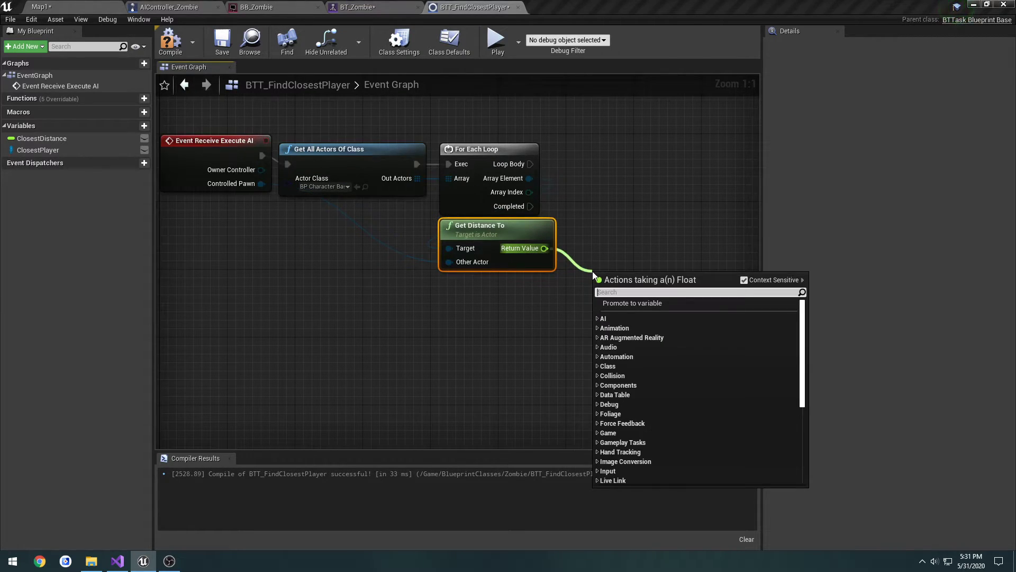
- Test distance < ClosestDistance into a Branch that sets ClosestPlayer when nearer
left_click(632, 303)
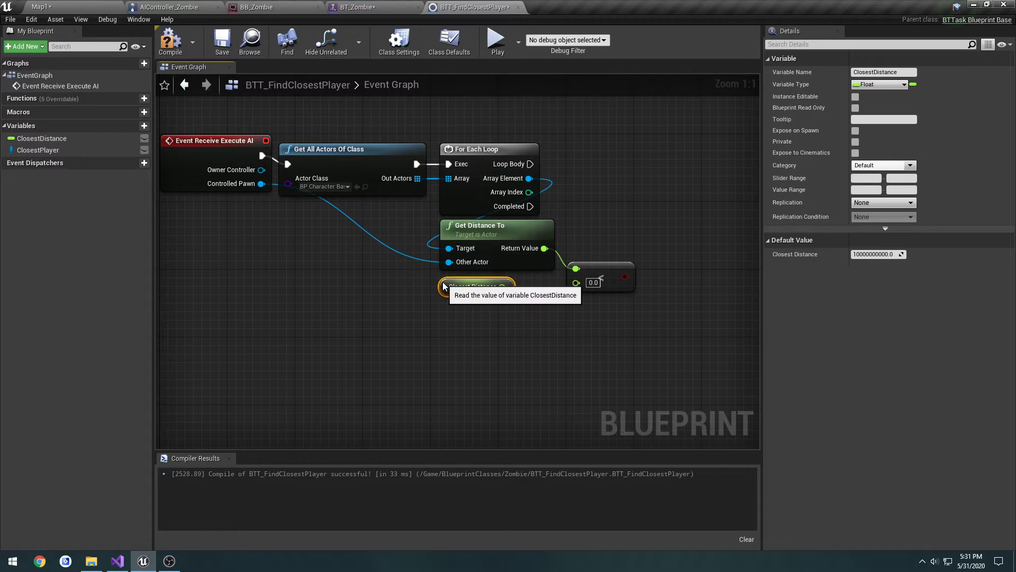
left_click(473, 286)
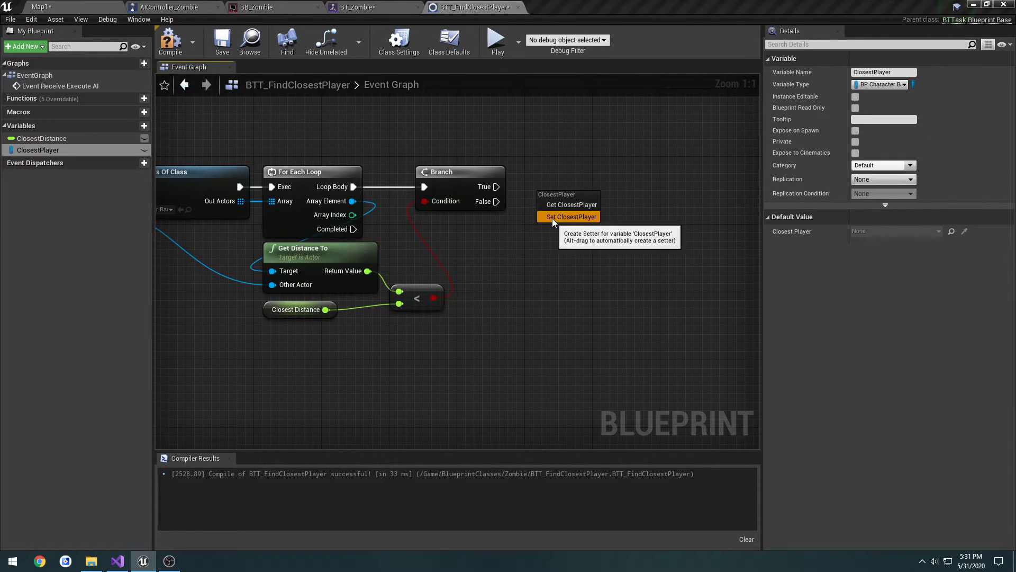
left_click(571, 217)
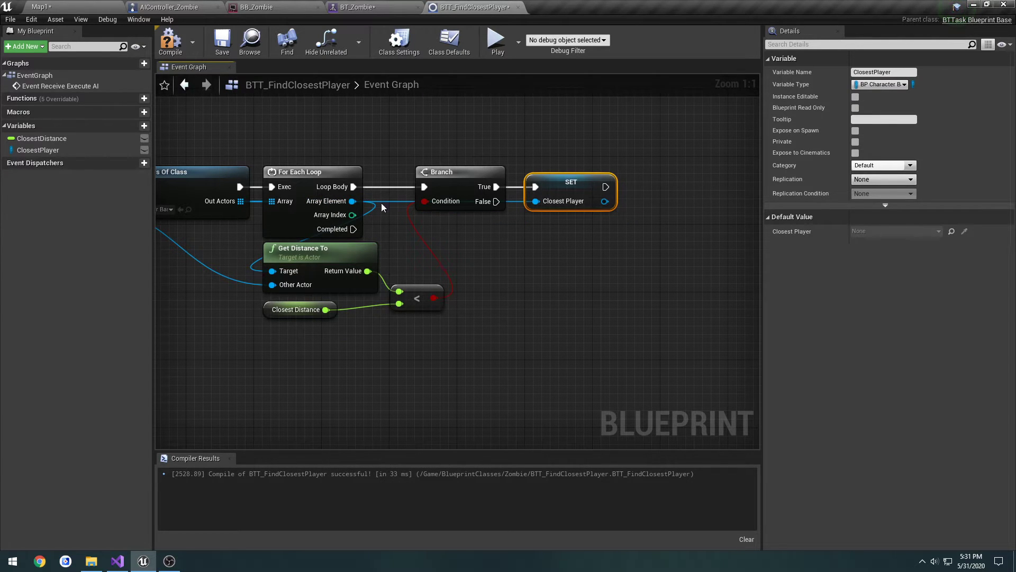
mouse_move(267, 307)
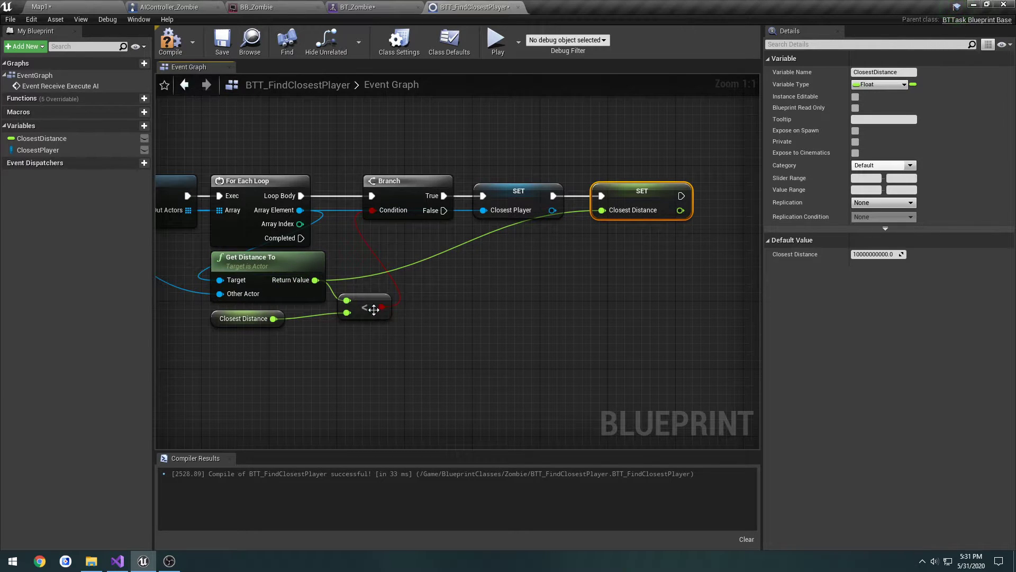
mouse_move(509, 306)
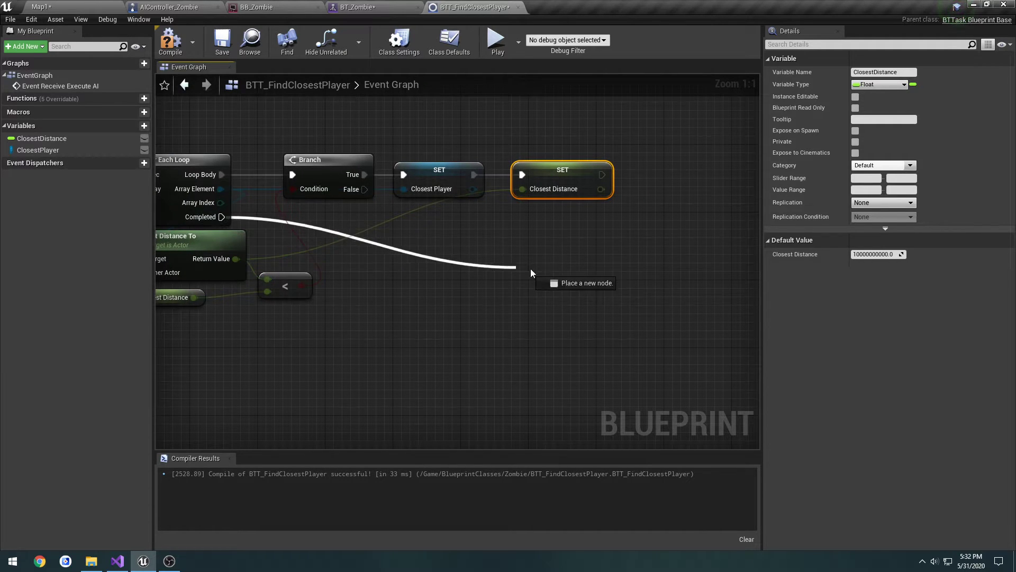
- Add Finish Execute after the loop completes and feed Closest Player into Set Blackboard Value
left_click(530, 272)
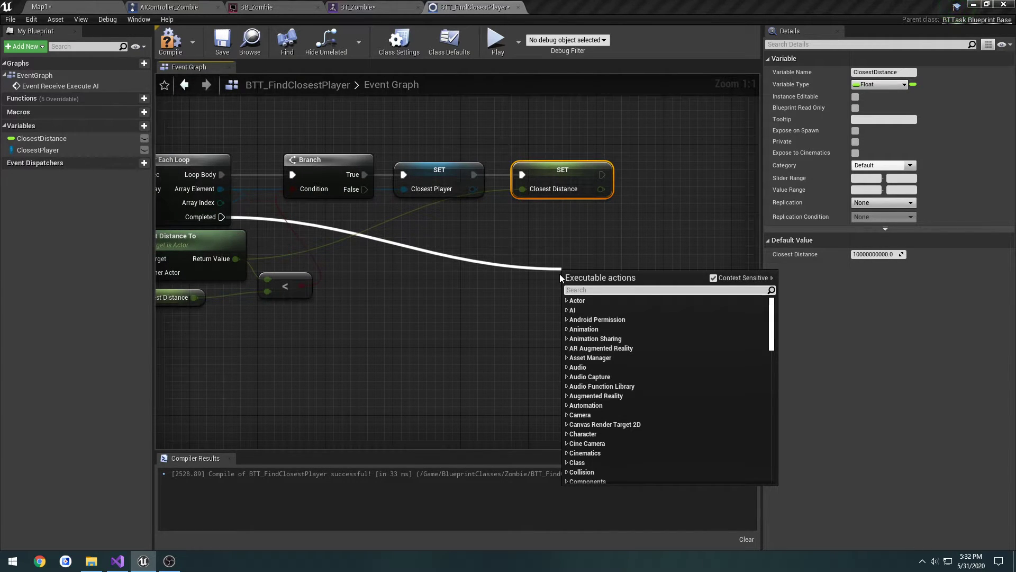
type("final")
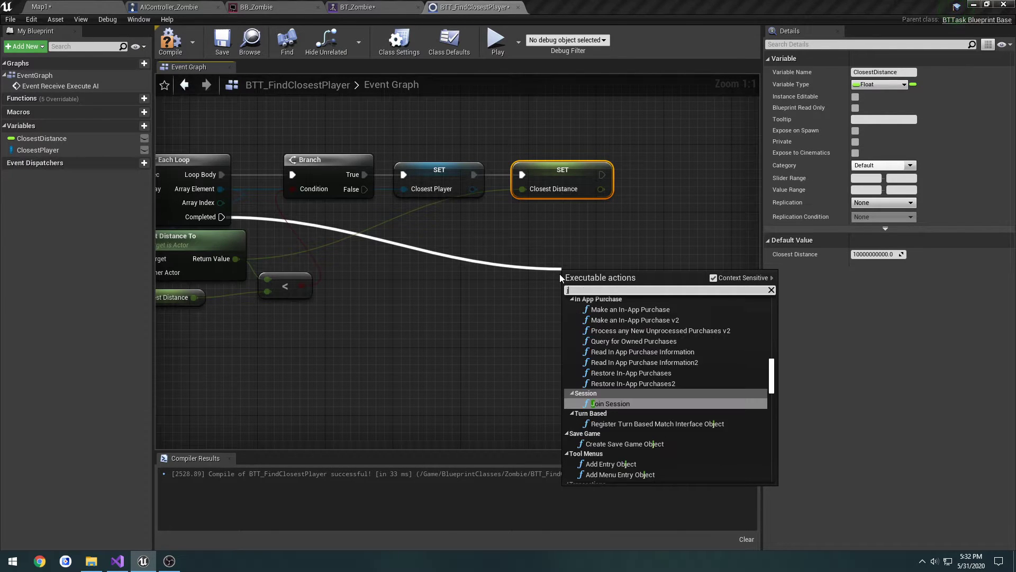
type("end")
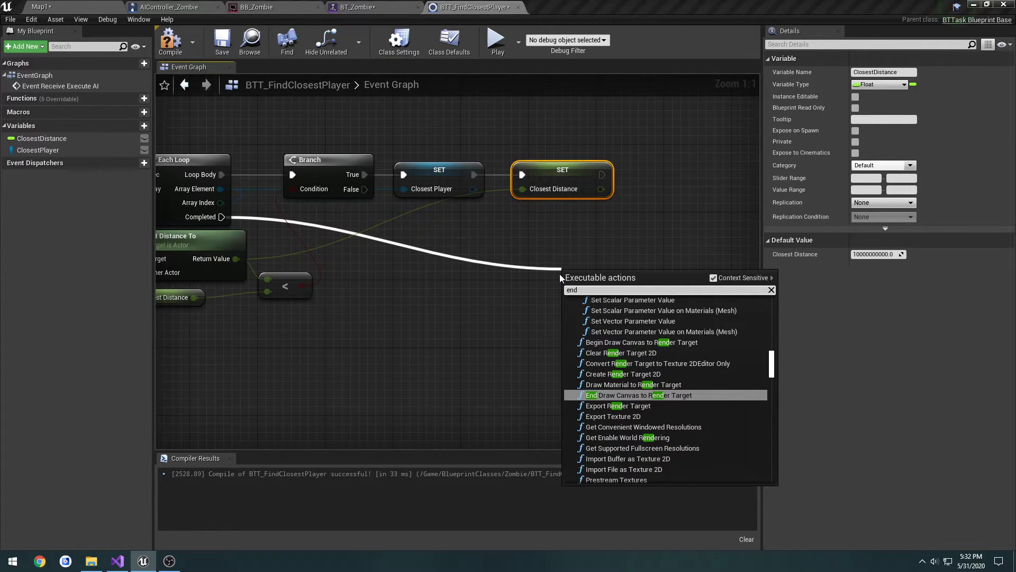
type("finish")
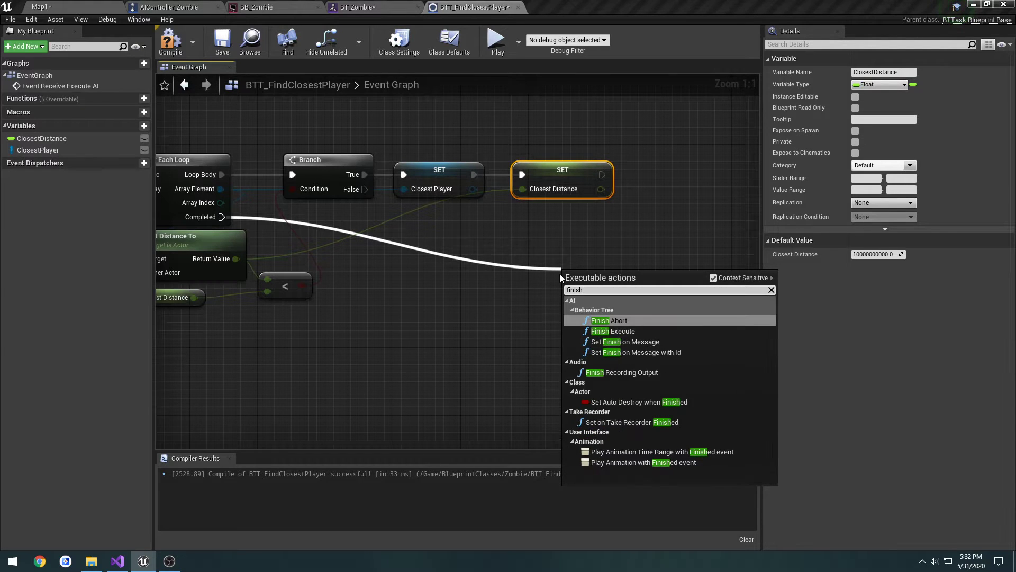
left_click(620, 330)
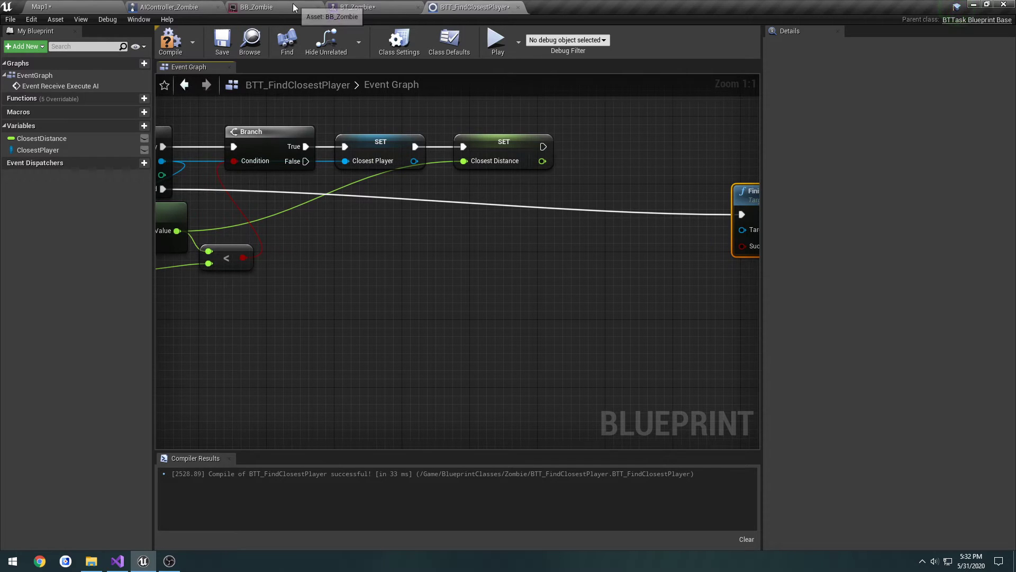
mouse_move(470, 7)
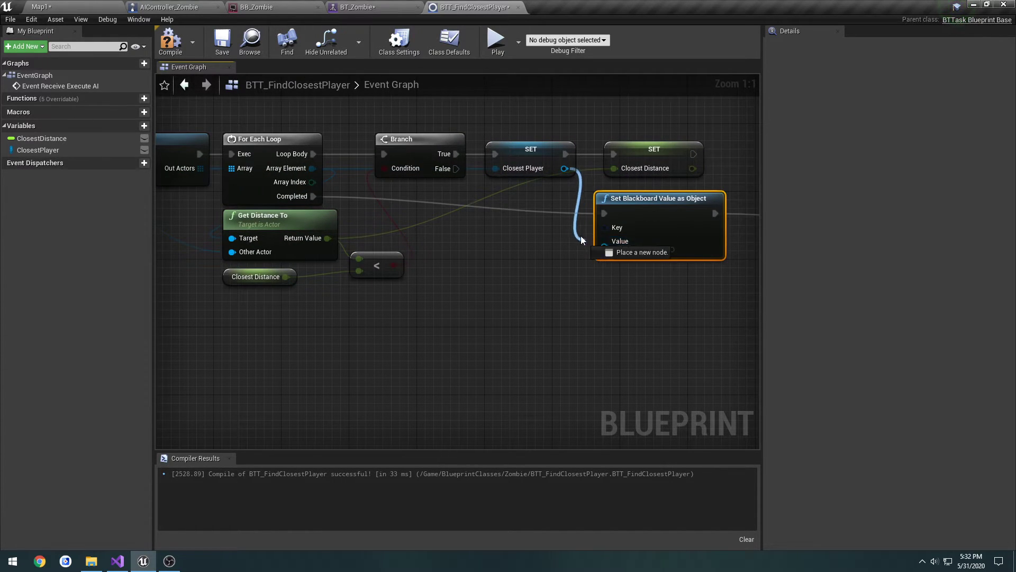
left_click(519, 242)
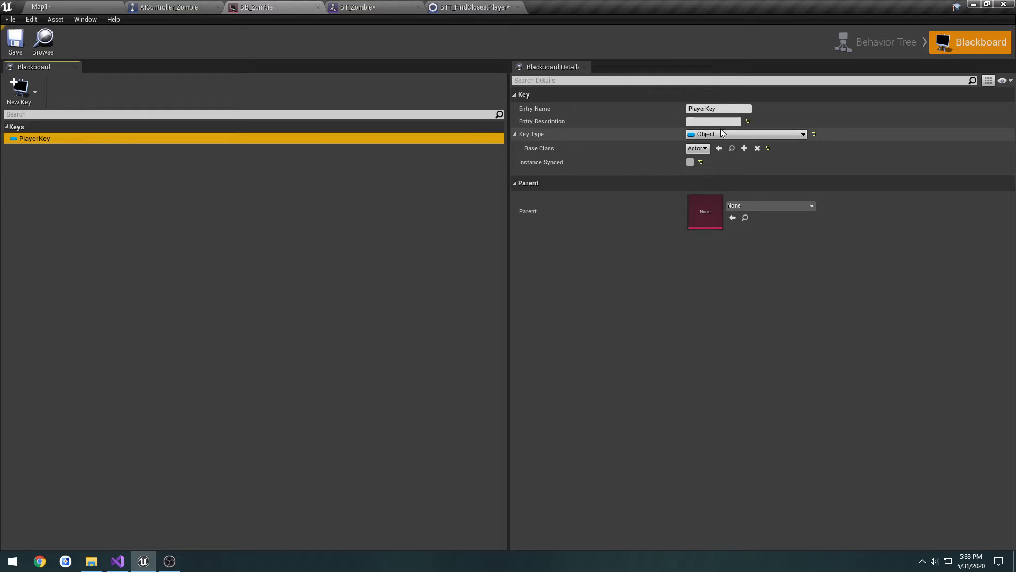
- Add BTT Find Closest Player under BT_Zombie's Sequence, review Move To, and save the tree
left_click(476, 7)
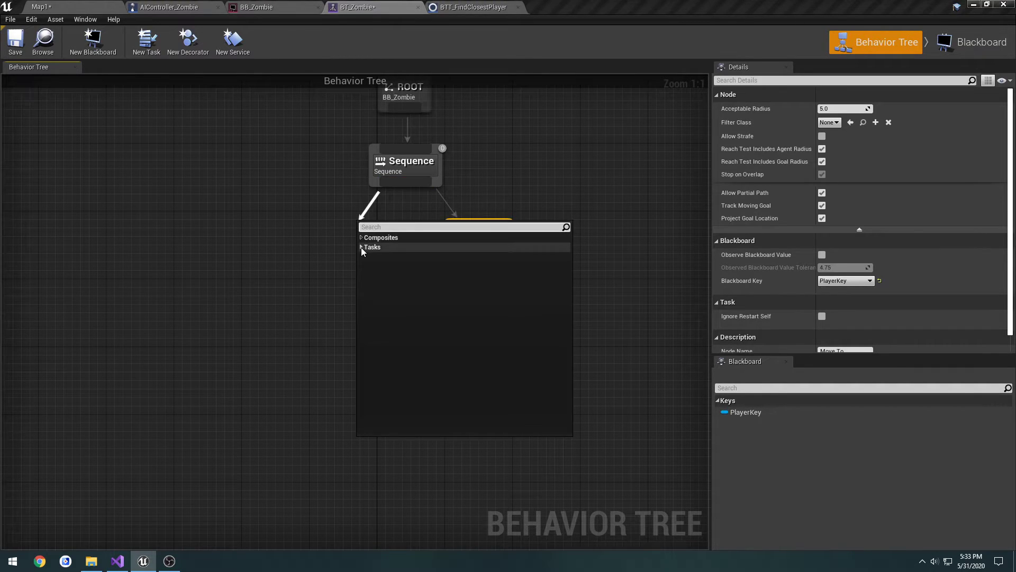
left_click(373, 247)
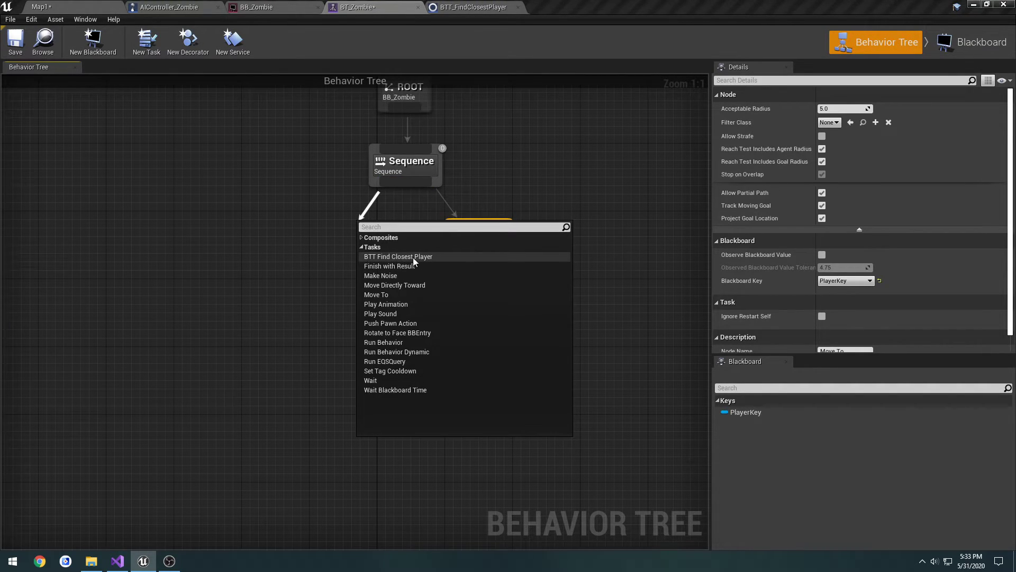
left_click(397, 256)
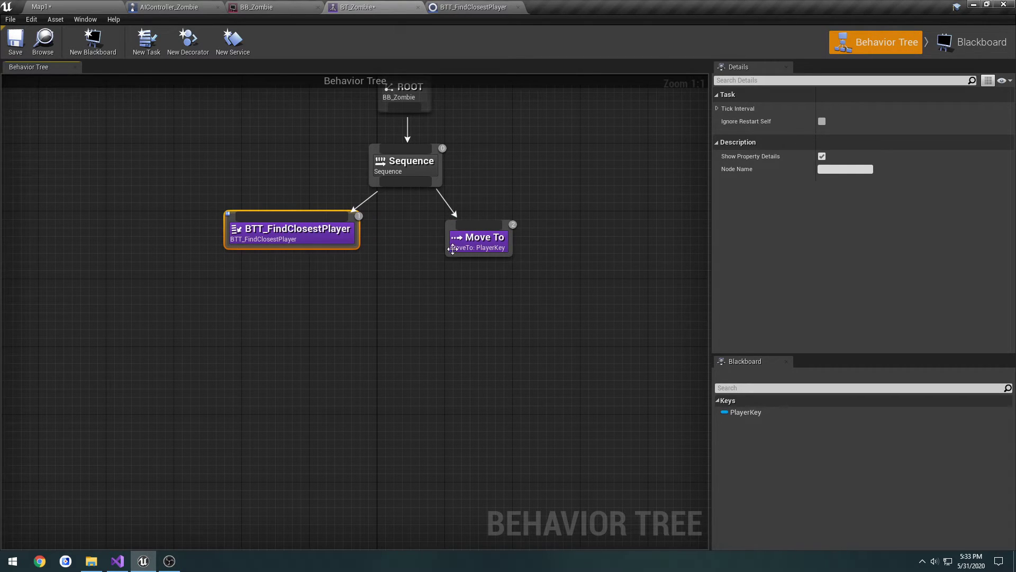
left_click(479, 237)
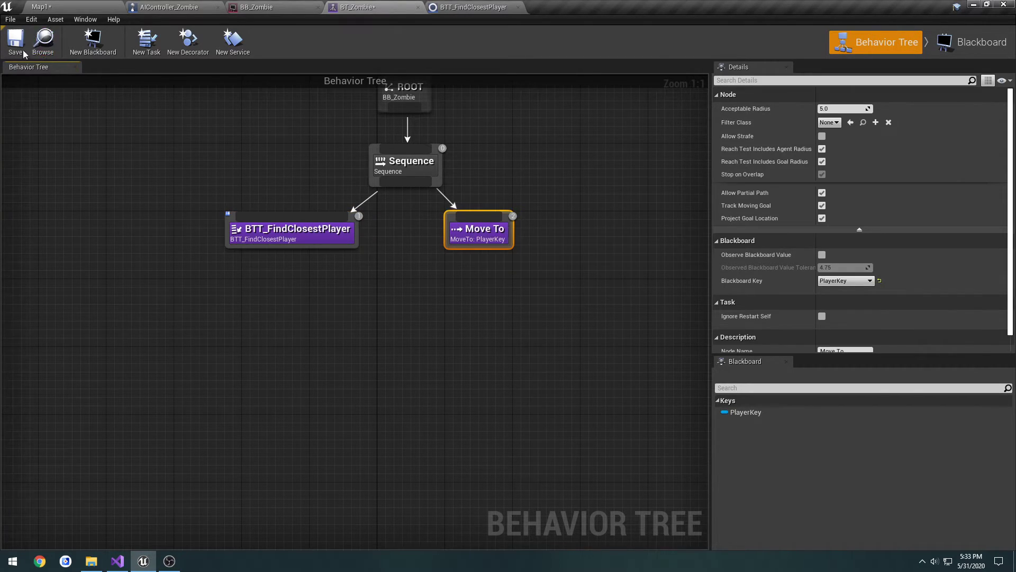
left_click(14, 43)
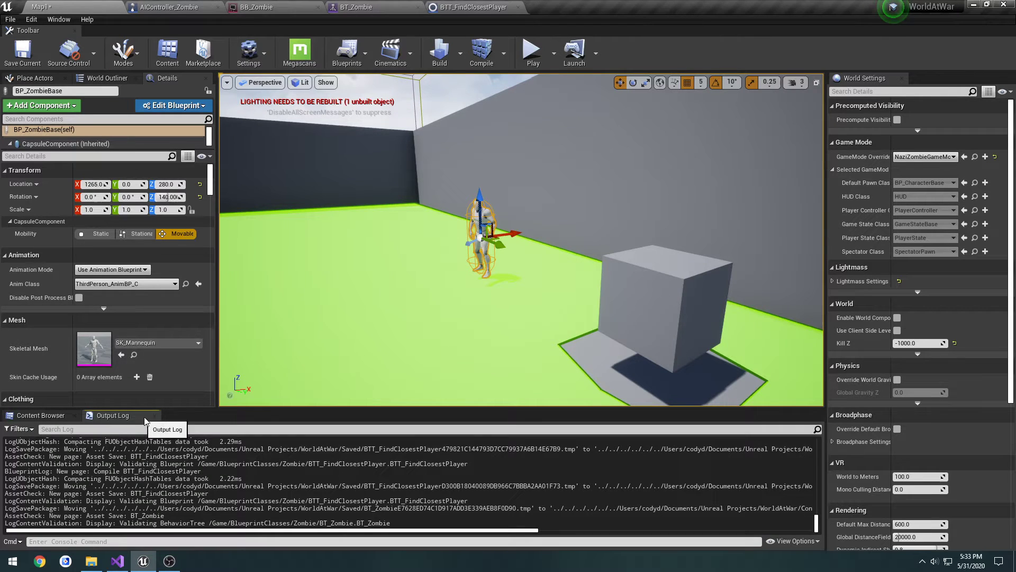
- Play-test the zombie chase in PIE, then stop and return to the tree
left_click(555, 53)
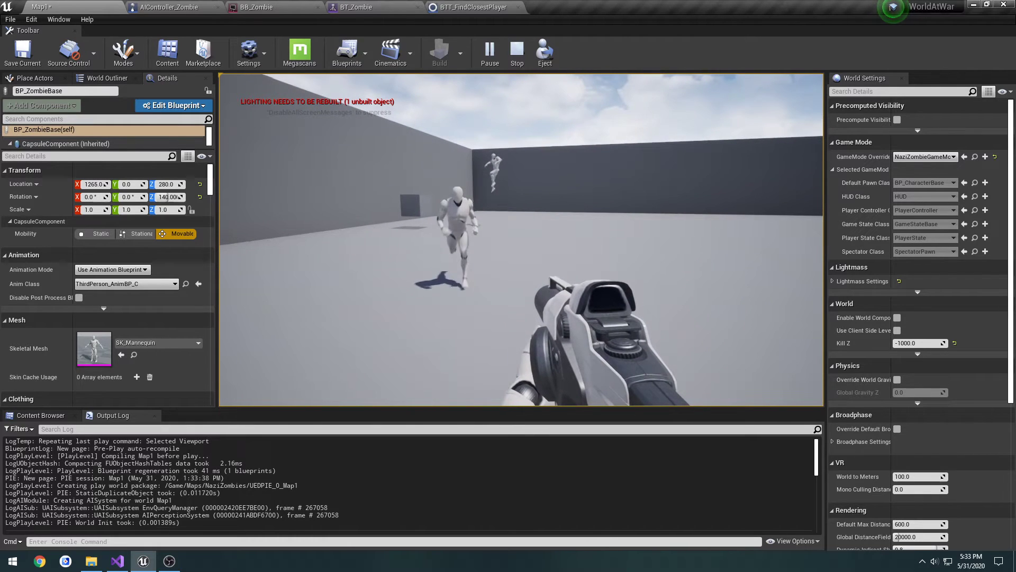
left_click(353, 7)
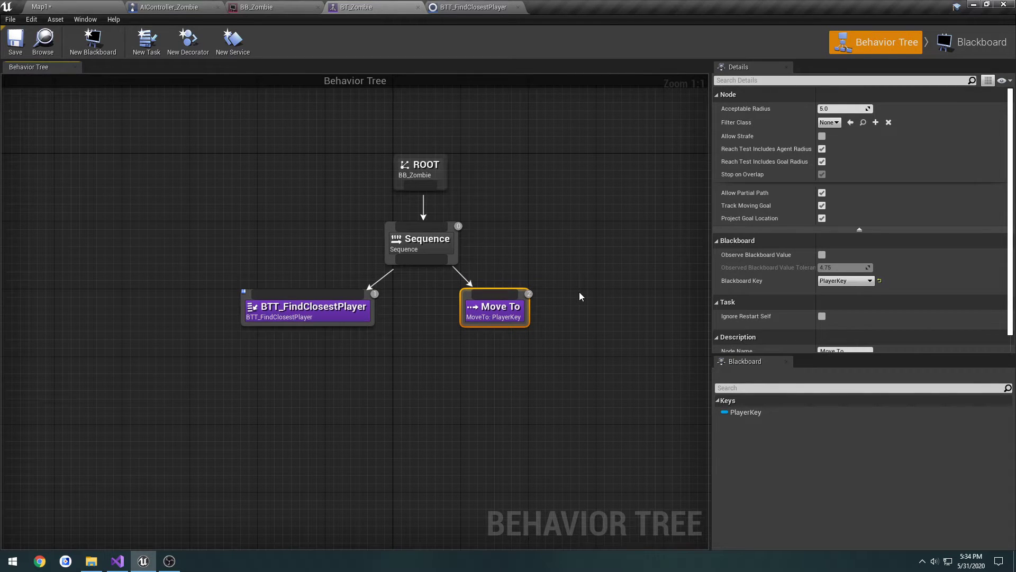
mouse_move(518, 305)
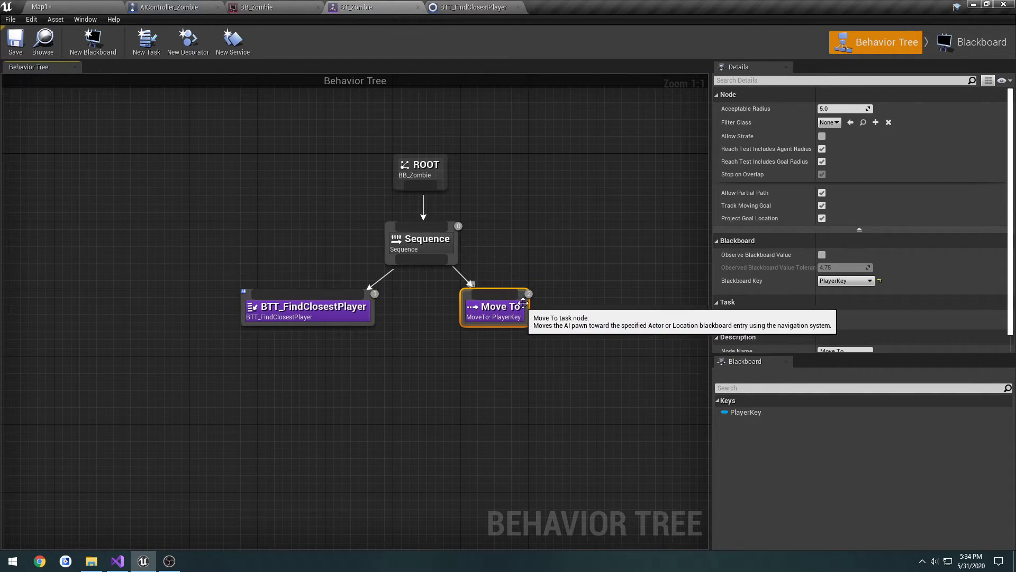
mouse_move(541, 300)
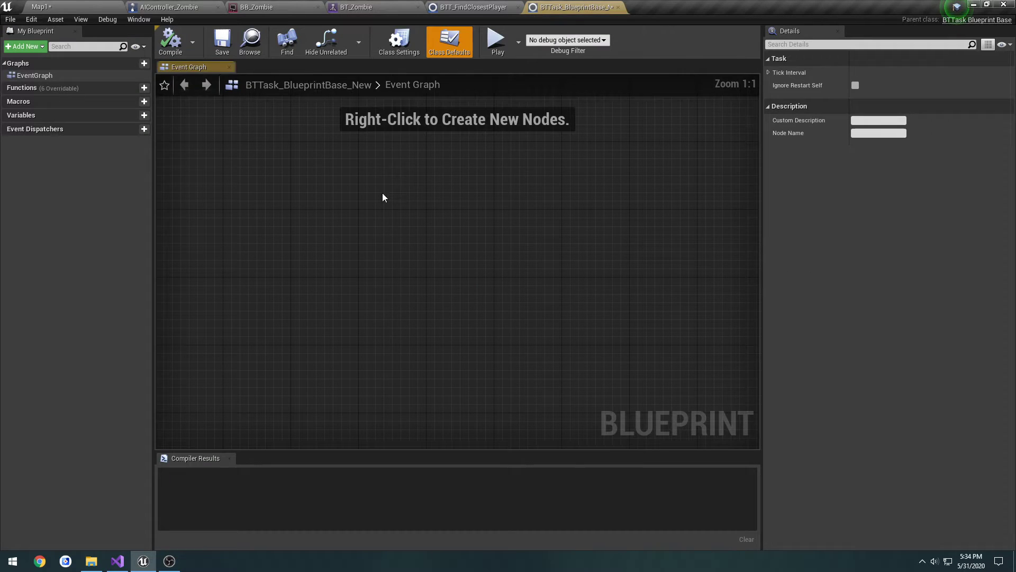
- Open the BTT_MoveToPlayer task blueprint and add a new variable
left_click(39, 7)
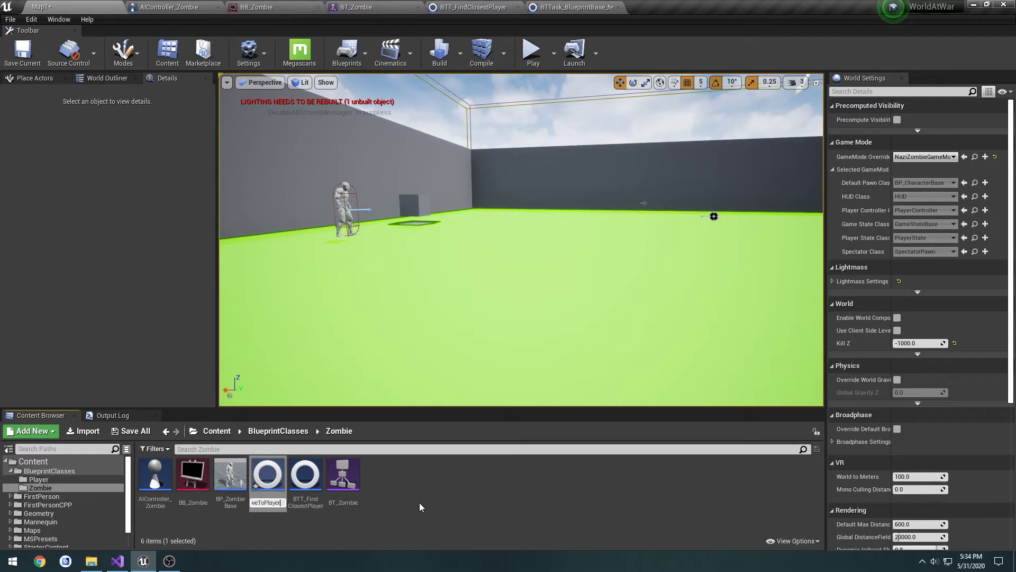
double_click(266, 473)
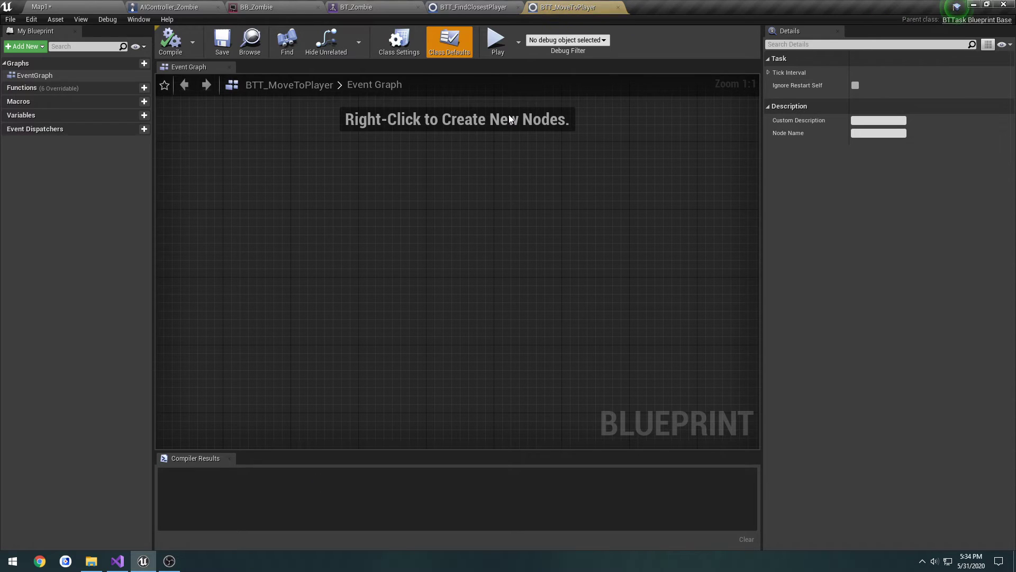
mouse_move(326, 157)
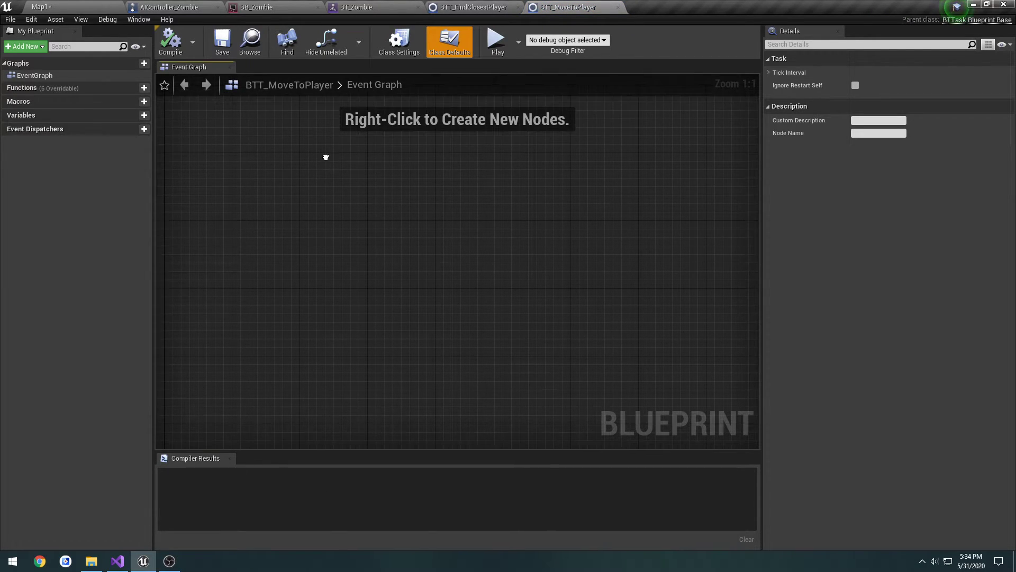
left_click(144, 116)
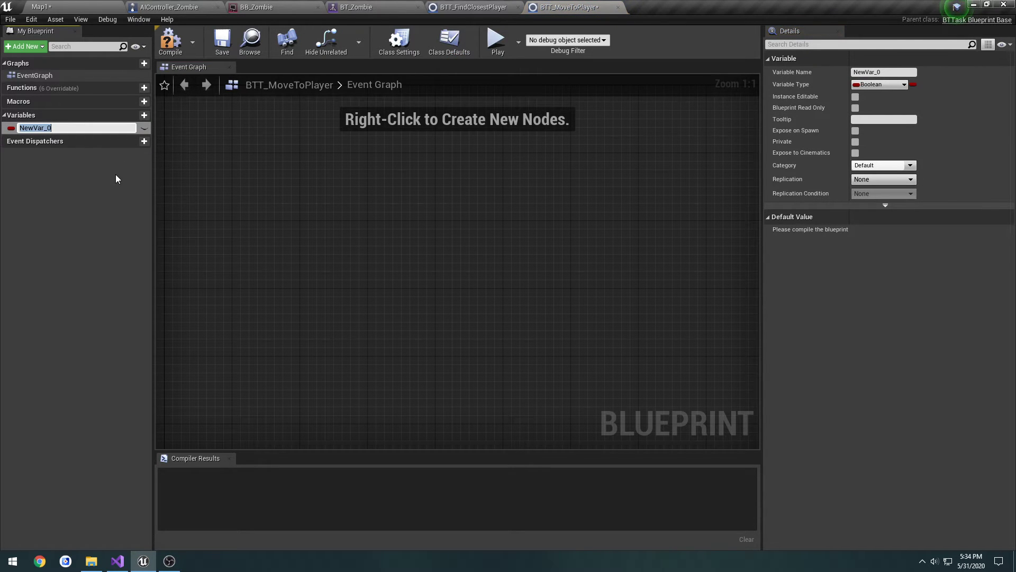
type("Player")
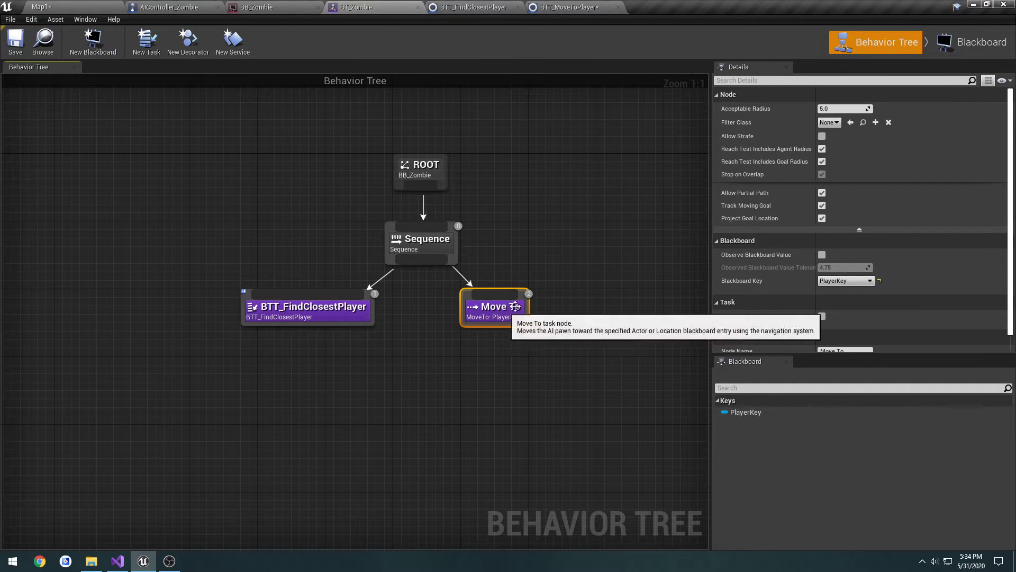
mouse_move(567, 6)
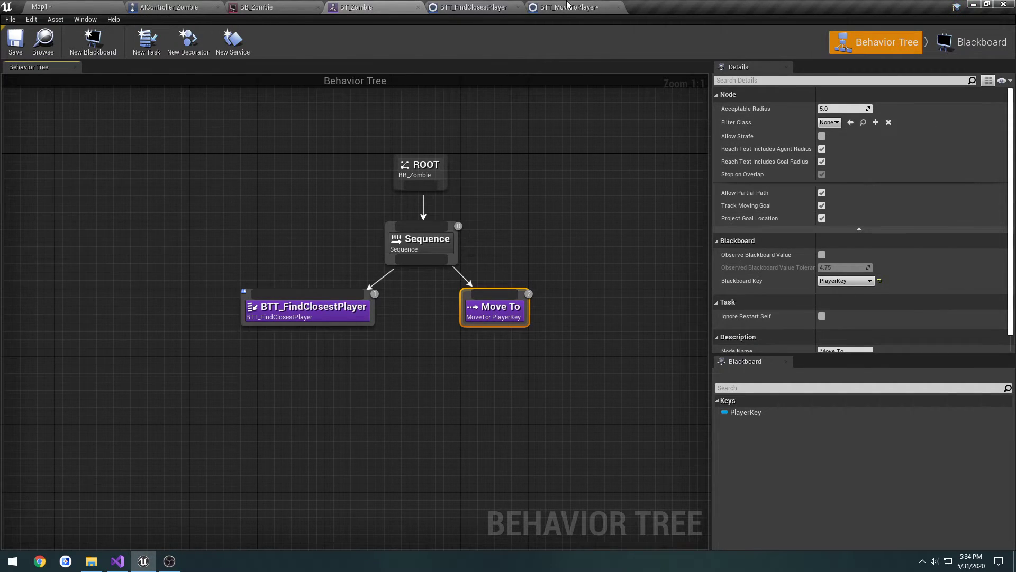
- Make the variable an instance-editable Blackboard Key Selector and compile BTT_MoveToPlayer
left_click(572, 7)
type("Blackboard")
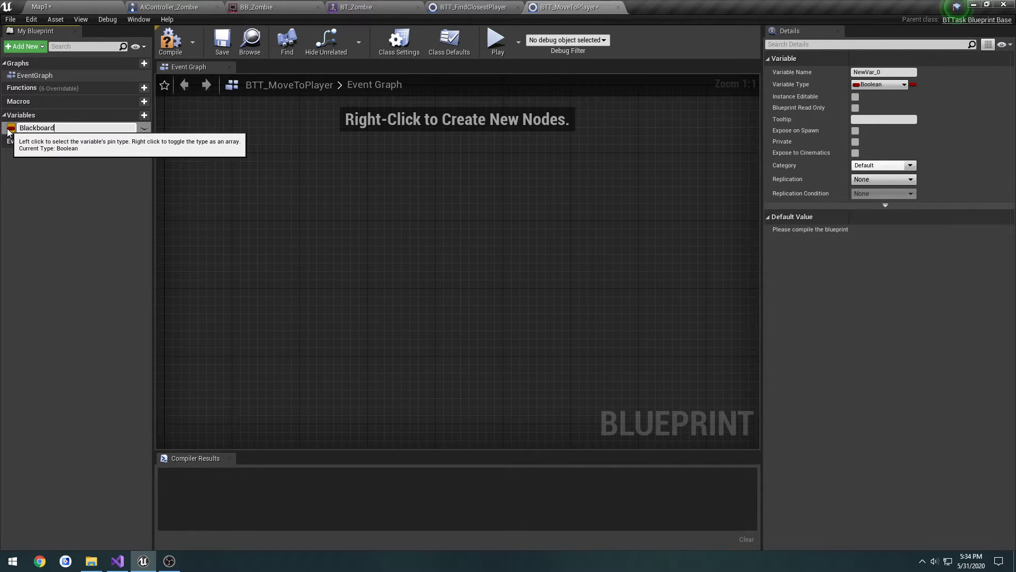
left_click(881, 84)
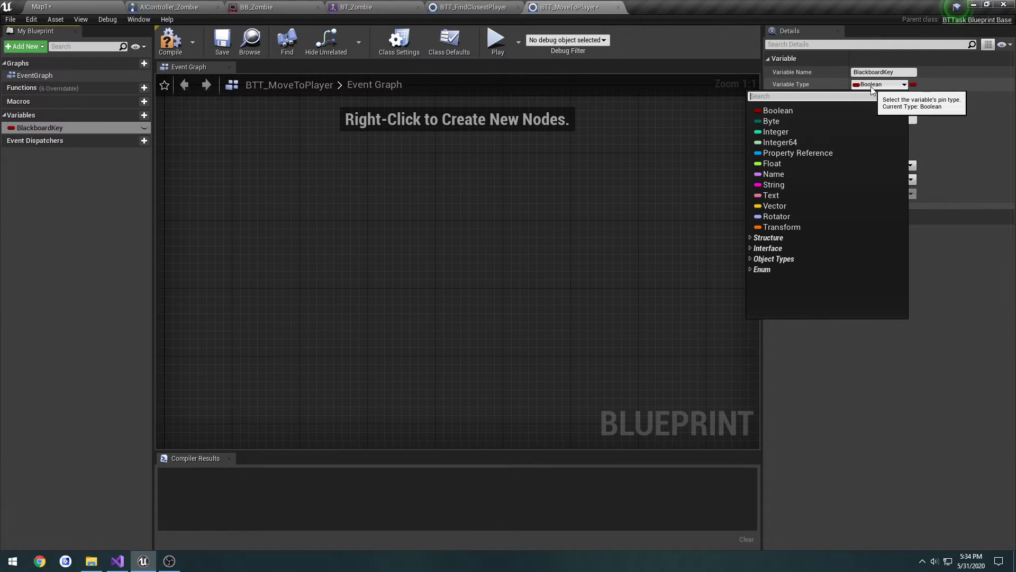
type("black")
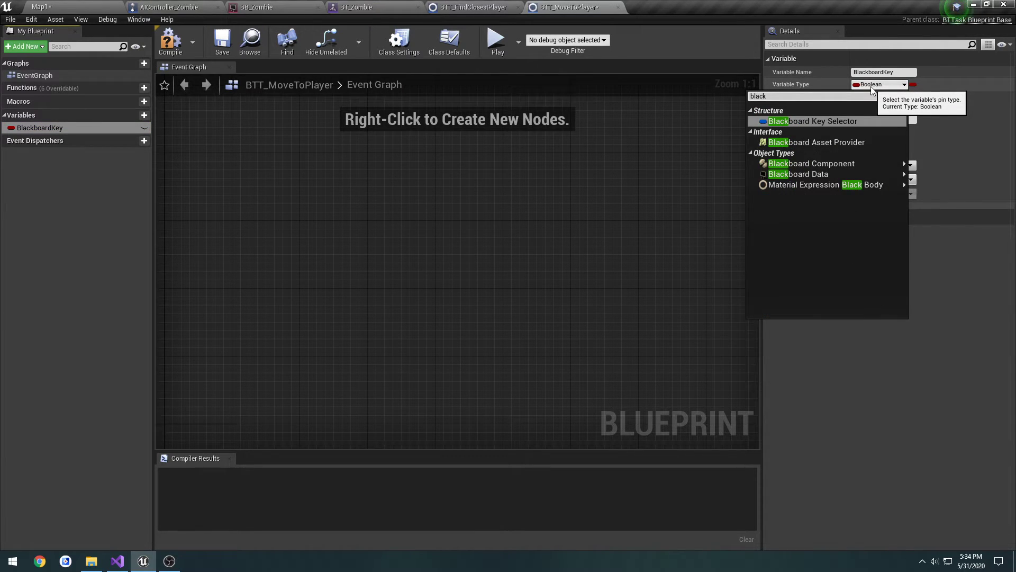
left_click(810, 121)
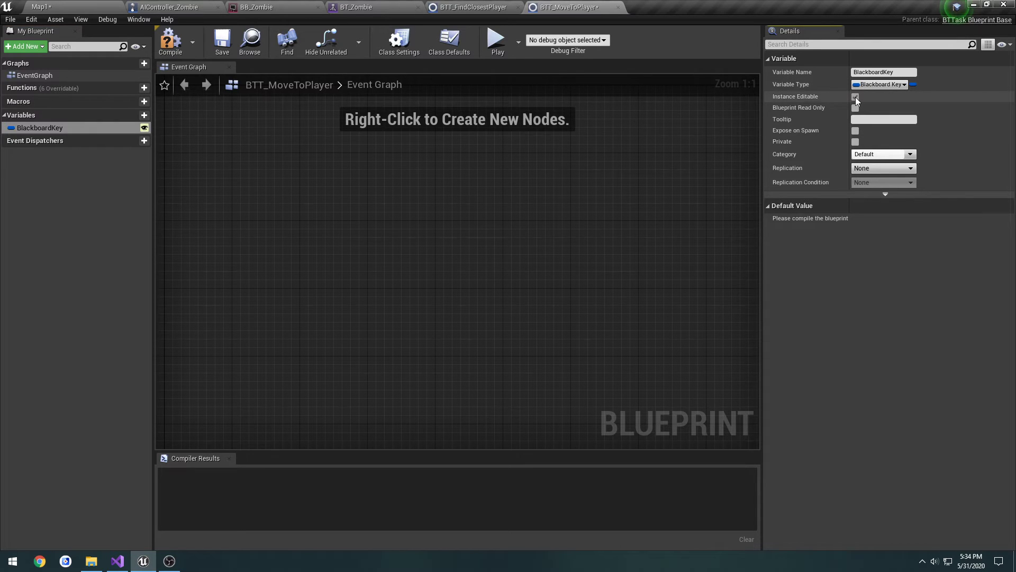
left_click(855, 96)
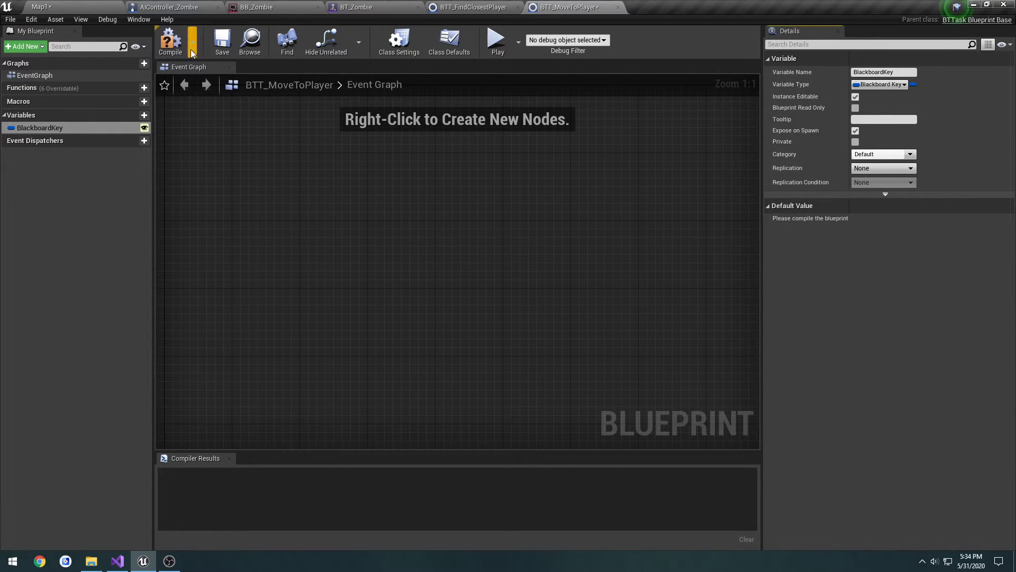
left_click(353, 7)
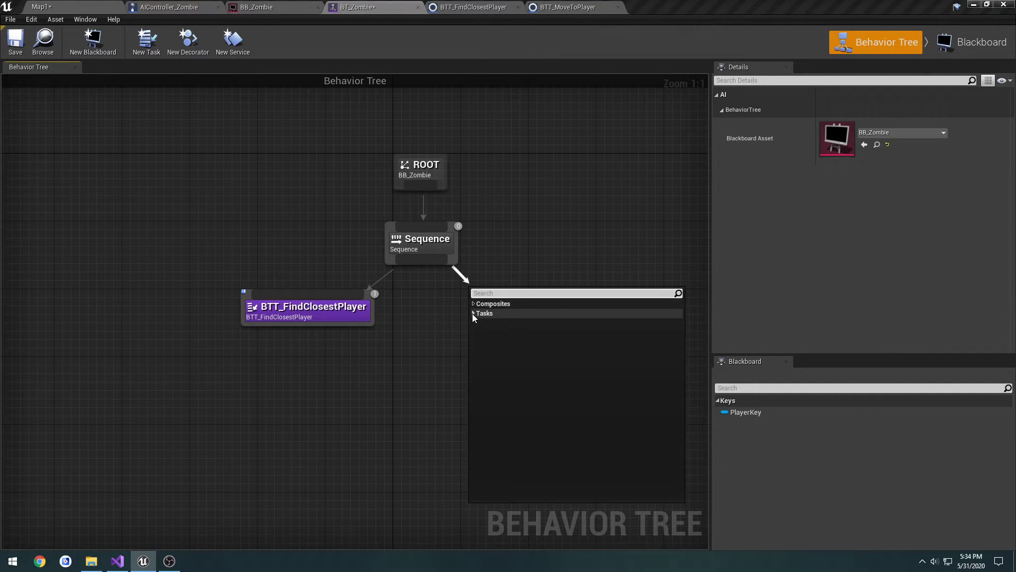
- Bring up BTT_MoveToPlayer from BT_Zombie's task list to reach its event graph
left_click(484, 313)
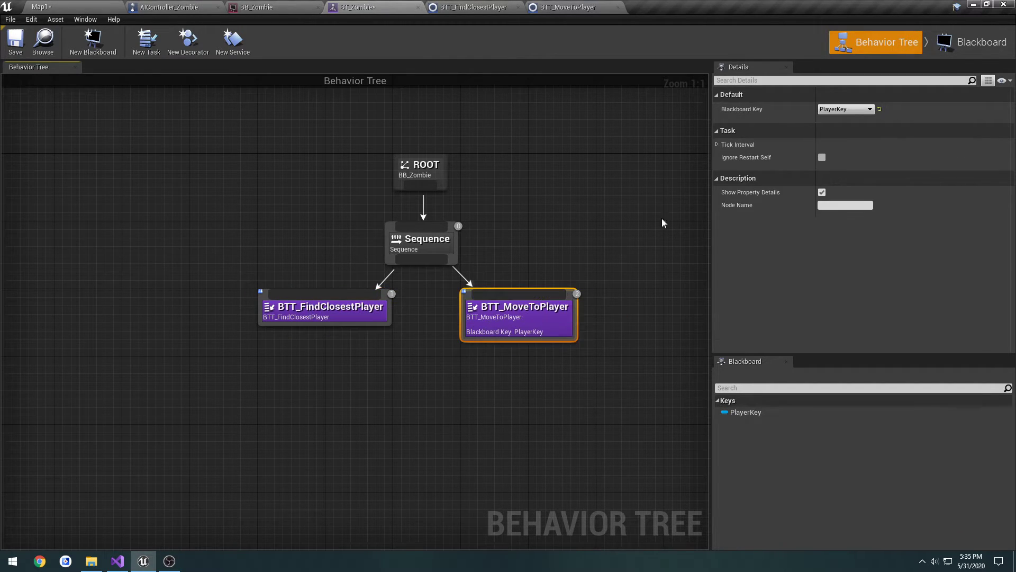
mouse_move(742, 109)
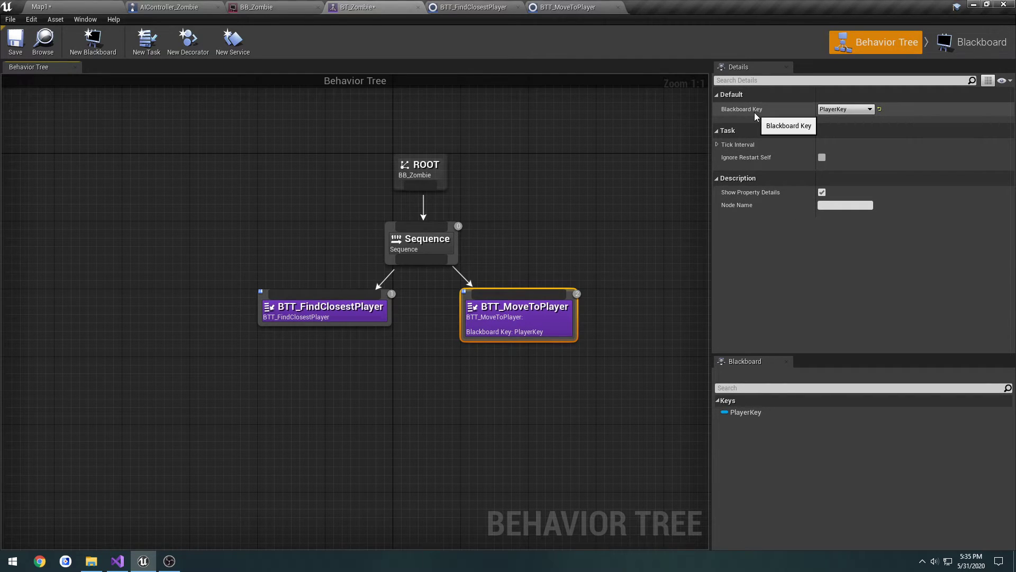
mouse_move(792, 118)
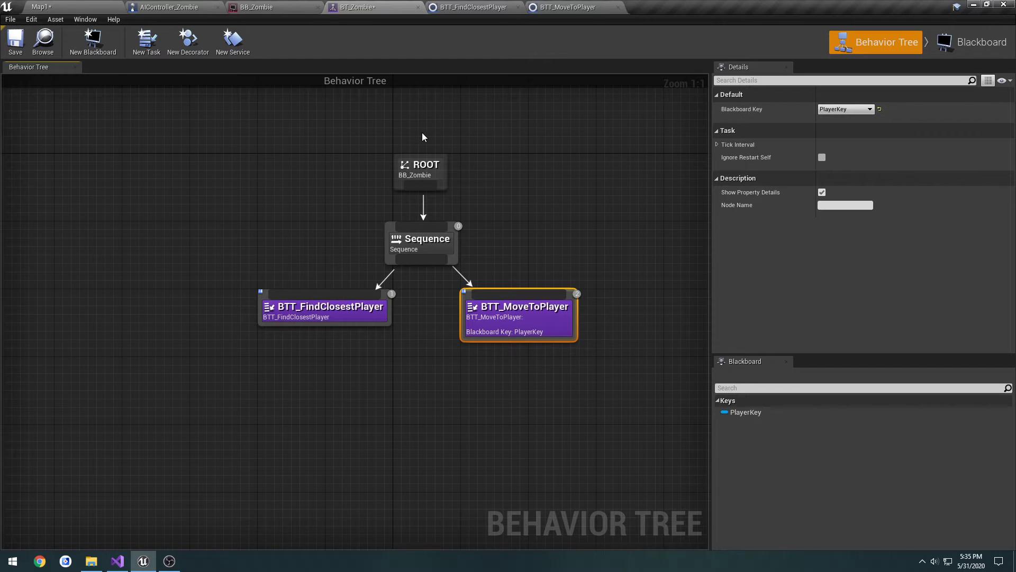
mouse_move(298, 96)
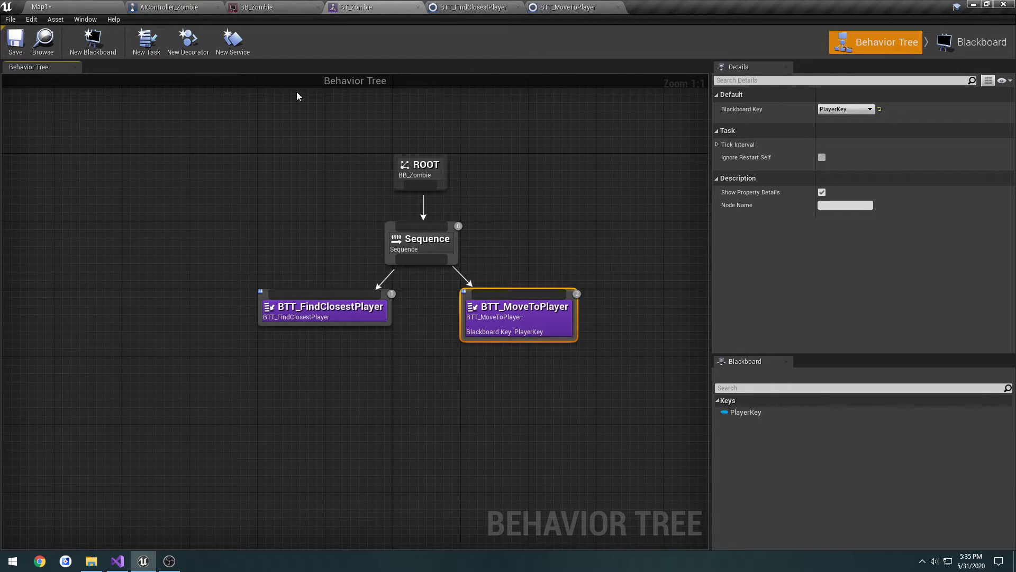
mouse_move(534, 43)
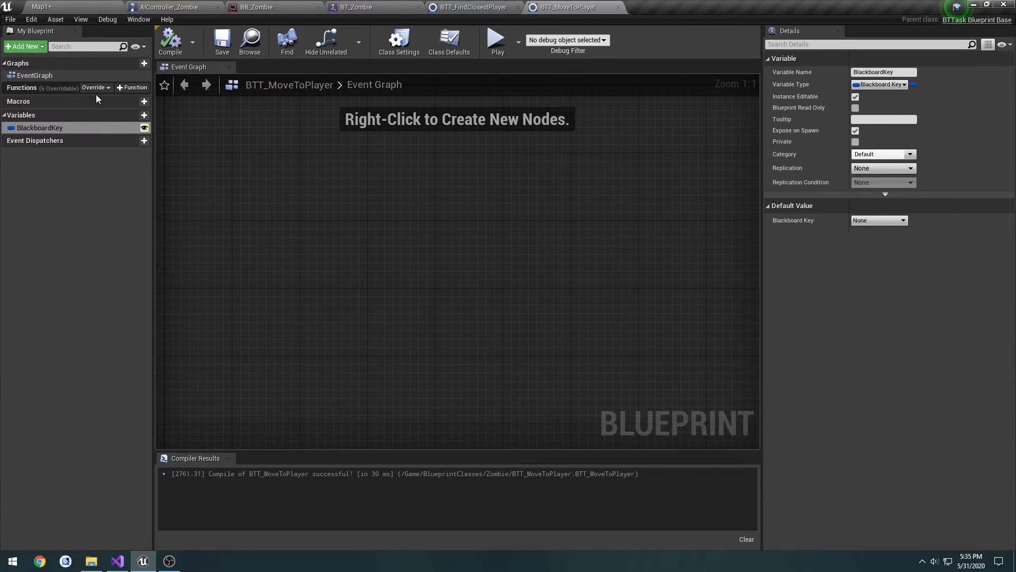
- Override Receive Execute AI and add a Move to Actor node
left_click(96, 87)
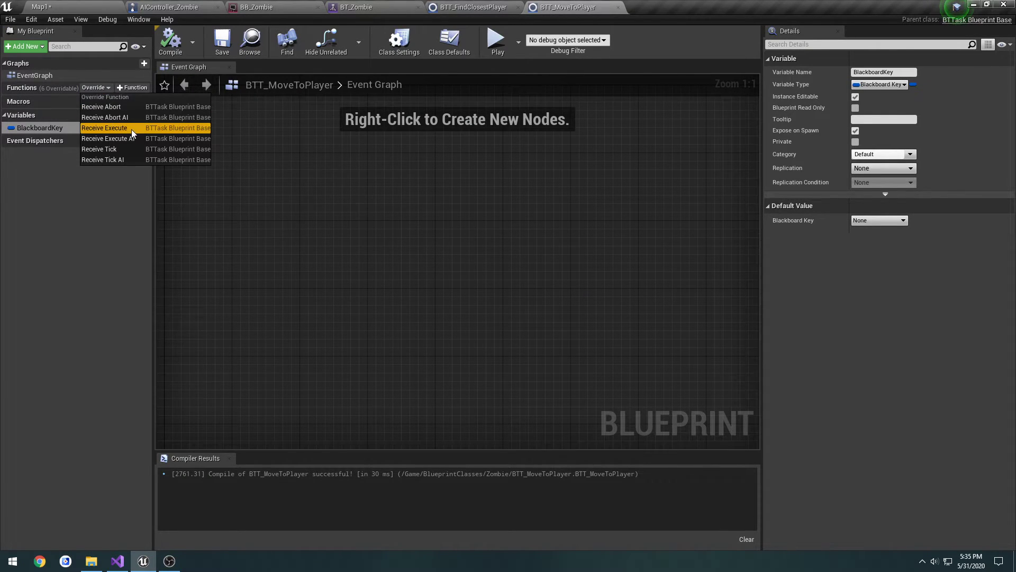
left_click(105, 138)
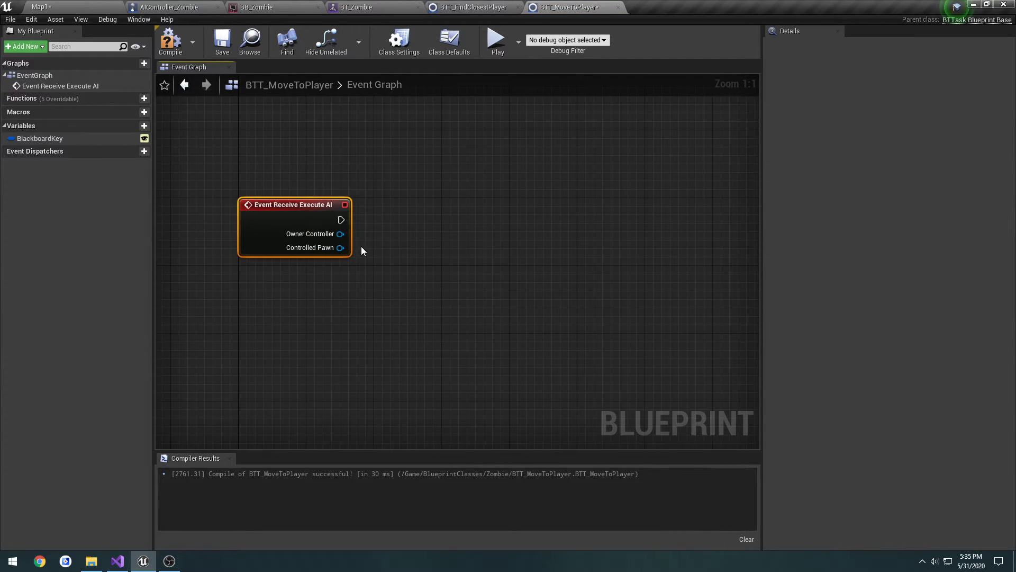
mouse_move(310, 233)
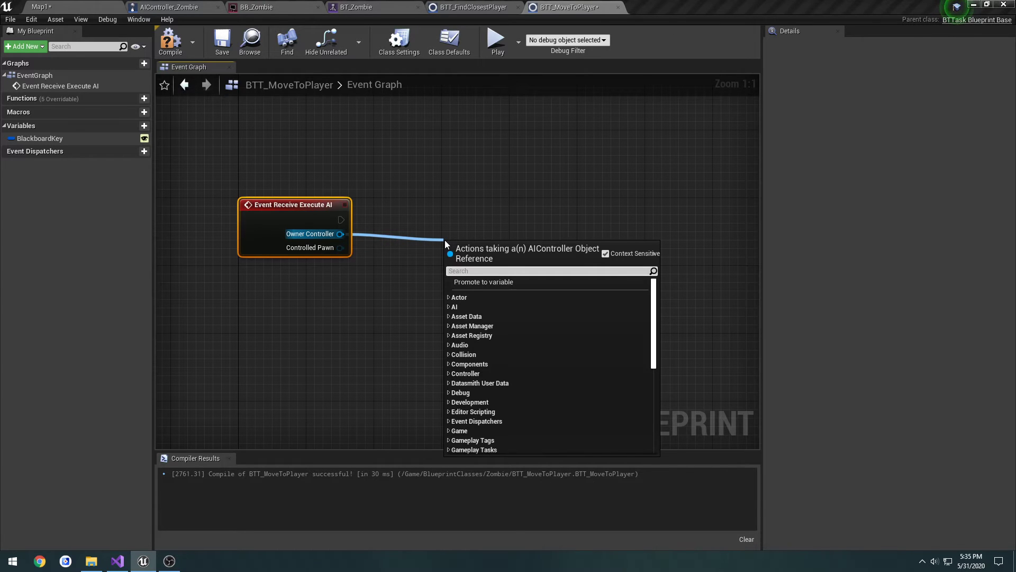
type("moveto")
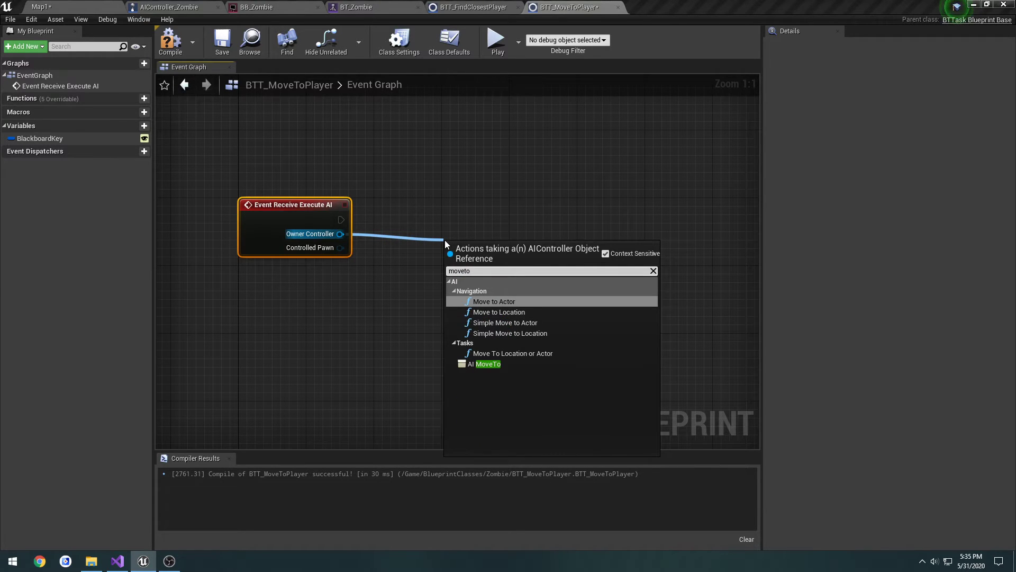
left_click(493, 301)
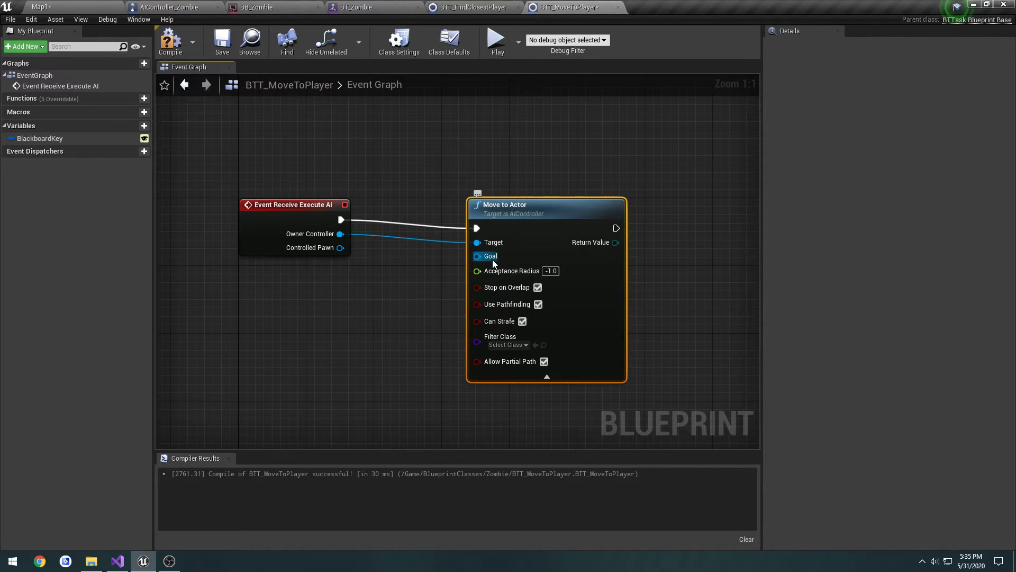
mouse_move(490, 255)
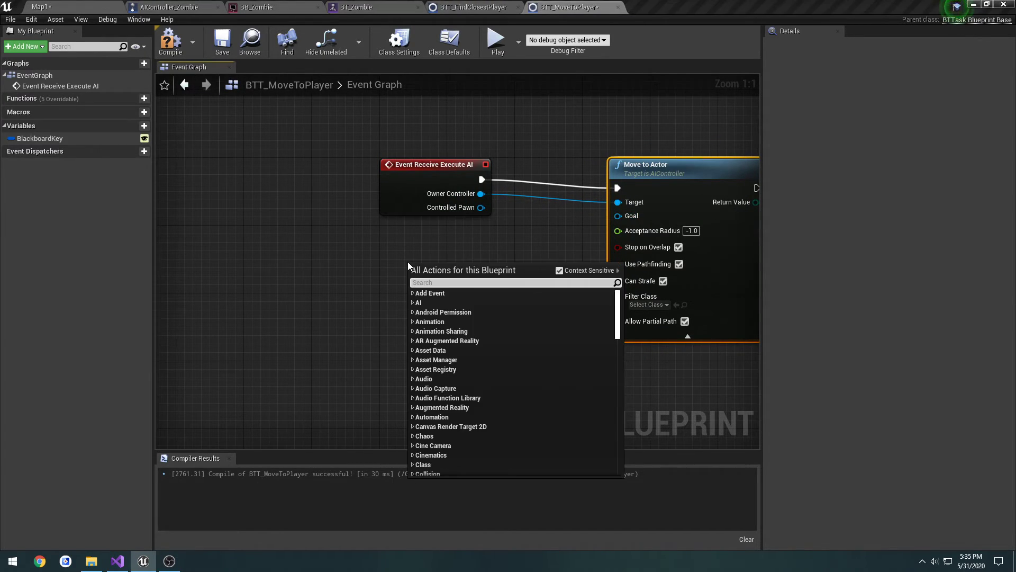
- Add Get Blackboard Value as Actor and name its promoted key variable PlayerKey
type("getblack")
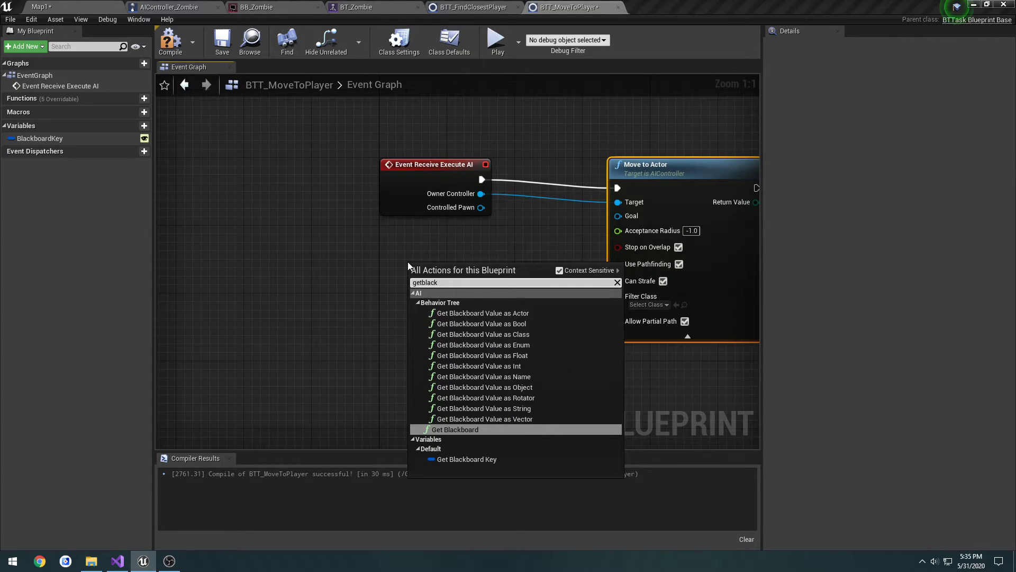
mouse_move(544, 344)
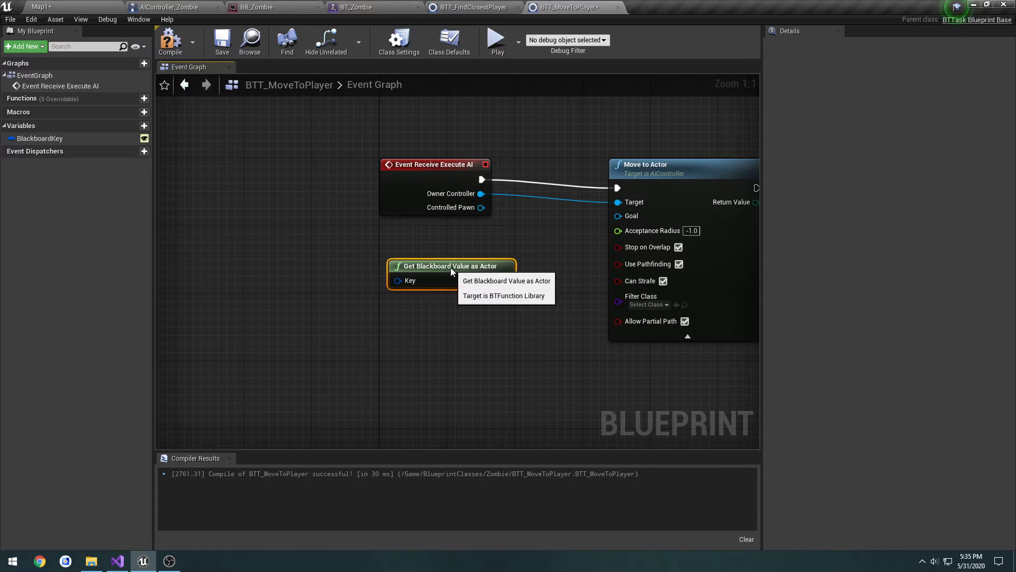
mouse_move(397, 280)
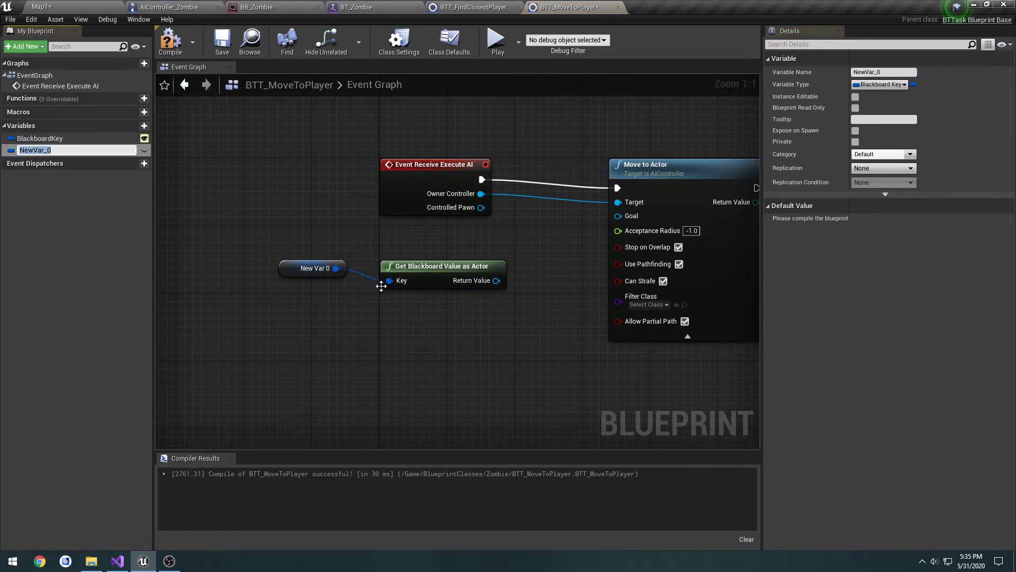
left_click(315, 268)
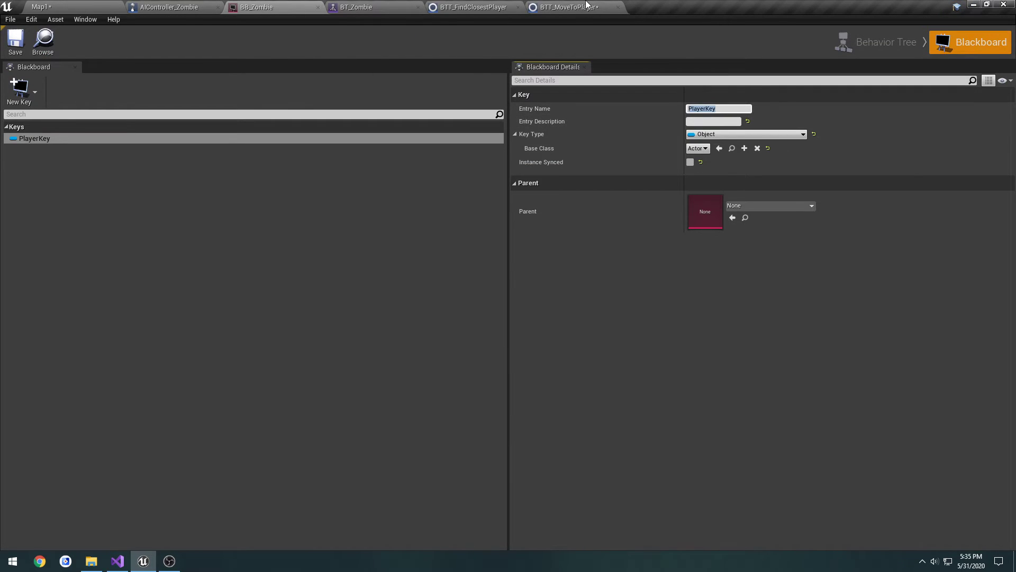
left_click(570, 7)
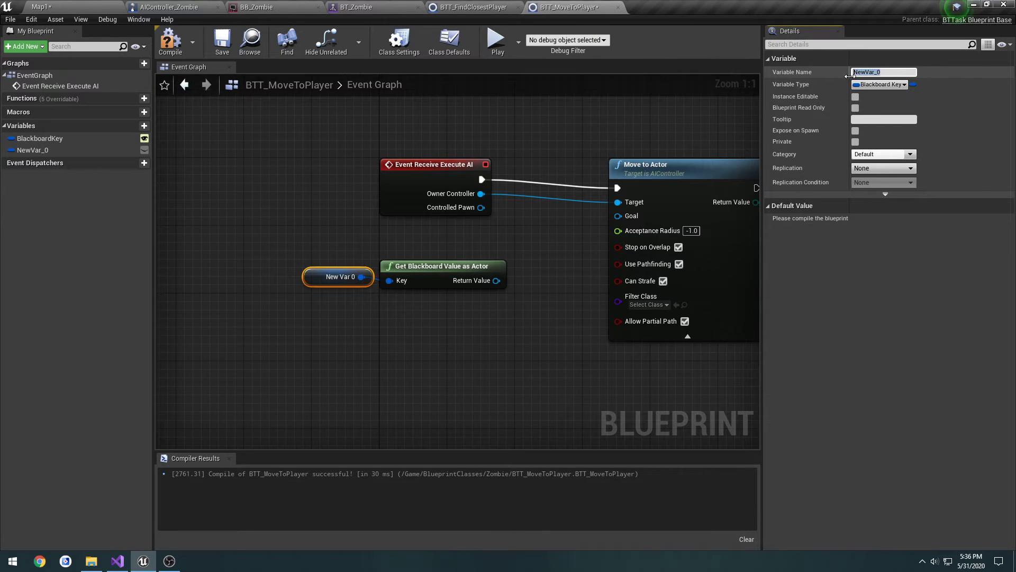
type("PlayerKey")
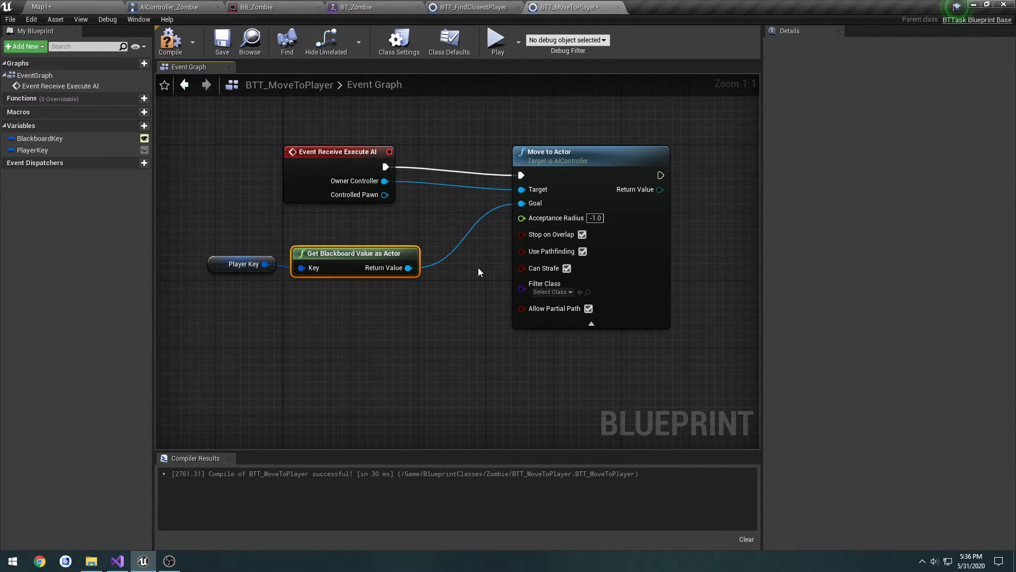
mouse_move(597, 340)
type("b")
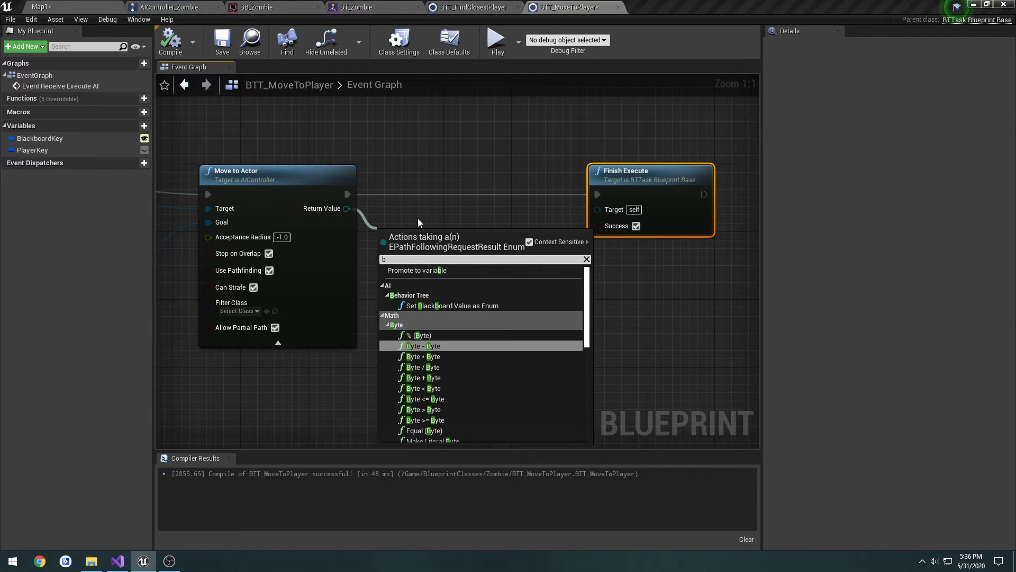
- Compare Move to Actor's Return Value using an Equal (Enum) node with path result values
key("Backspace")
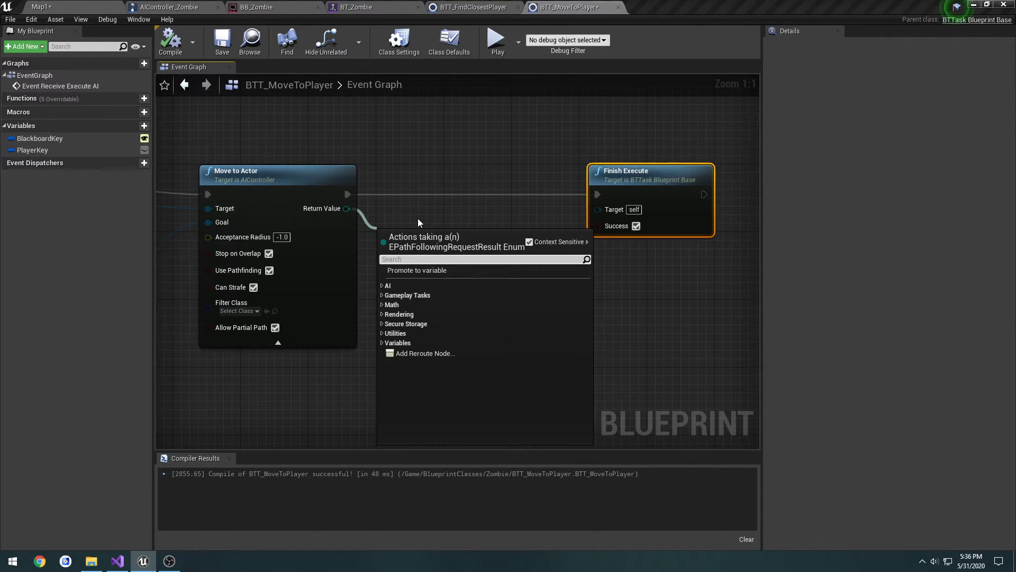
type("enu")
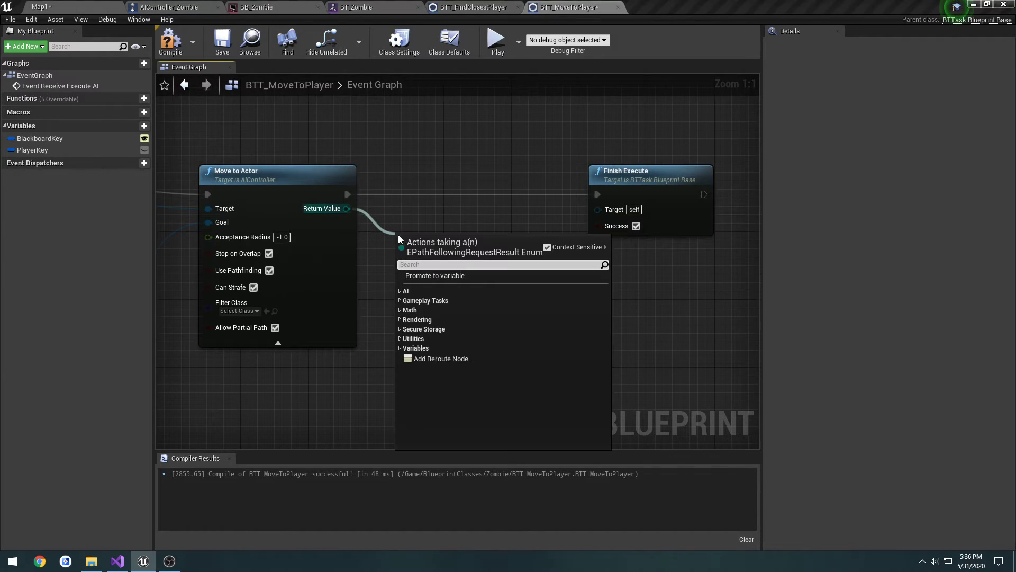
mouse_move(440, 338)
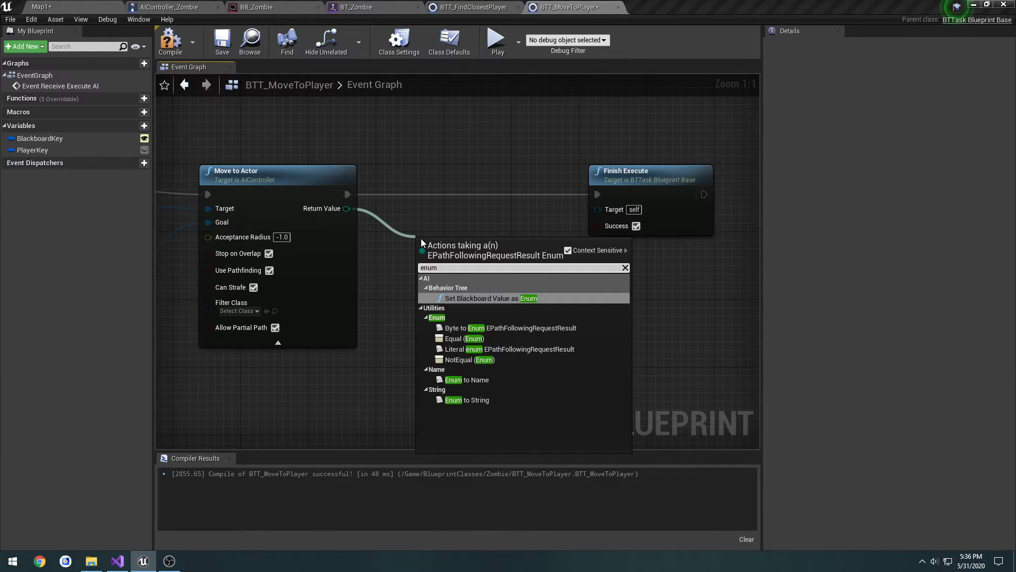
mouse_move(463, 338)
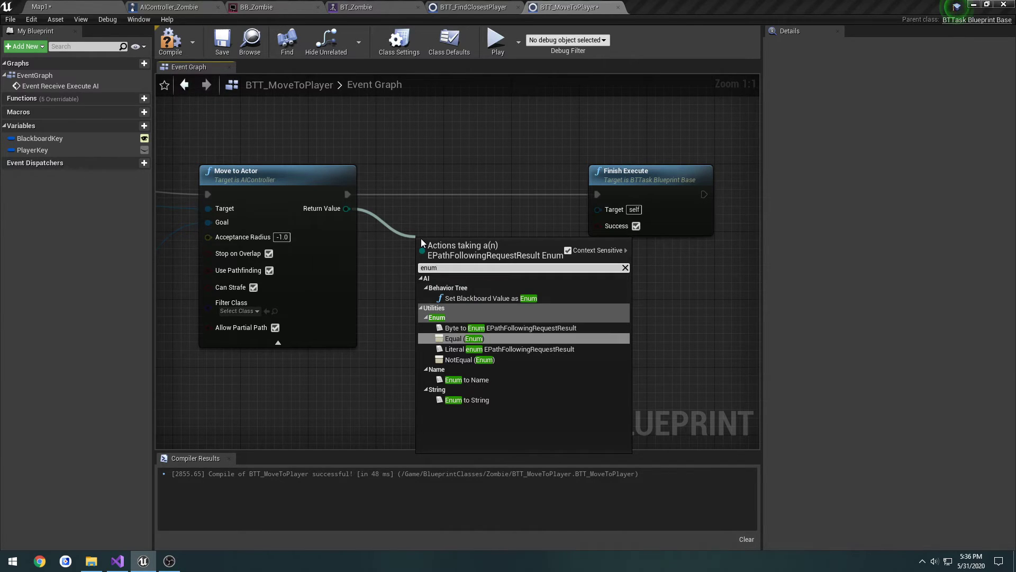
left_click(462, 338)
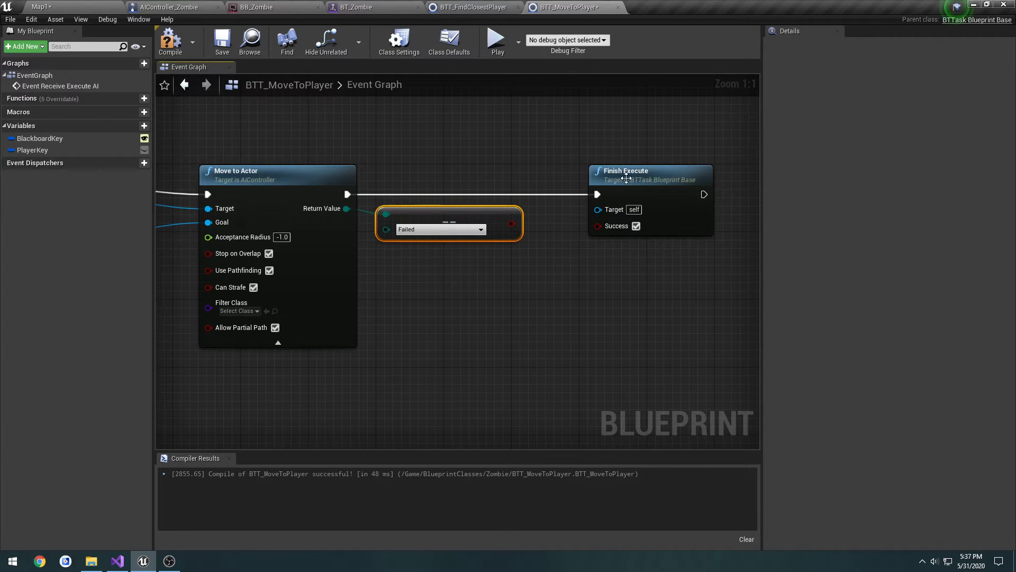
left_click(439, 229)
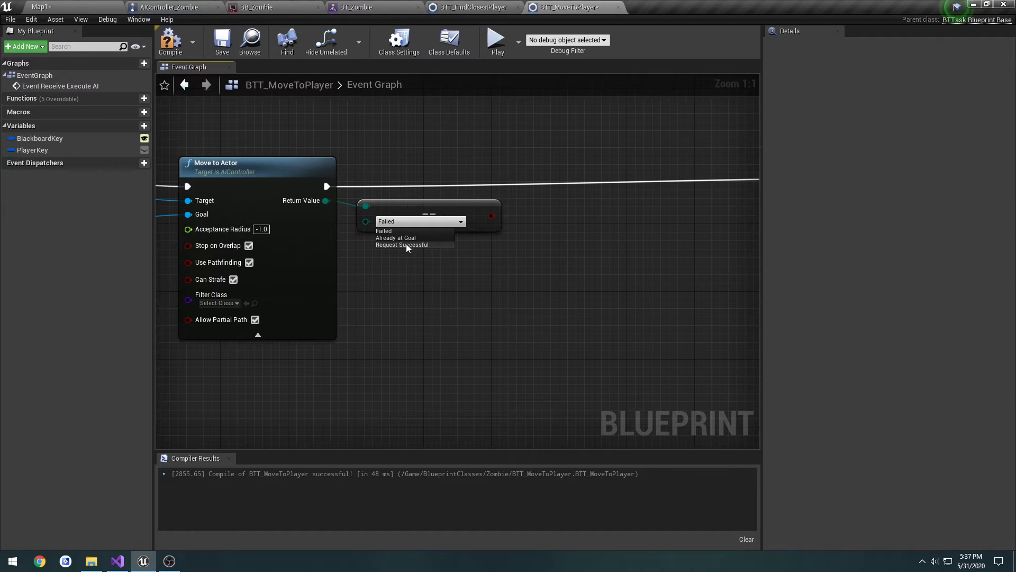
mouse_move(399, 230)
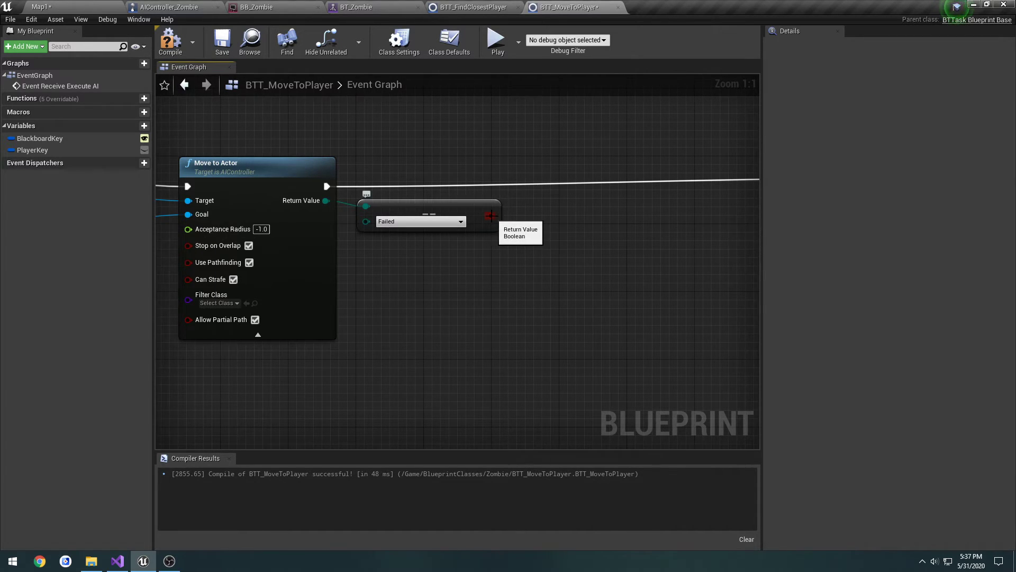
mouse_move(366, 222)
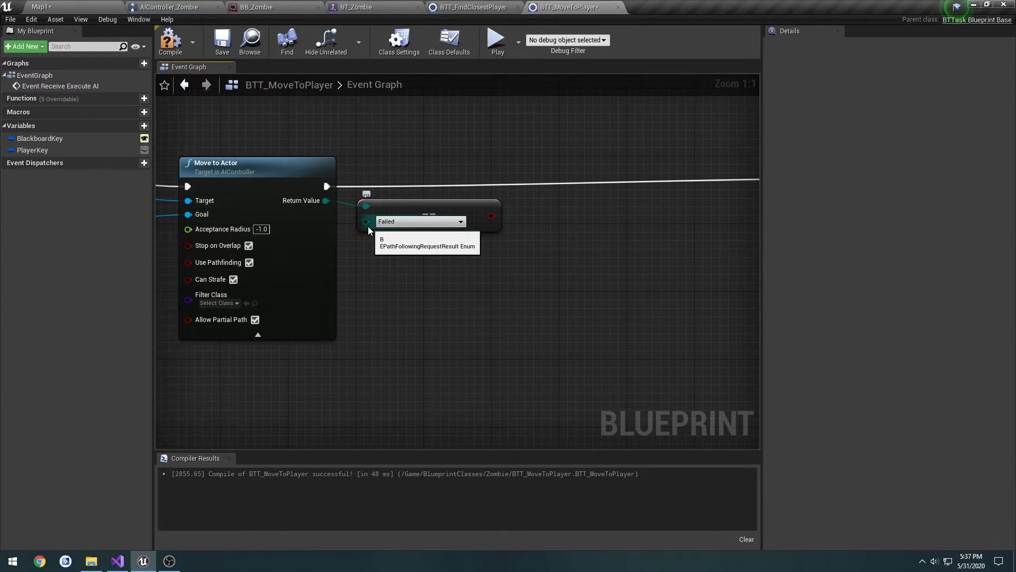
mouse_move(378, 245)
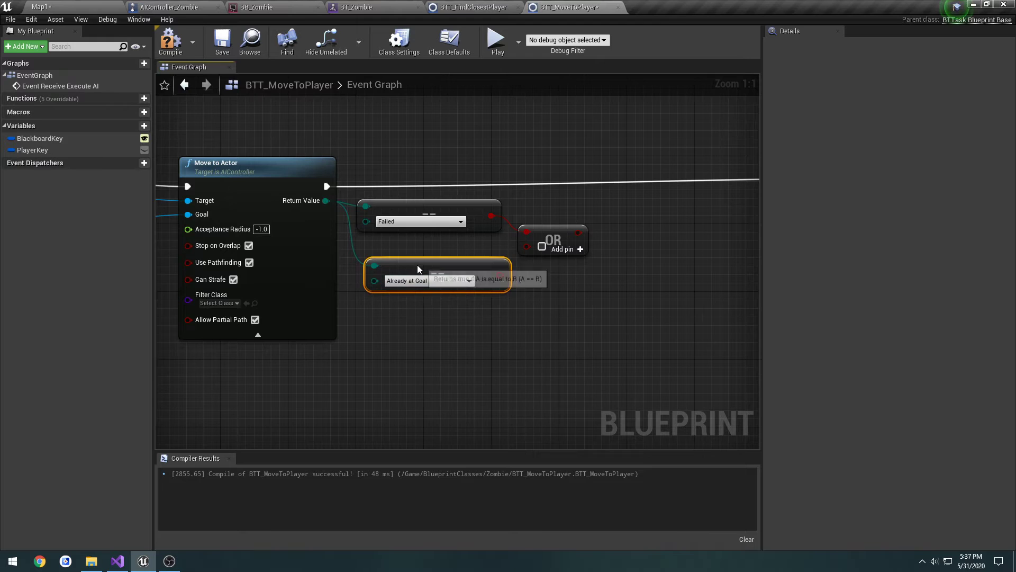
- Pick the path result value on the first enum comparison node
left_click(420, 221)
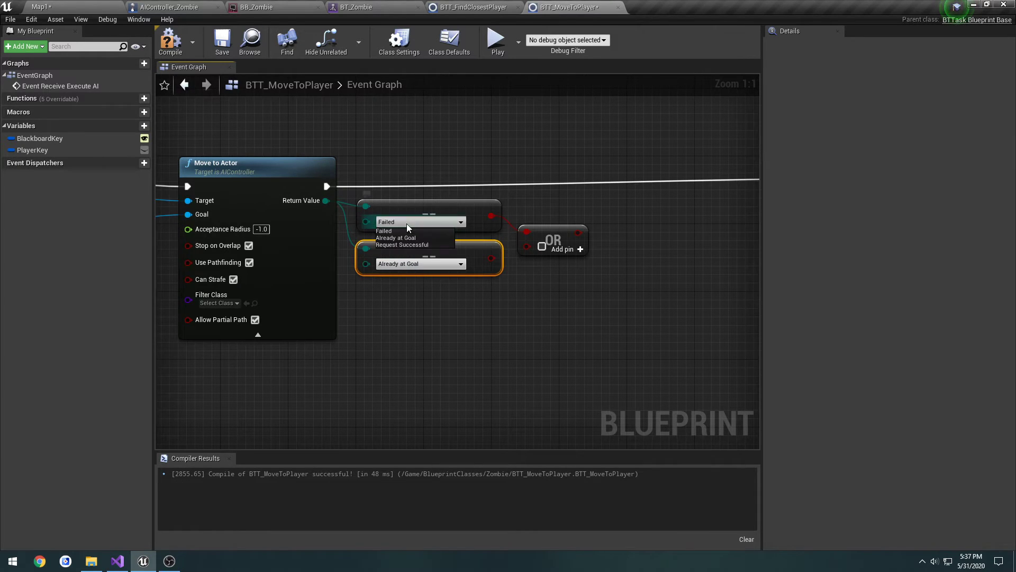
left_click(402, 244)
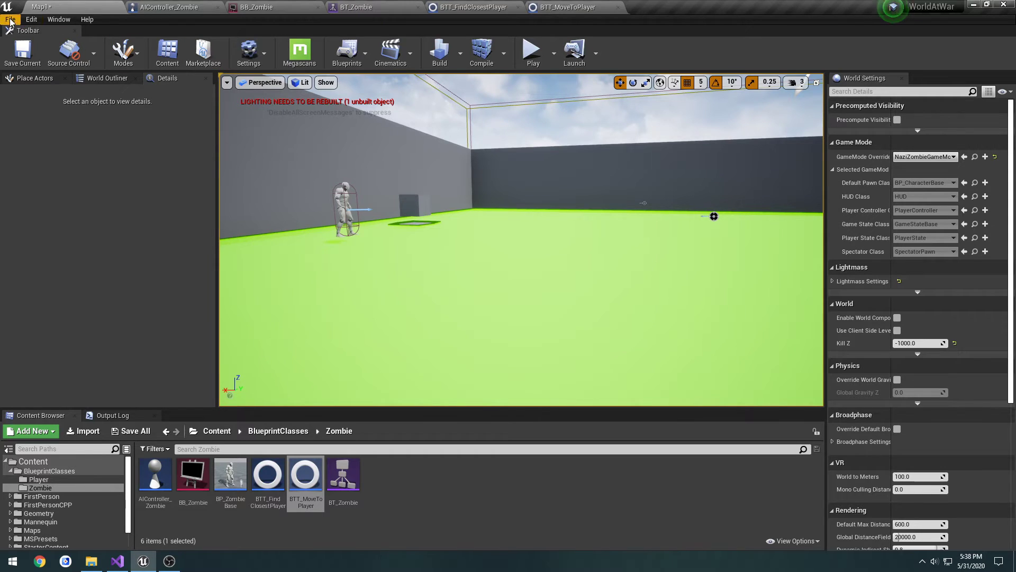
mouse_move(532, 52)
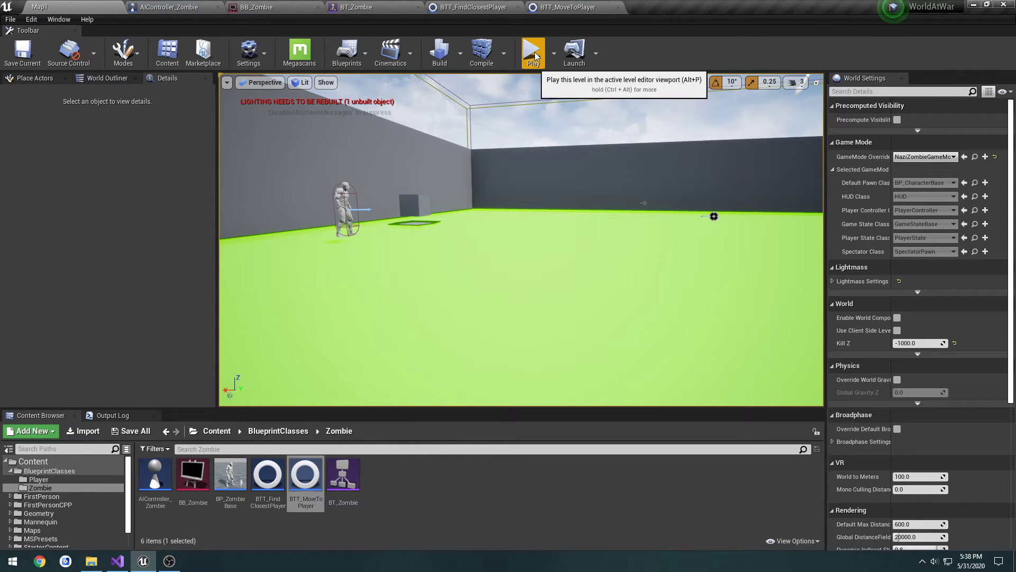
- Launch Play In Editor from the level editor toolbar
left_click(533, 52)
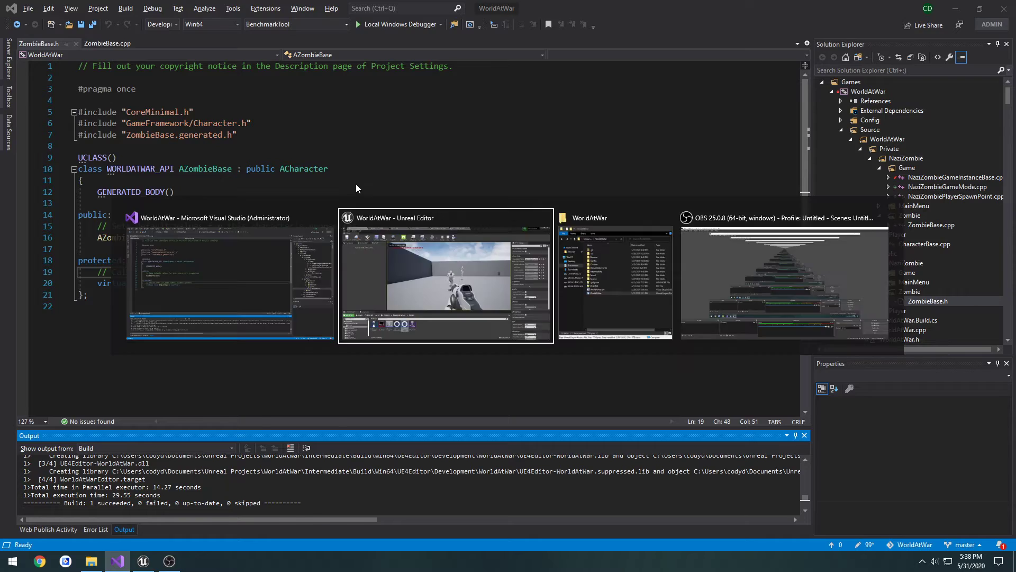
- Watch BT_Zombie run, stop the simulation, and set the Wait time to 0.3
left_click(445, 279)
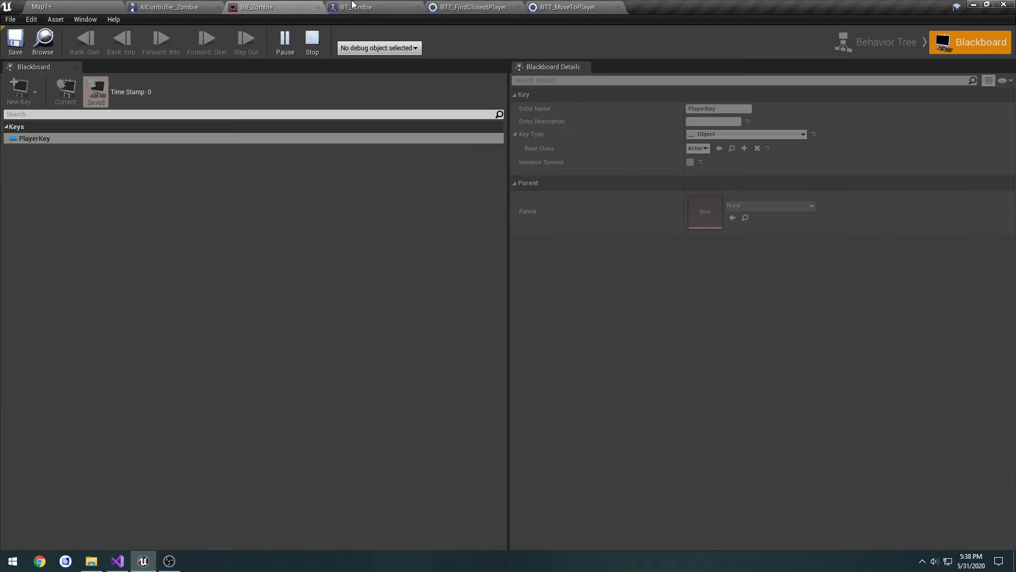
left_click(886, 41)
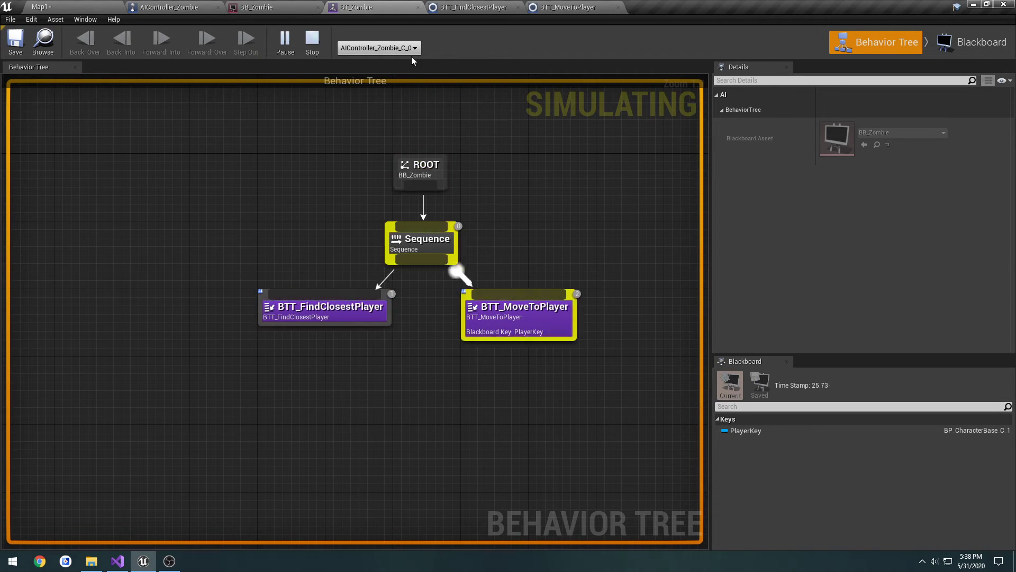
left_click(312, 41)
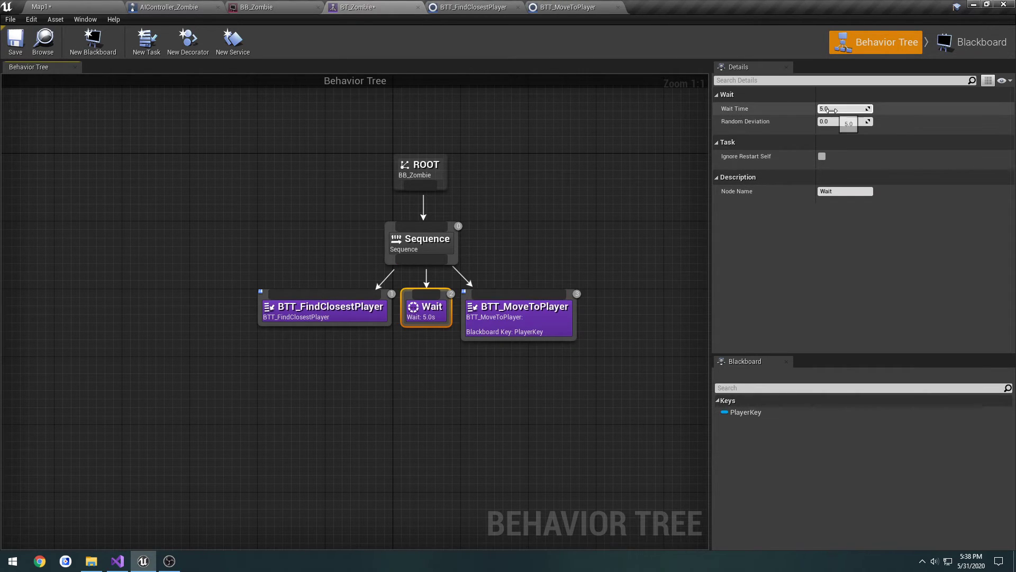
left_click(843, 108)
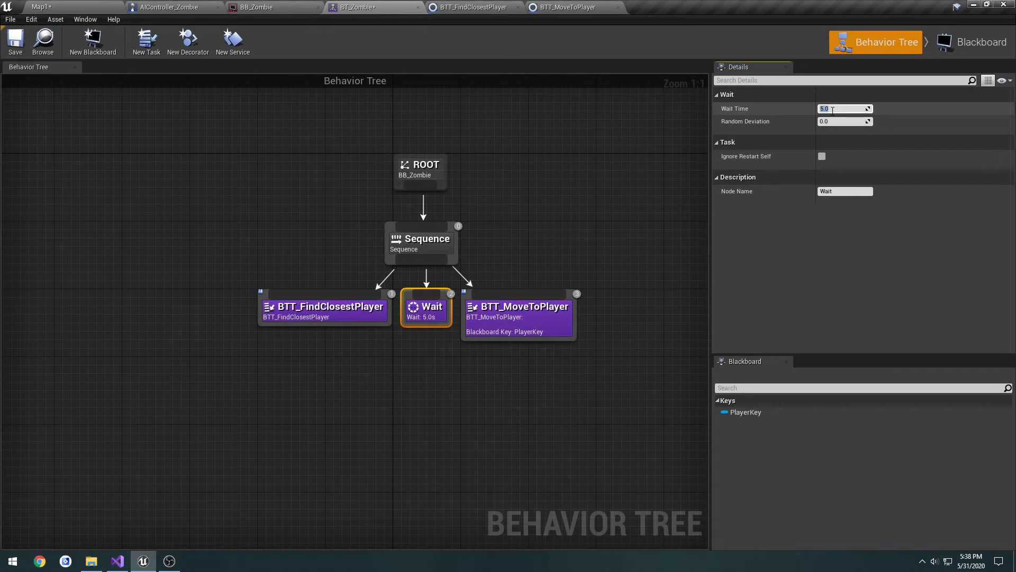
type("0.3")
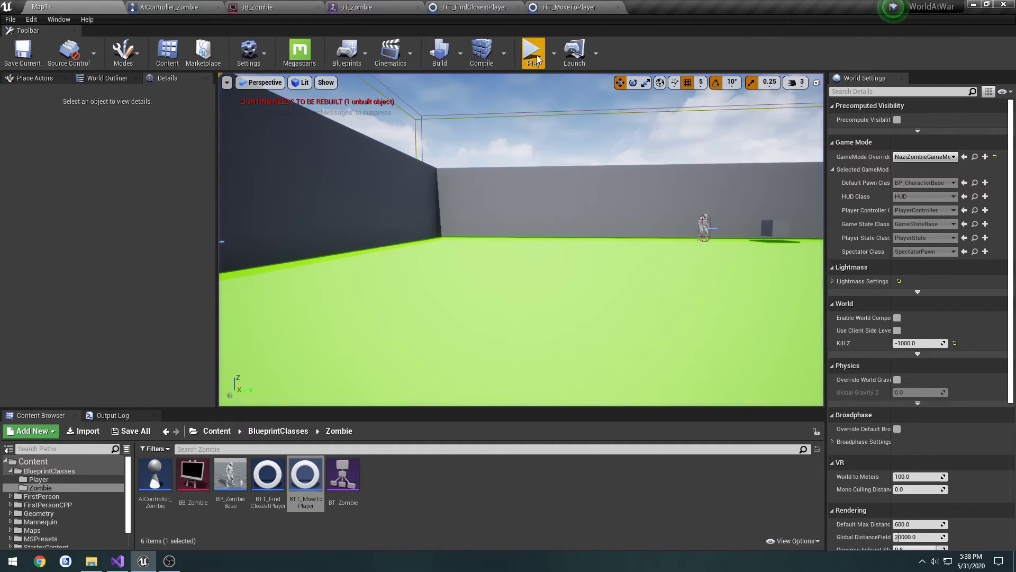
- Play-test the level with the 0.3-second wait, then return to BTT_FindClosestPlayer's graph
left_click(532, 52)
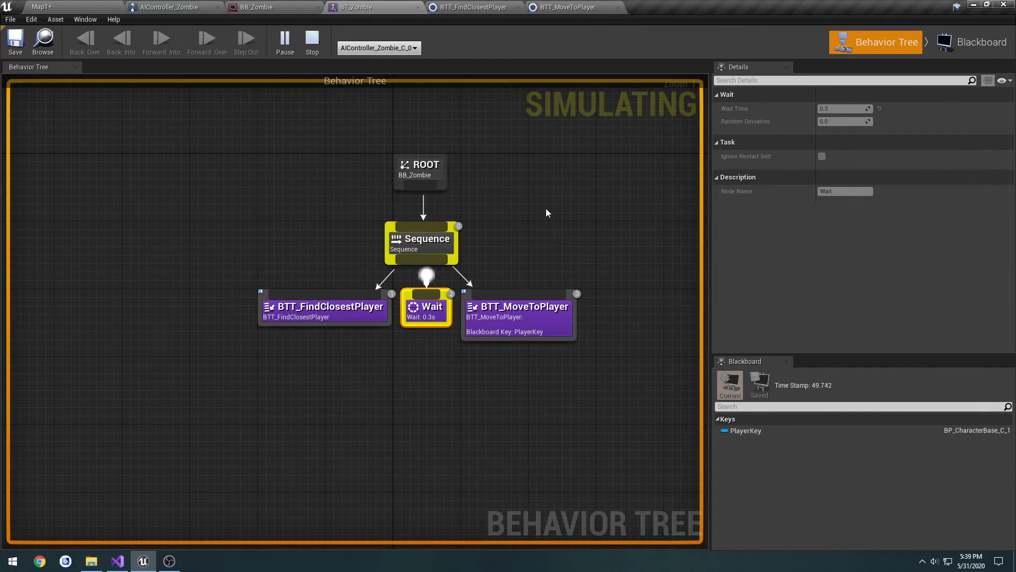
left_click(312, 40)
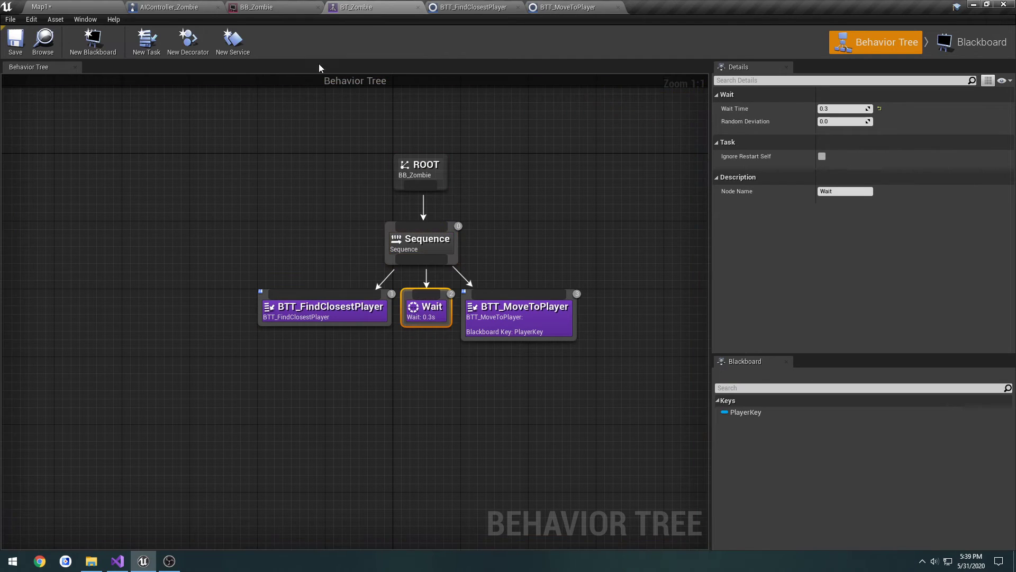
left_click(471, 7)
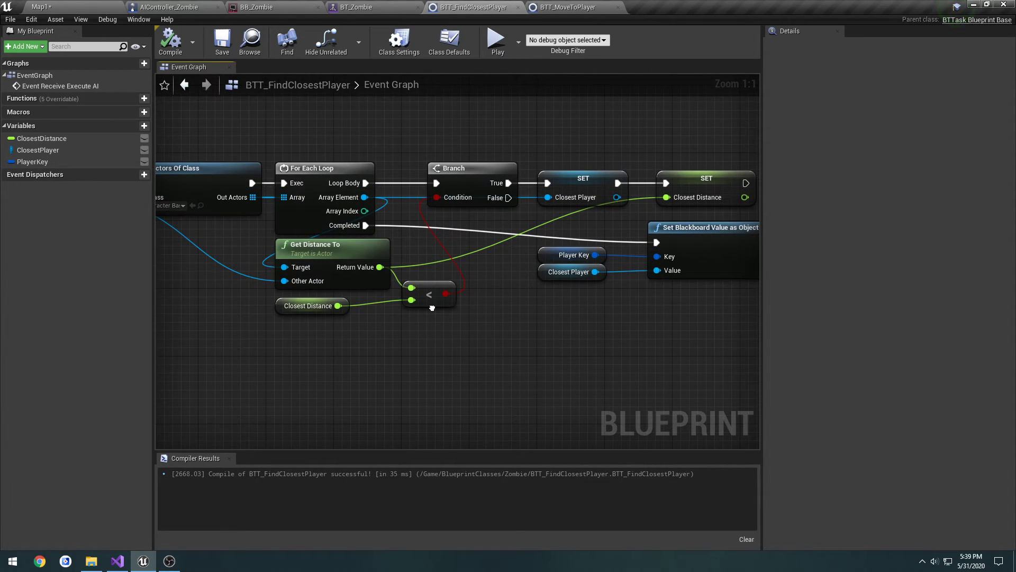
- Revisit Map1, then the BTT_FindClosestPlayer and BTT_MoveToPlayer task graphs
left_click(41, 6)
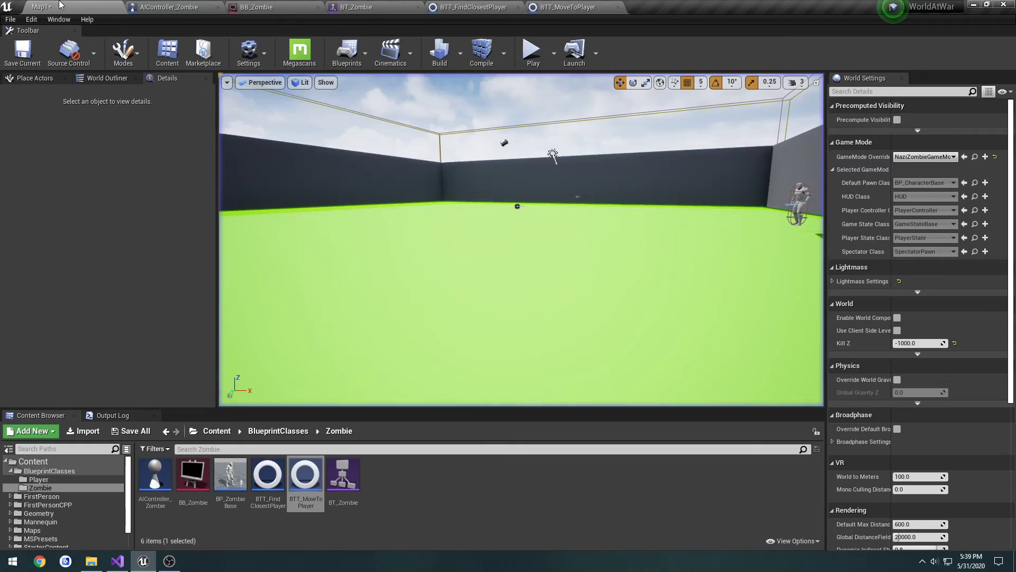
left_click(471, 7)
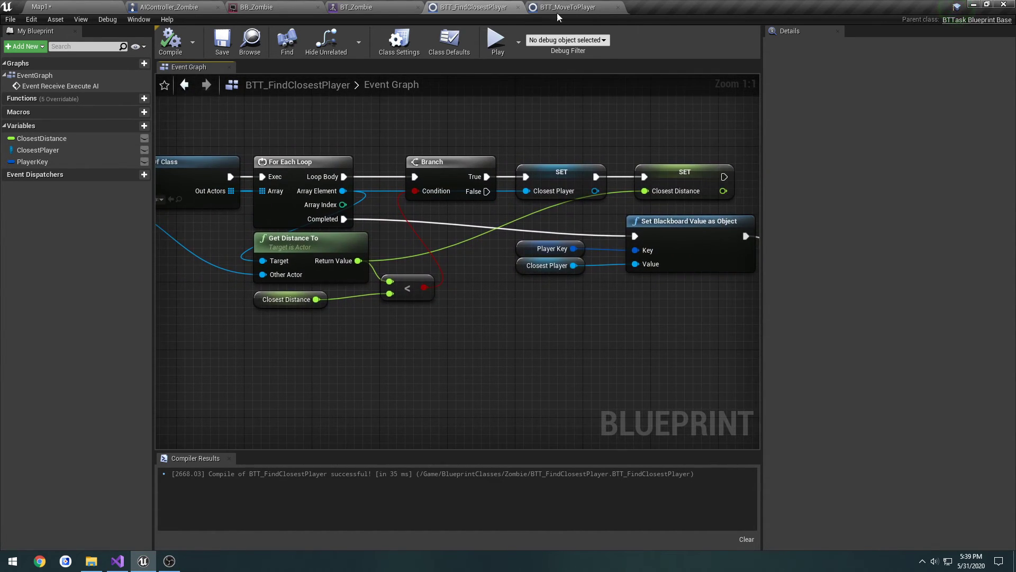
left_click(565, 7)
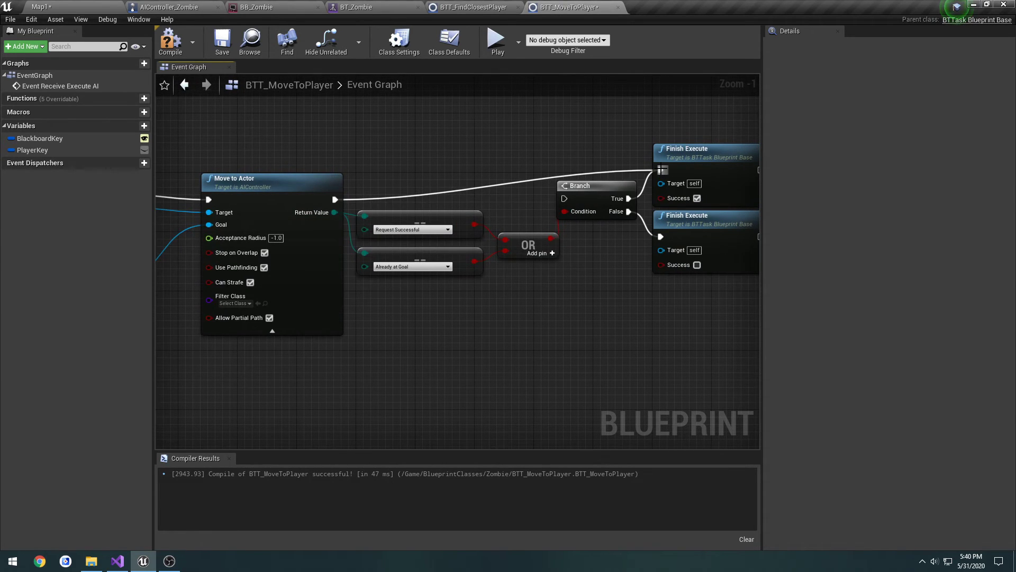
mouse_move(355, 153)
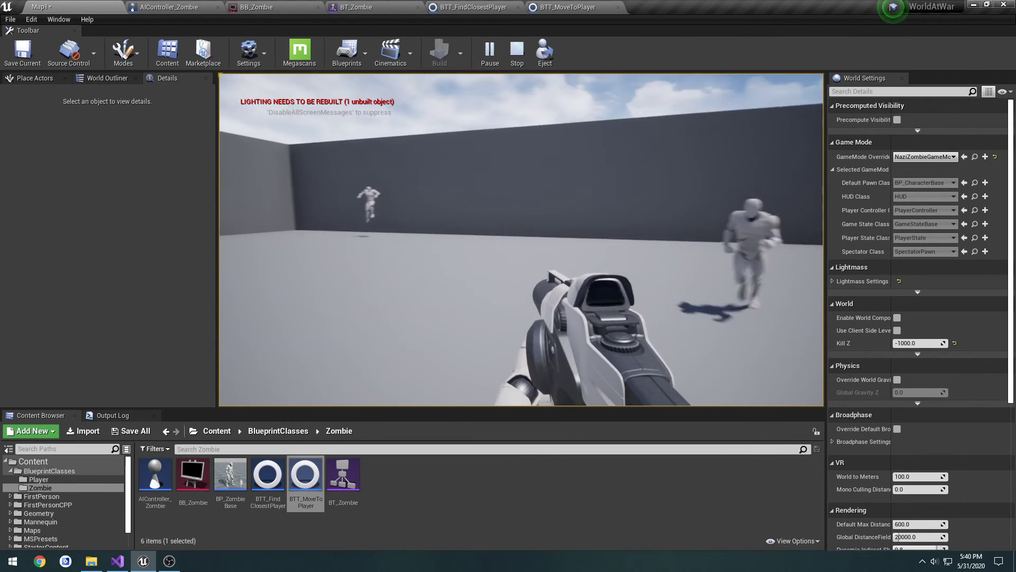
- Stop play and run a two-player test in New Editor Windows (PIE), then close them
left_click(517, 52)
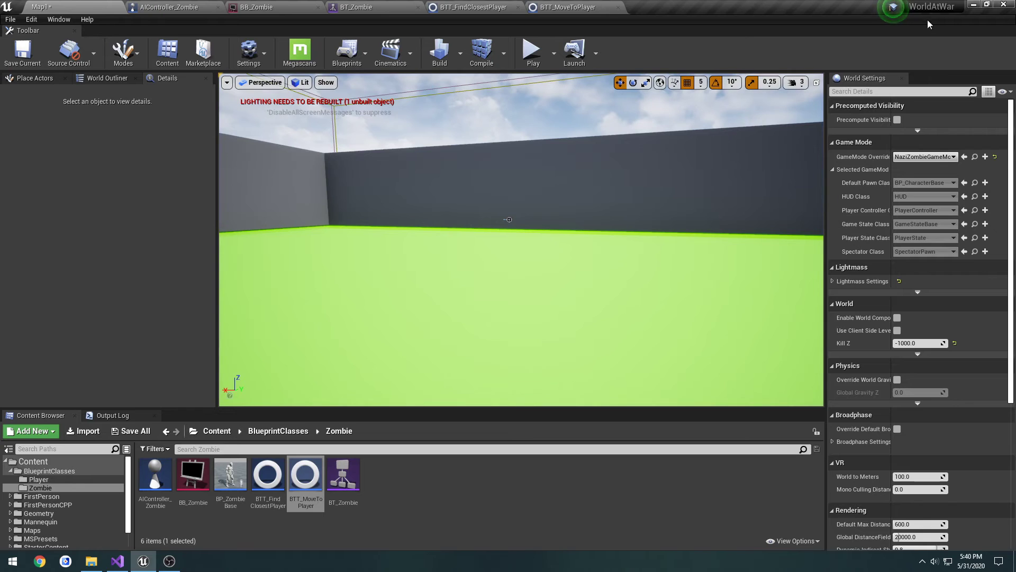
left_click(550, 52)
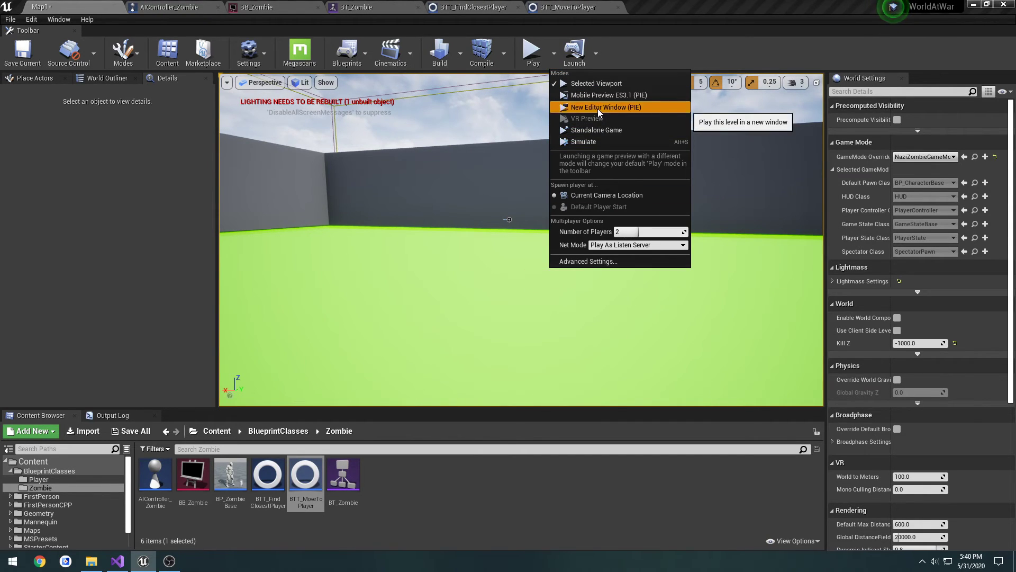
left_click(604, 107)
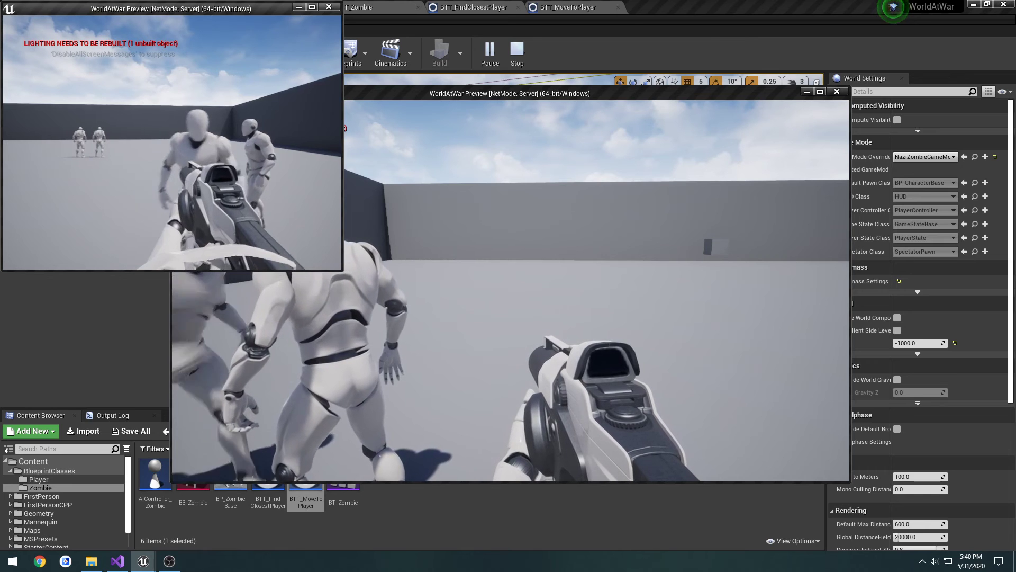
left_click(517, 53)
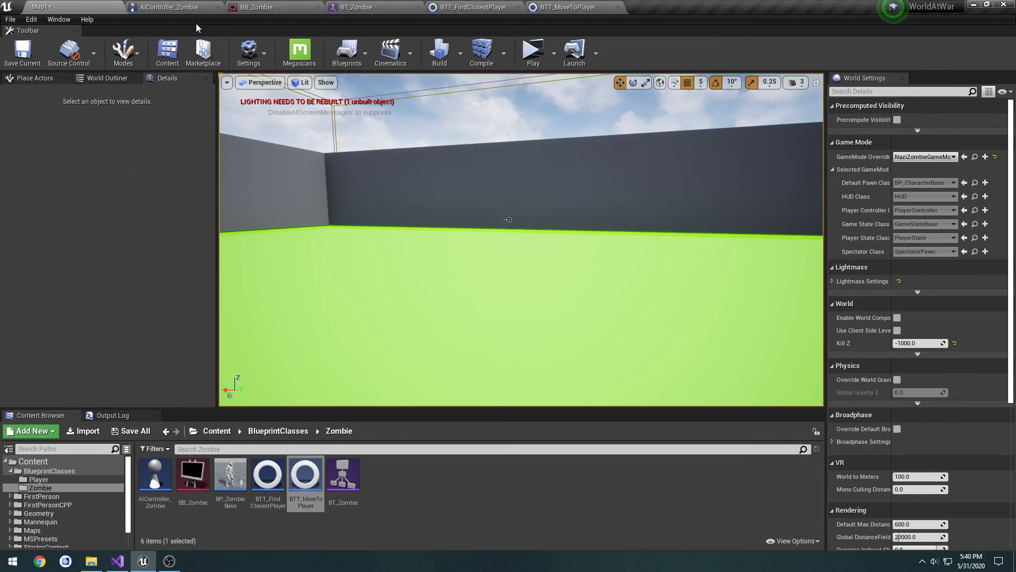
mouse_move(231, 477)
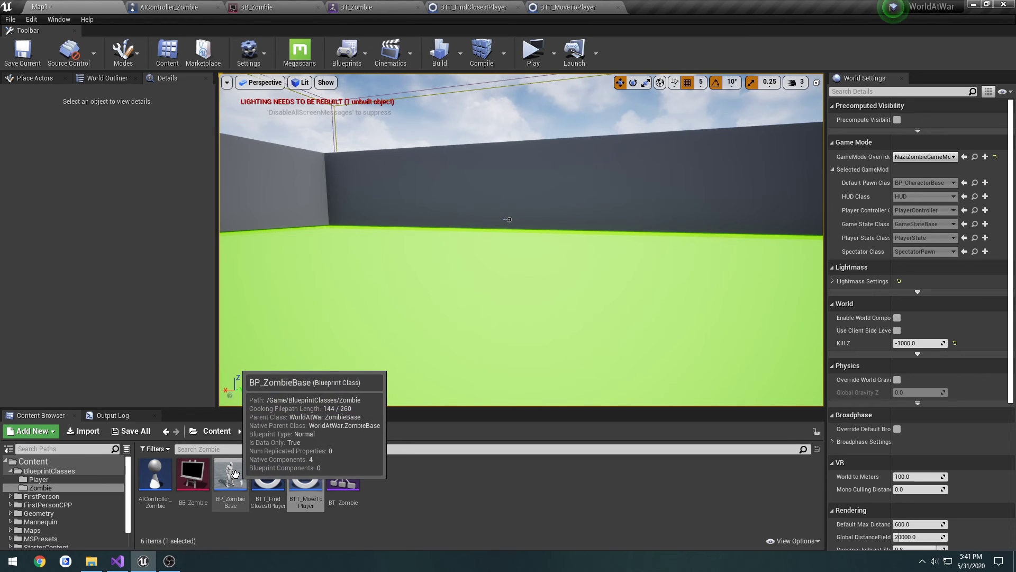
- Turn off Use Controller Rotation Yaw in BP_ZombieBase and play-test the zombies' turning
double_click(229, 473)
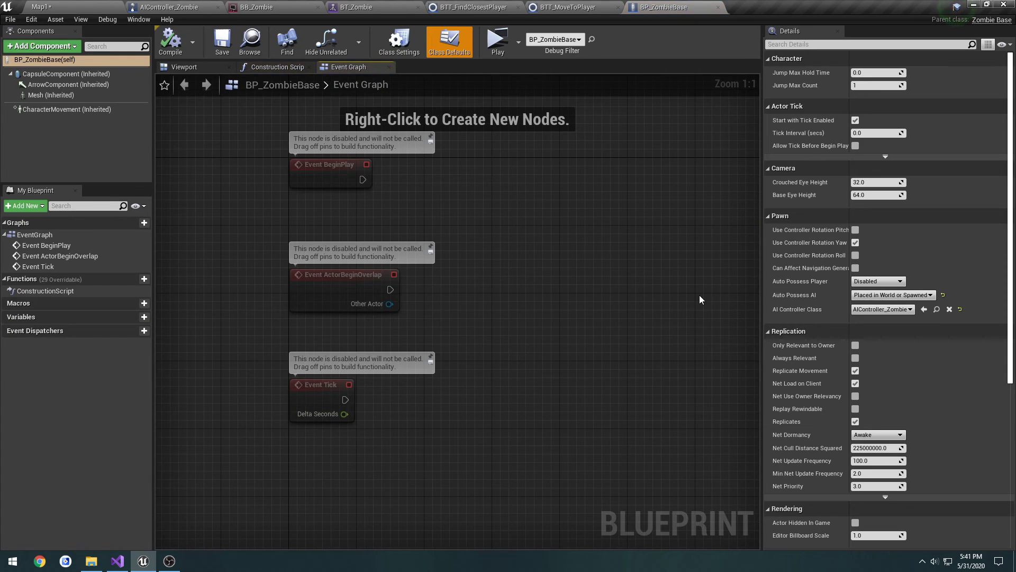
mouse_move(823, 252)
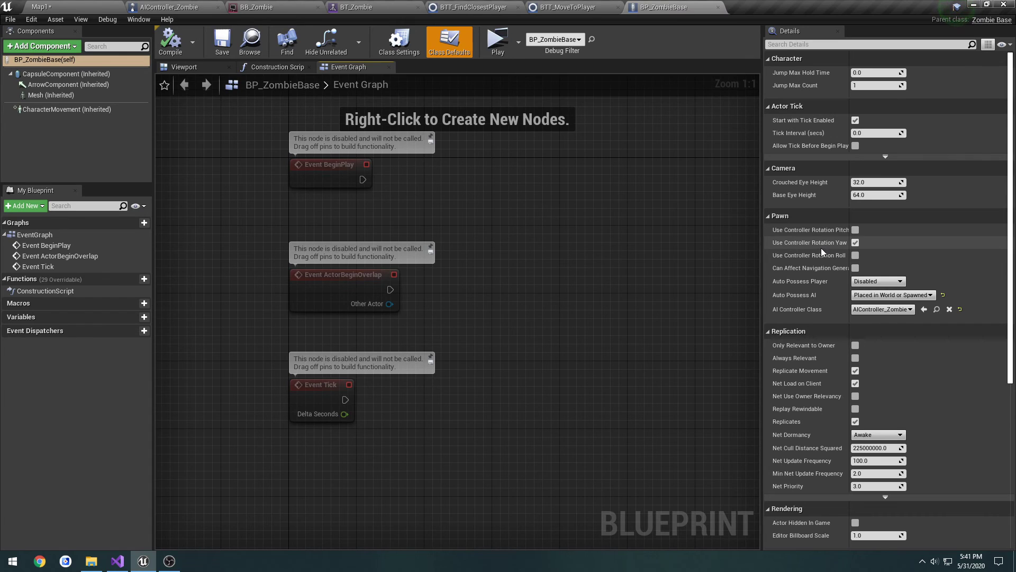
left_click(855, 242)
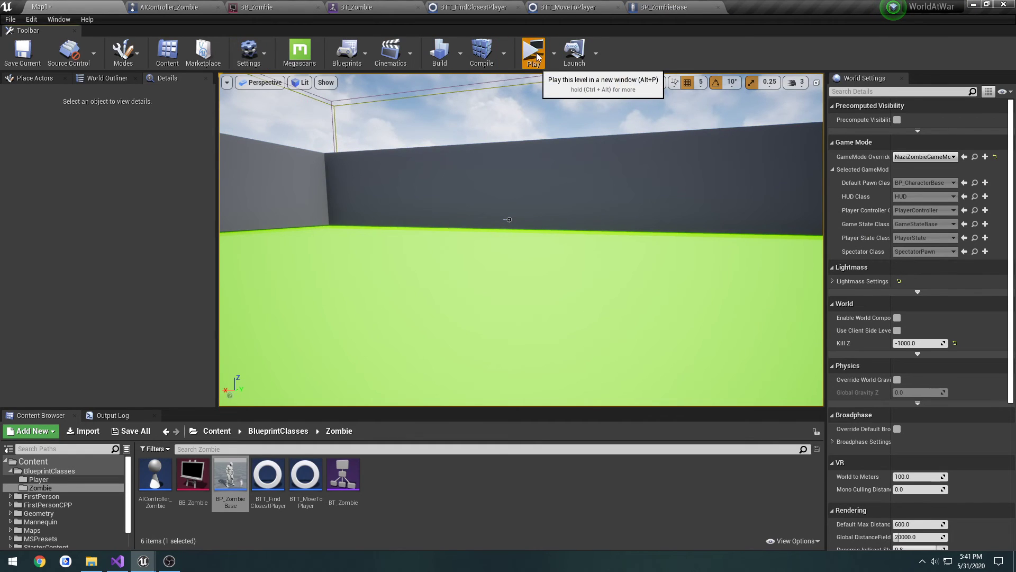
left_click(533, 52)
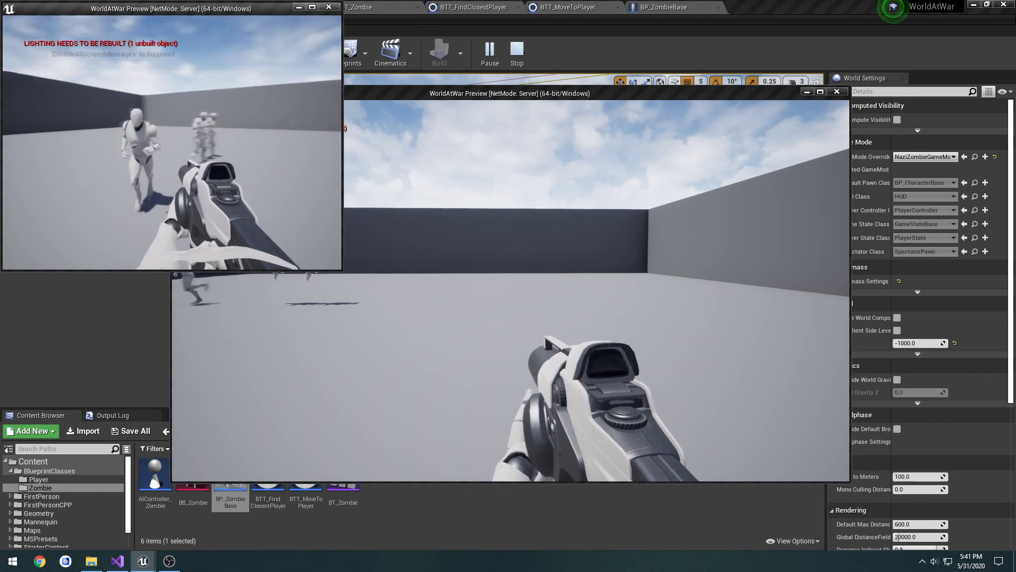
left_click(517, 54)
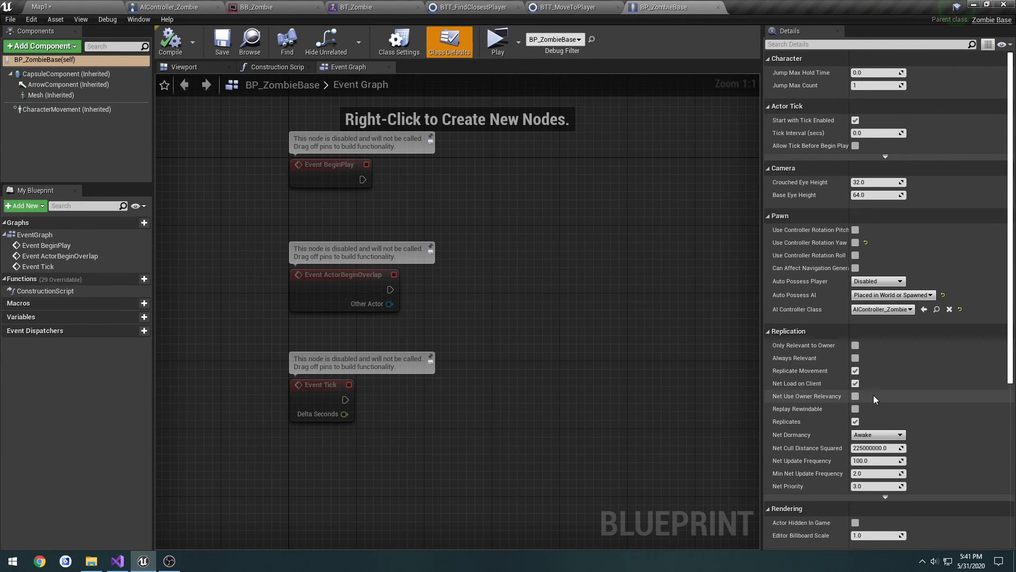
- Play-test from Map1, switching between both players' preview windows before stopping
left_click(65, 109)
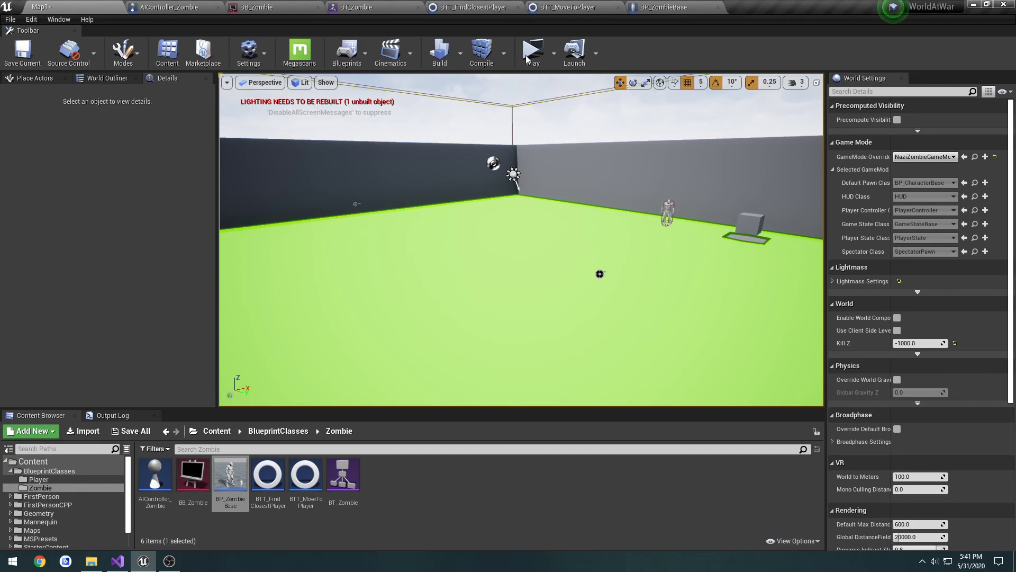
left_click(531, 52)
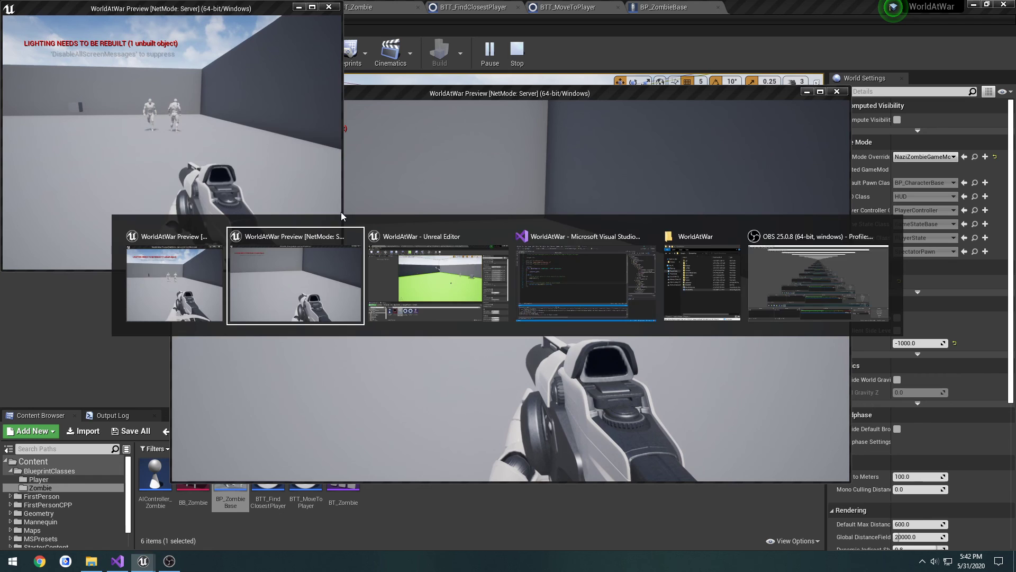
left_click(294, 279)
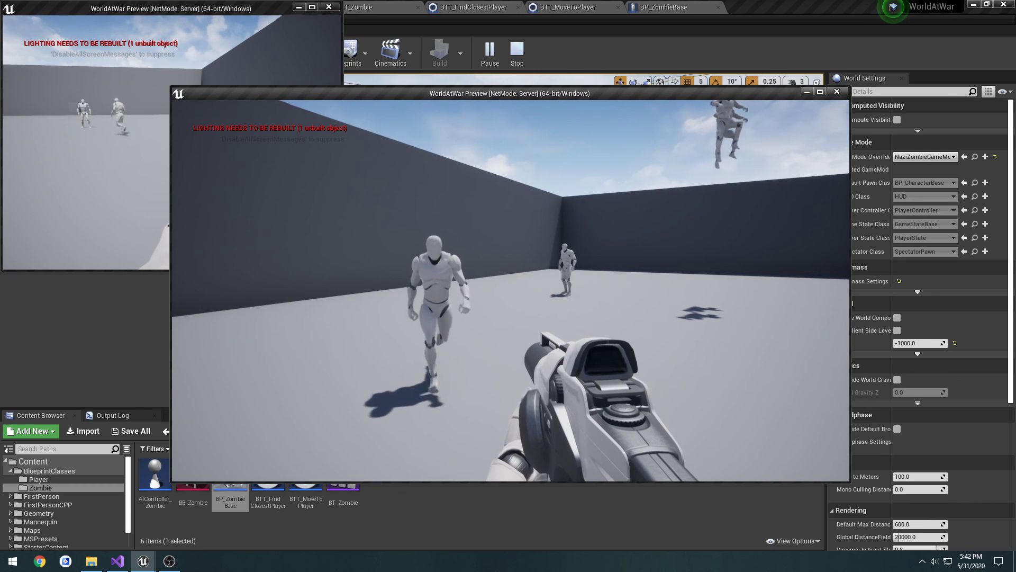
left_click(516, 52)
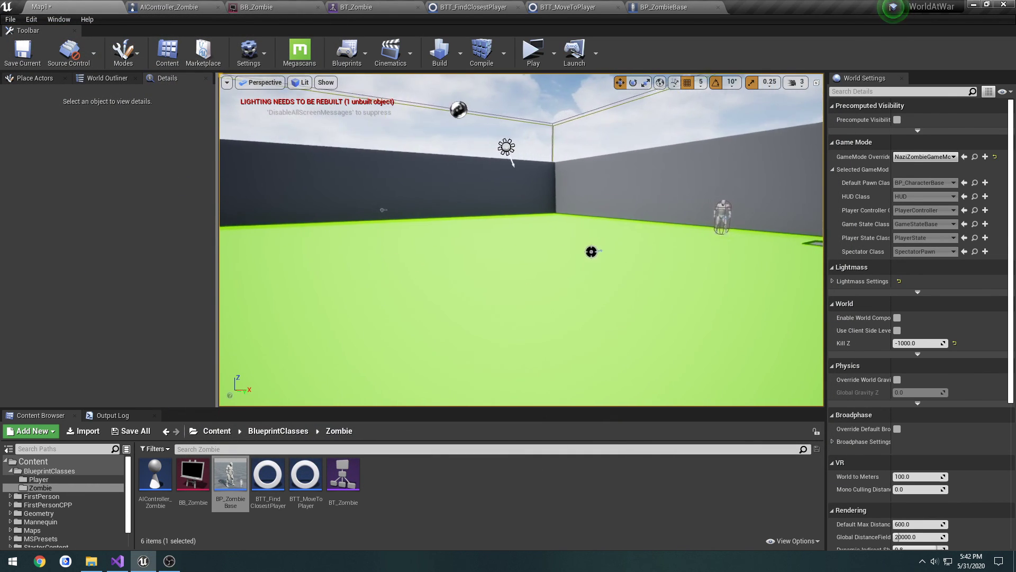
- Select a zombie in the level and run another play test
left_click(654, 175)
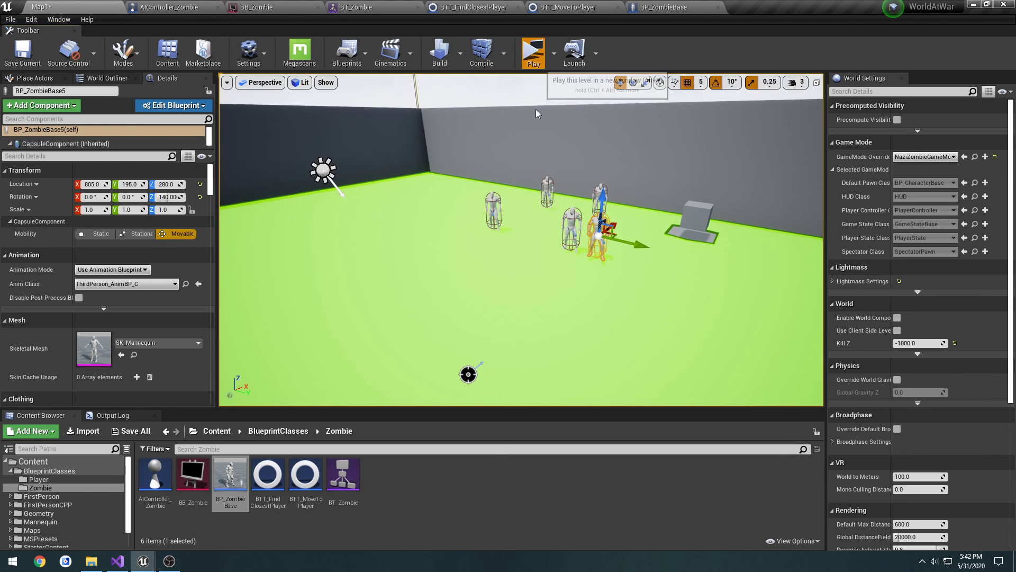
left_click(532, 53)
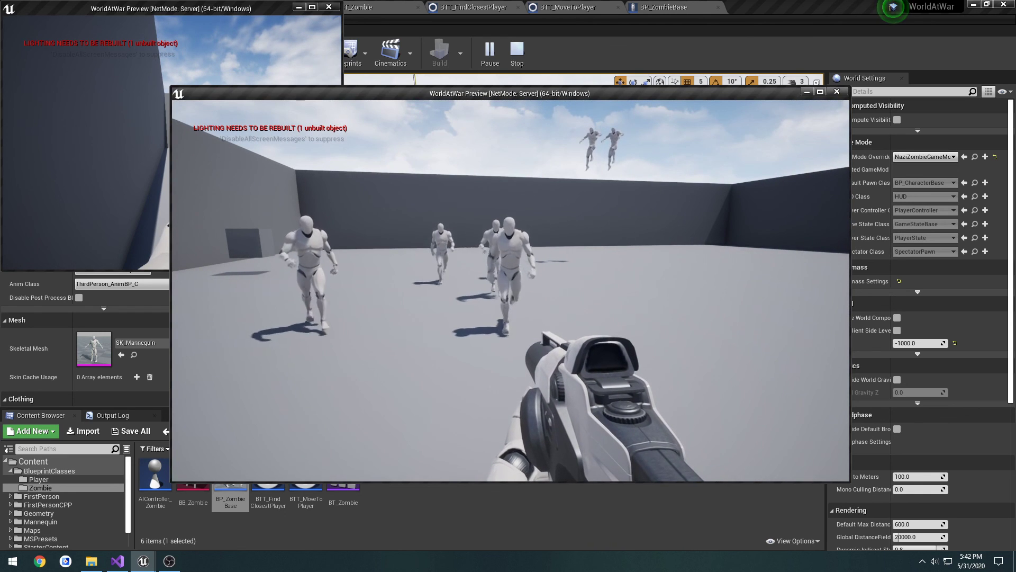
left_click(517, 53)
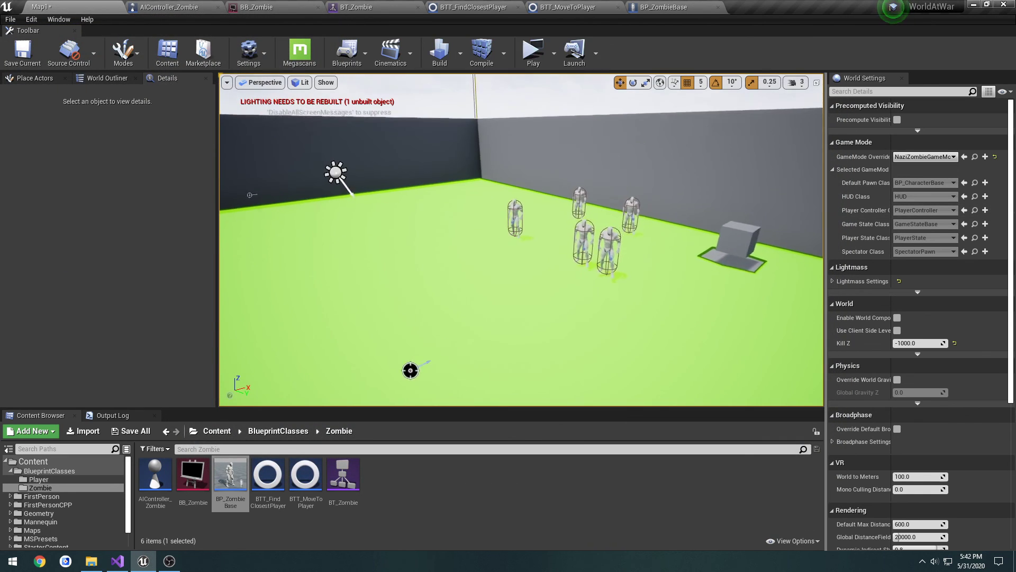